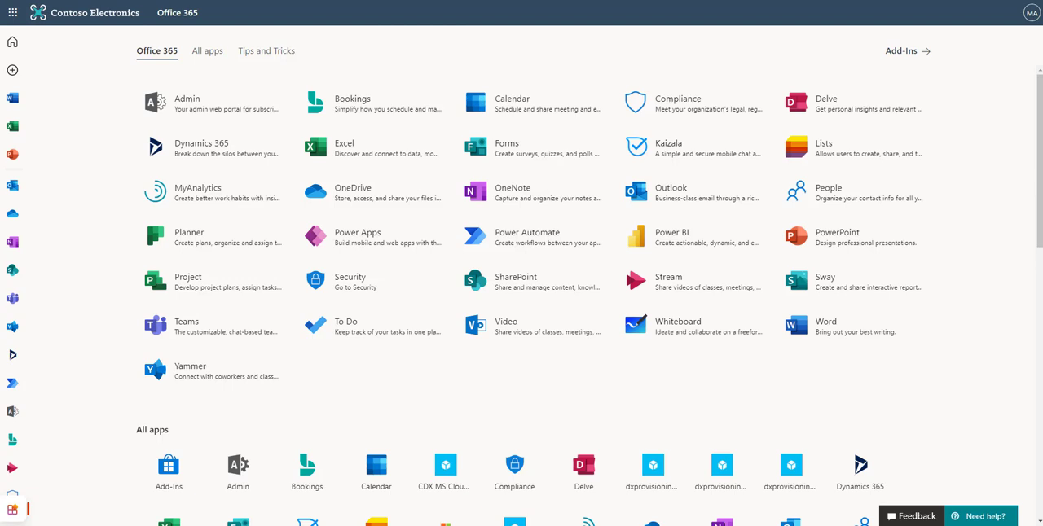
mouse_move(93, 285)
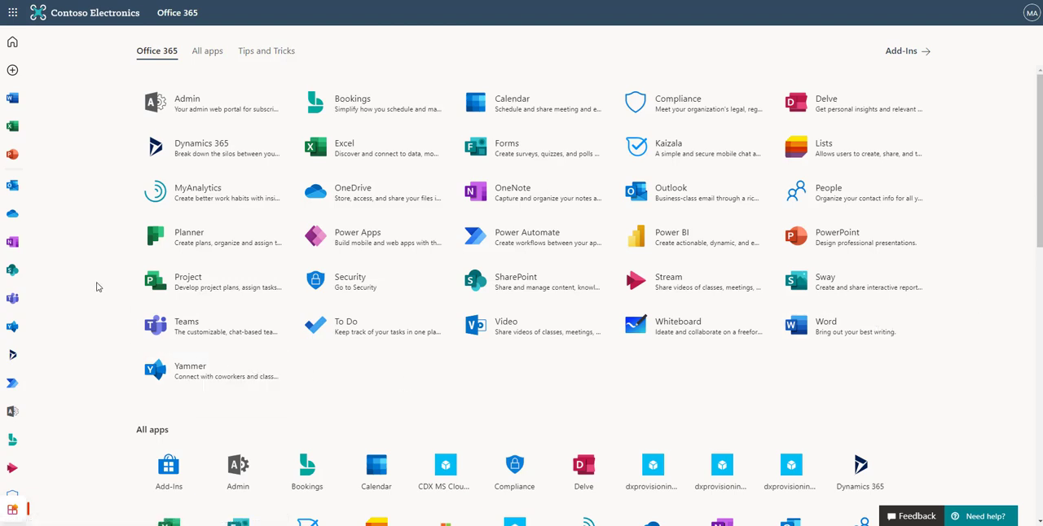
mouse_move(127, 217)
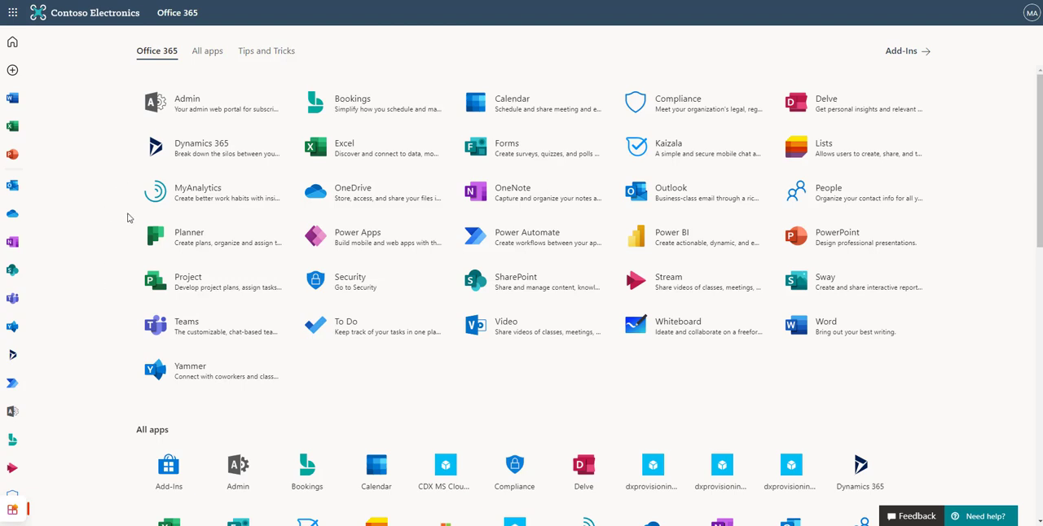
mouse_move(187, 241)
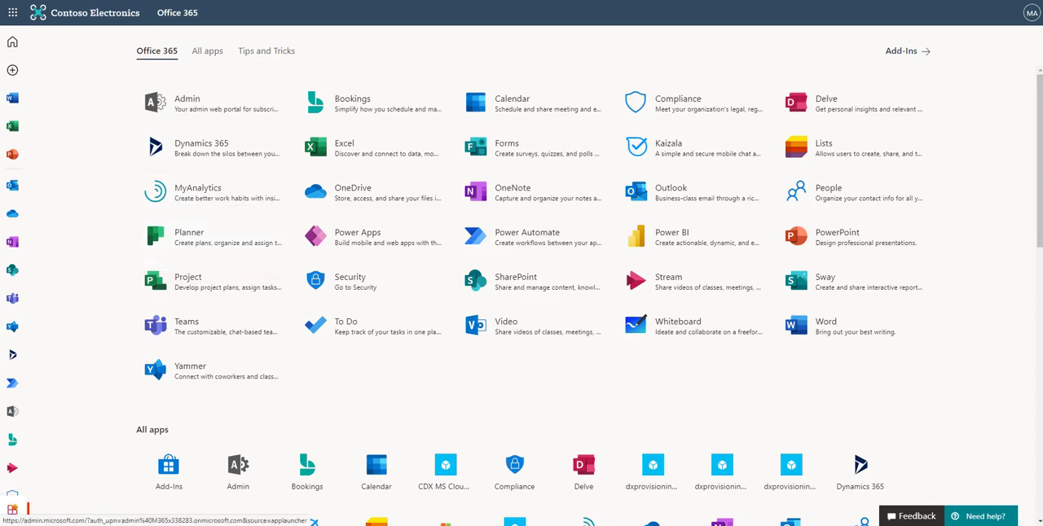
- Launch Planner from the Office 365 app list and advance the welcome tour to its last slide
click(189, 236)
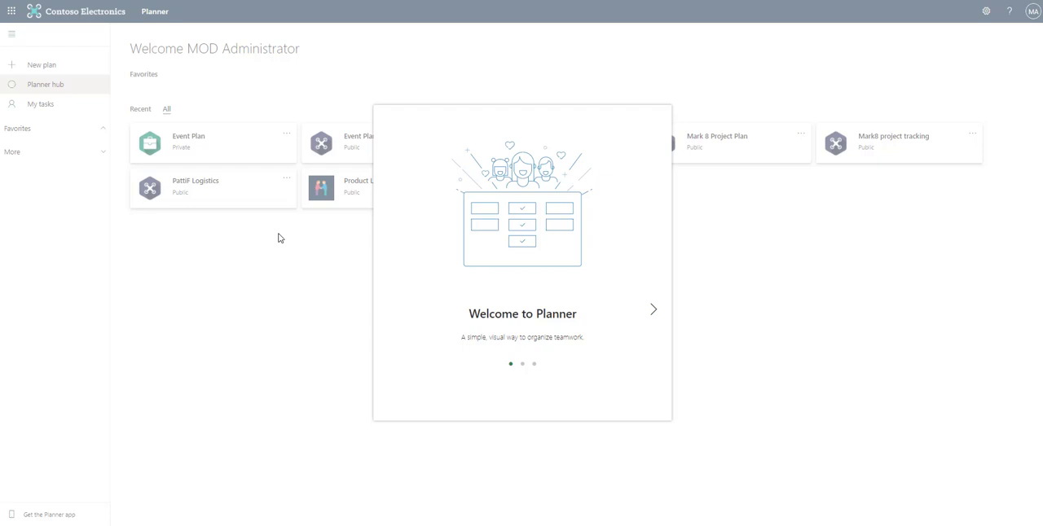
mouse_move(476, 349)
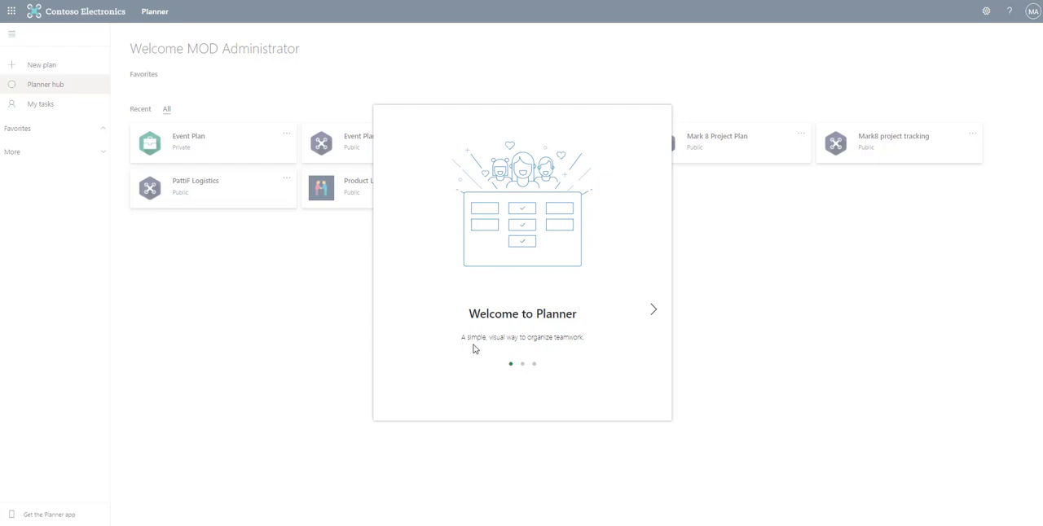
mouse_move(654, 306)
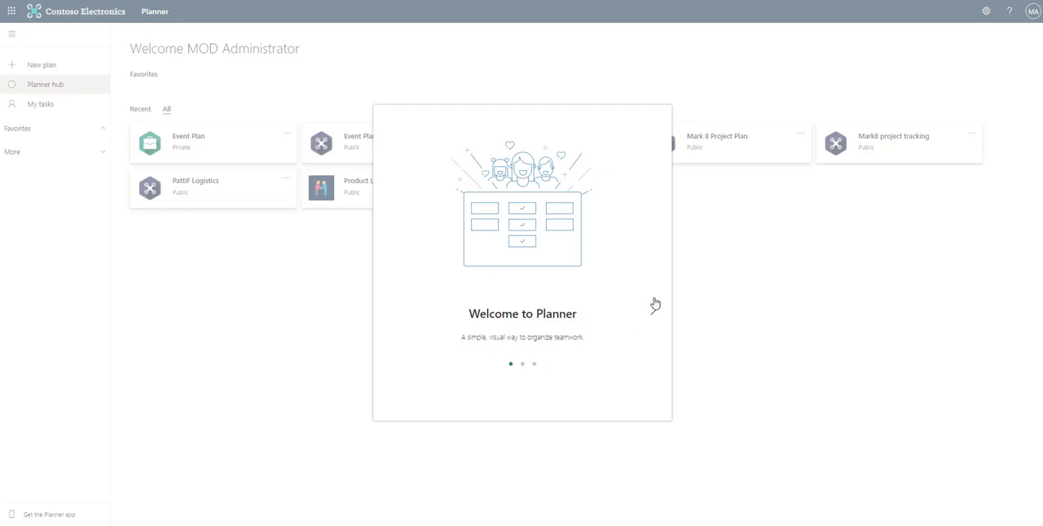
click(656, 308)
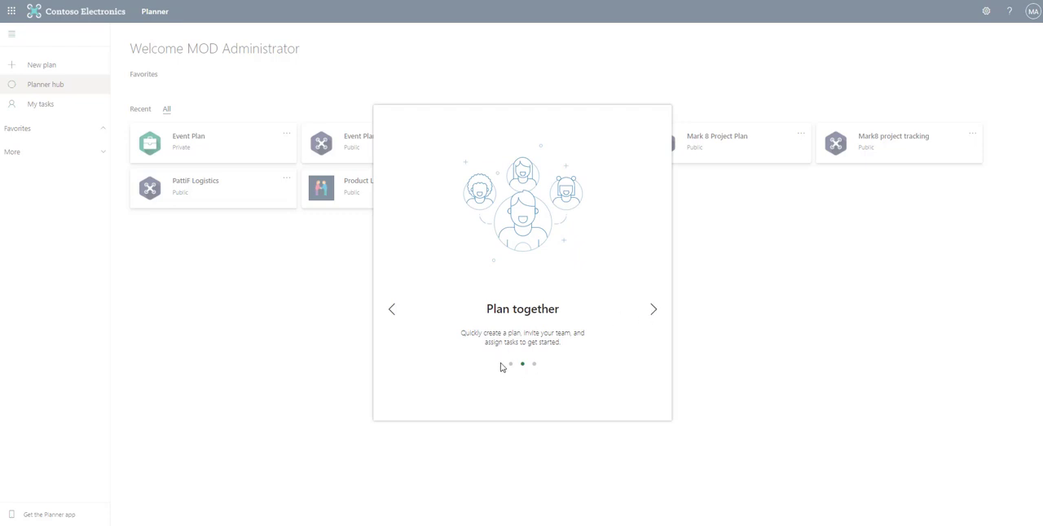
click(653, 308)
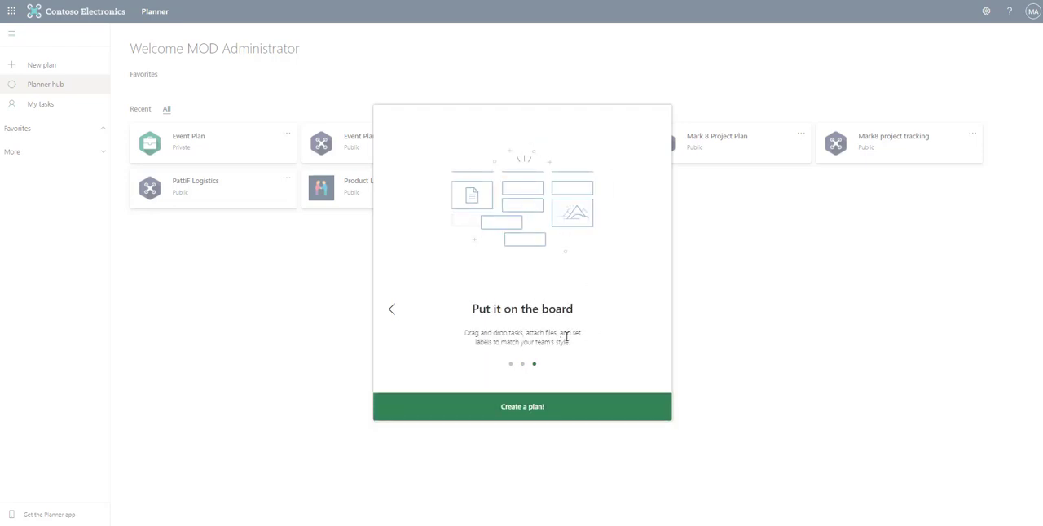
mouse_move(591, 307)
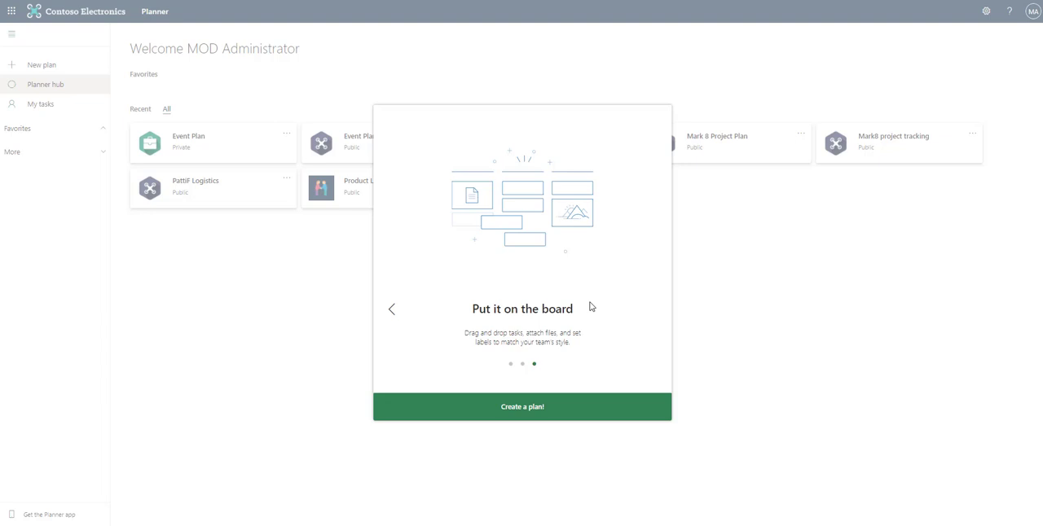
mouse_move(599, 349)
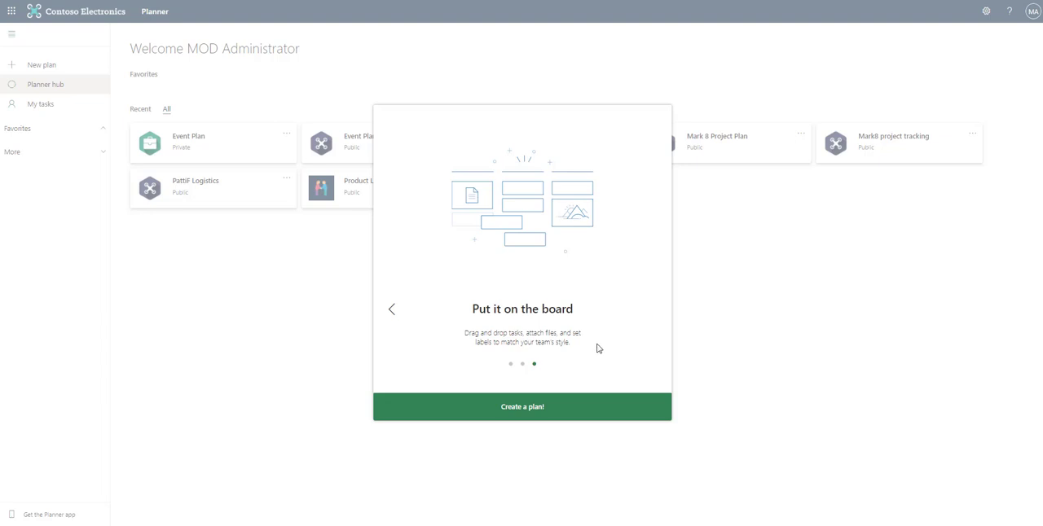
mouse_move(521, 411)
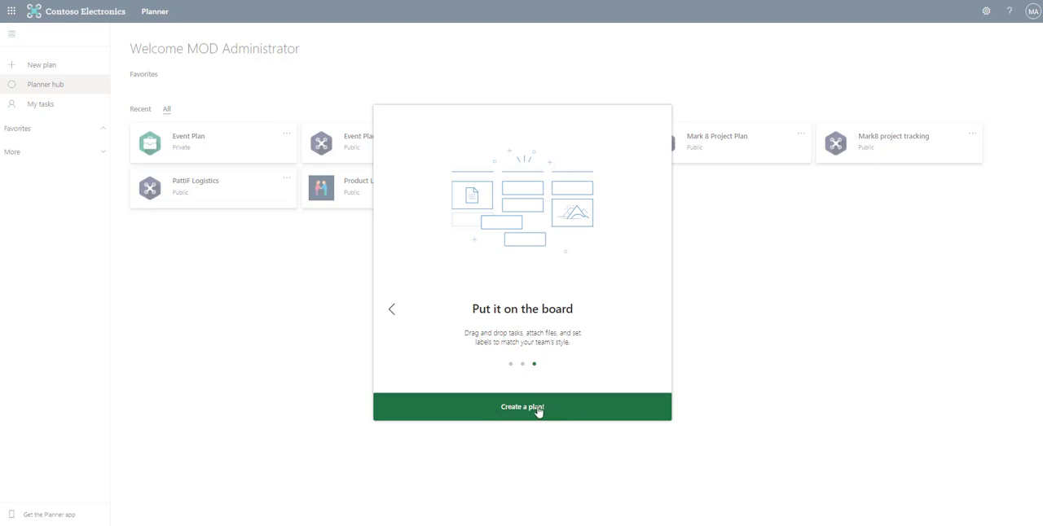
mouse_move(566, 410)
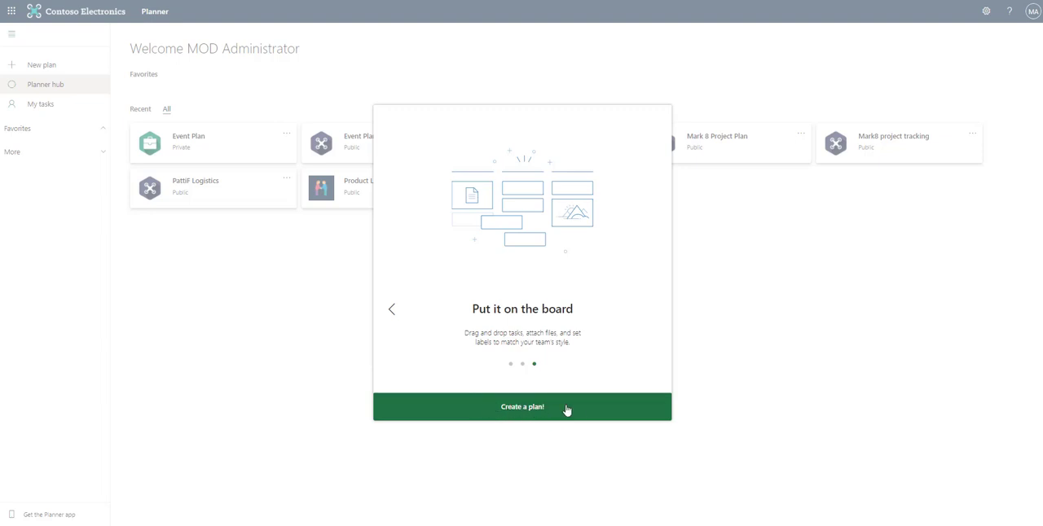
mouse_move(417, 353)
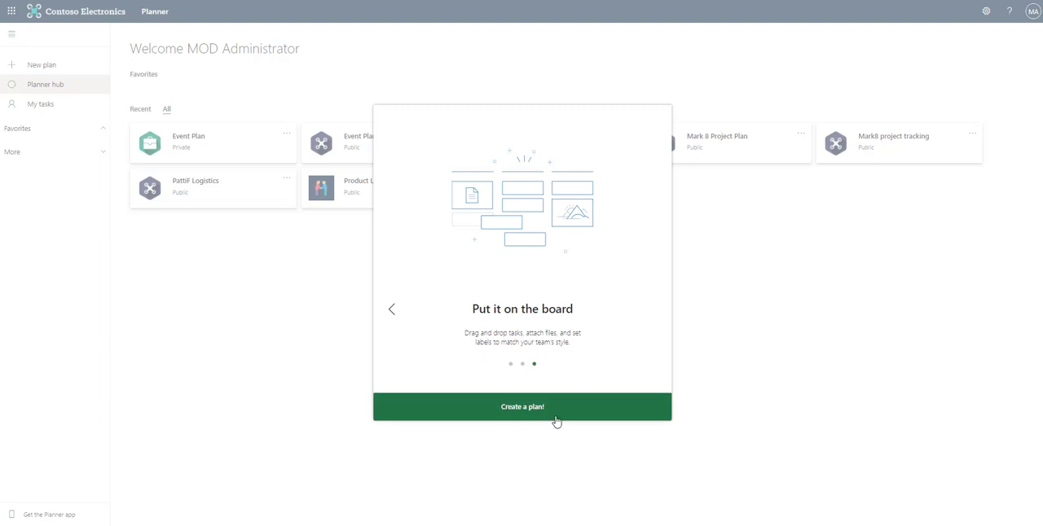
- Choose 'Create a plan!' from the tour, then close the New Plan form to reach the plan hub
click(522, 406)
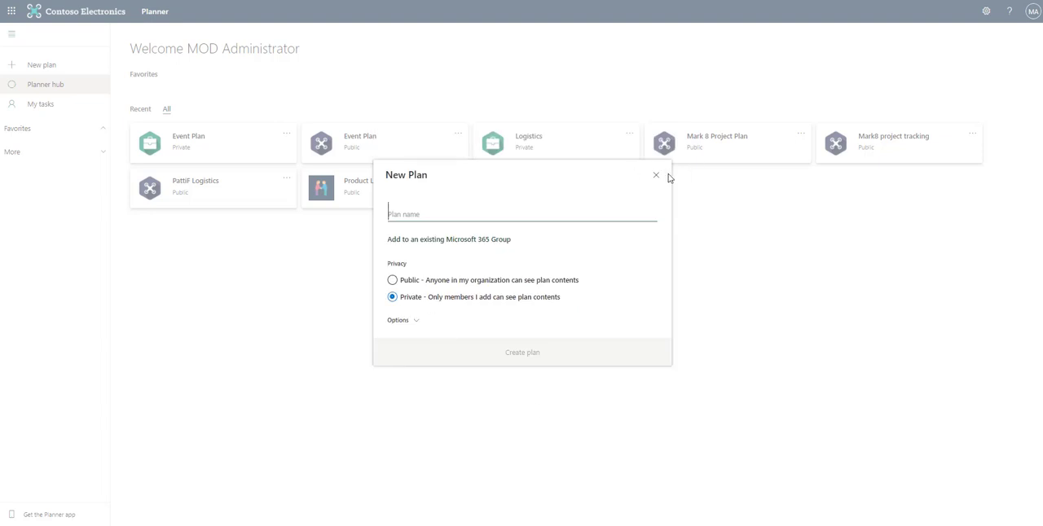
click(656, 175)
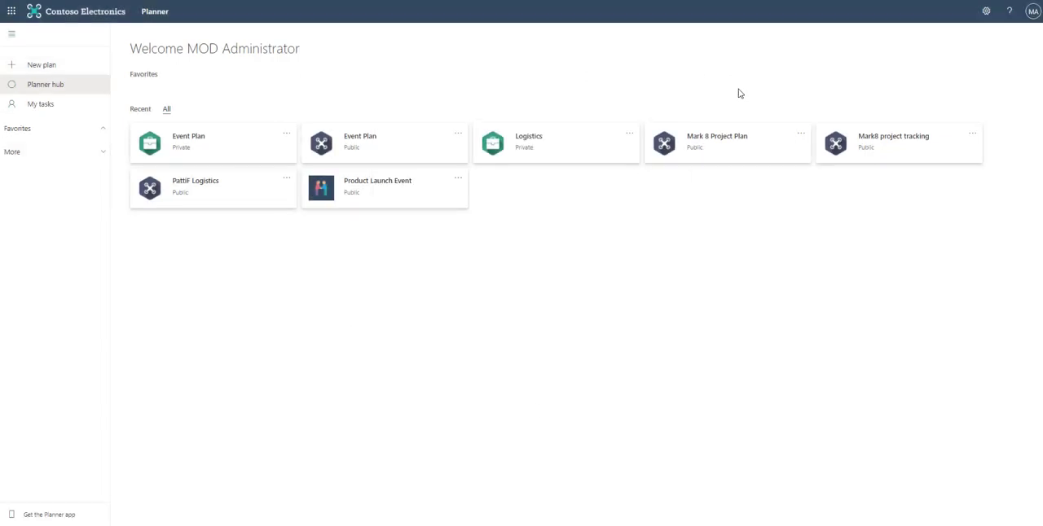
mouse_move(530, 331)
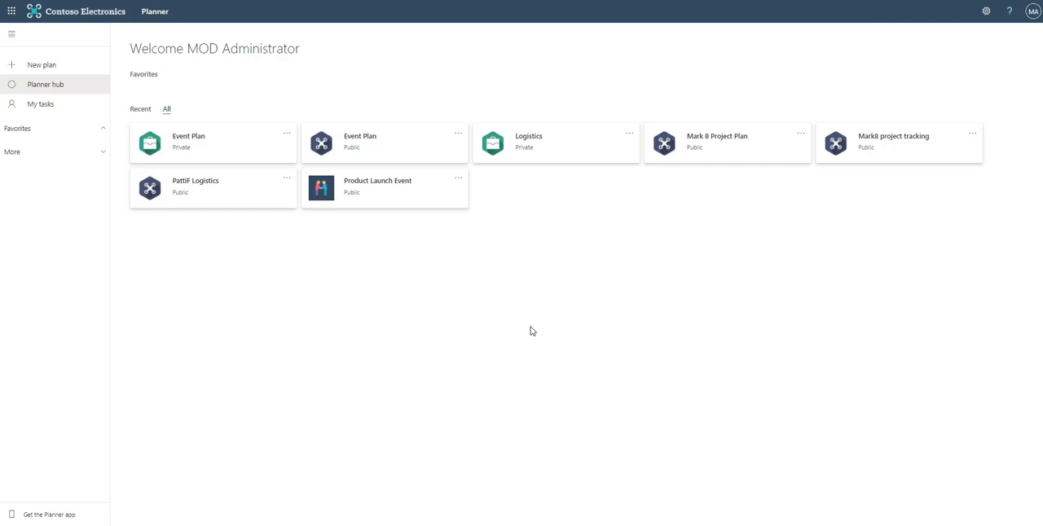
mouse_move(489, 290)
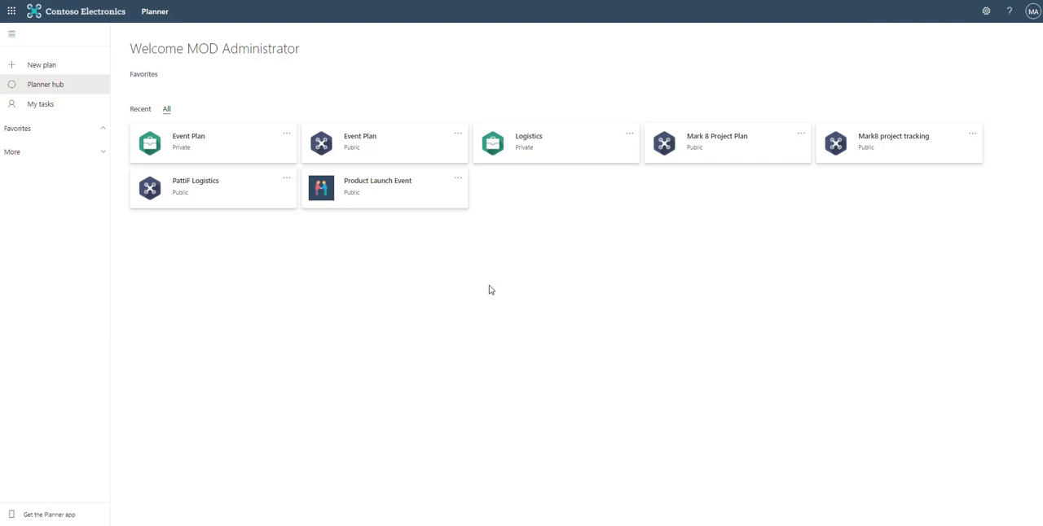
mouse_move(66, 64)
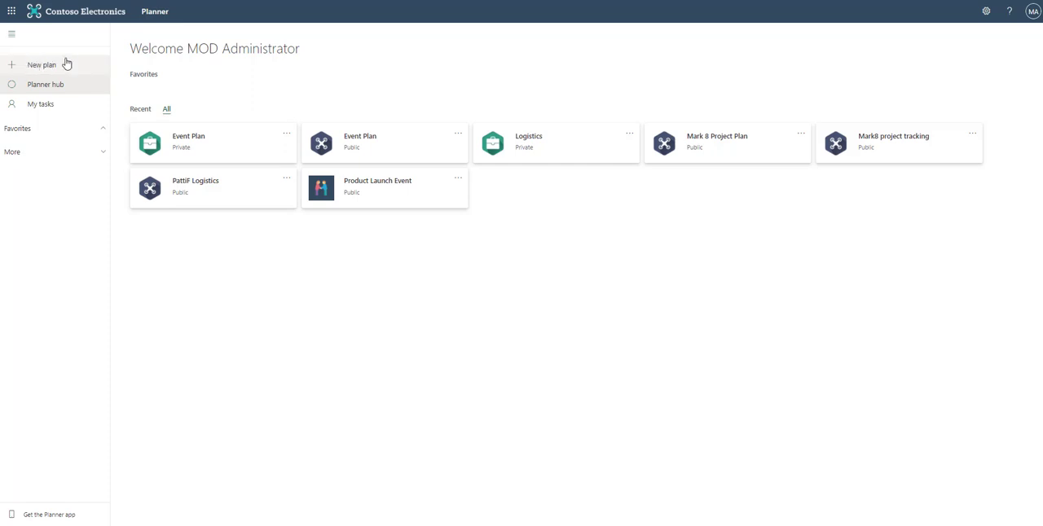
mouse_move(41, 65)
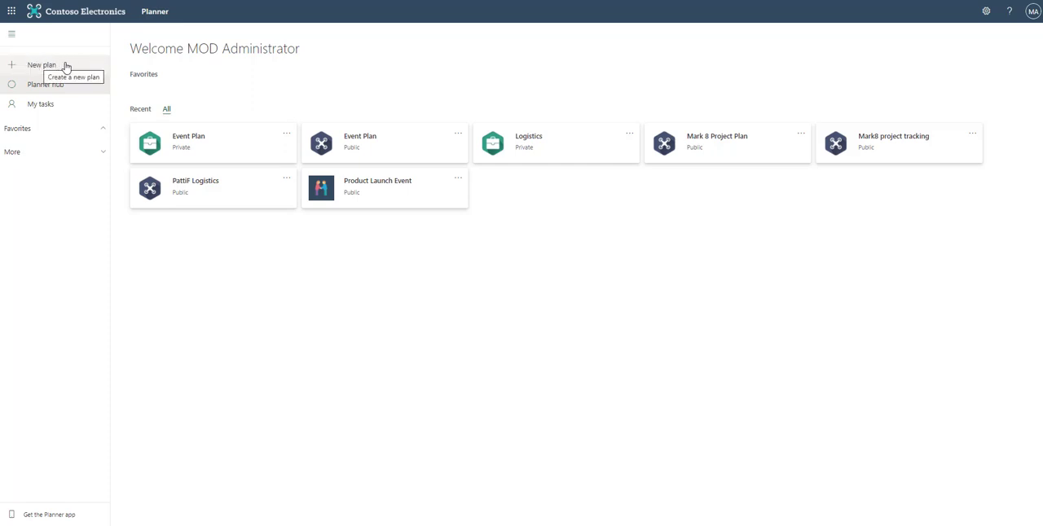
- Start a new plan named 'Test Plan', keeping its privacy set to Private
click(41, 65)
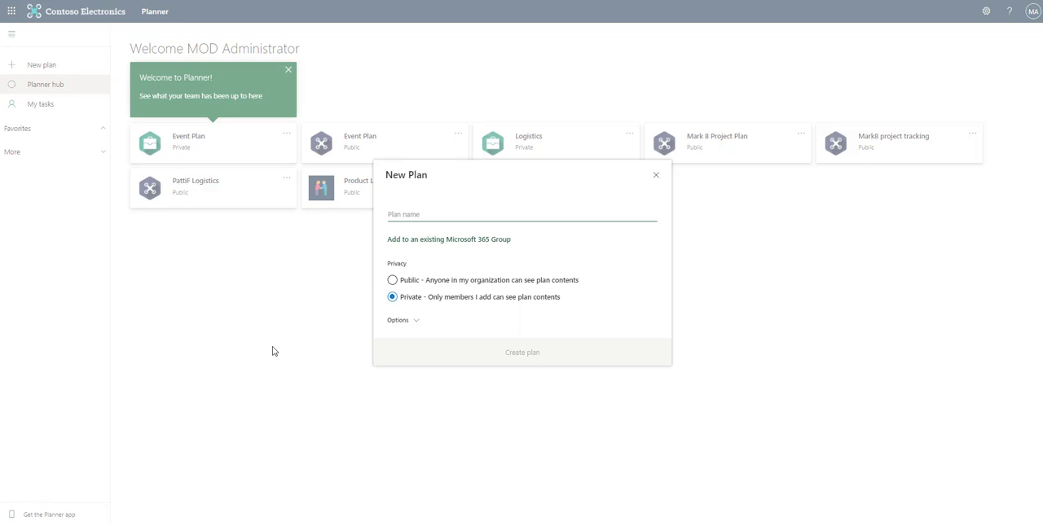
mouse_move(484, 285)
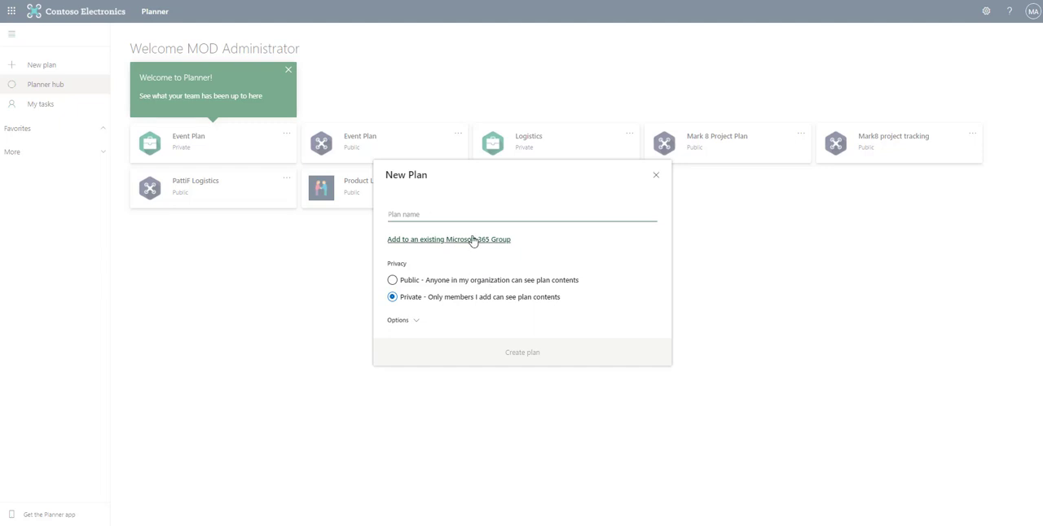
text(Test Pl)
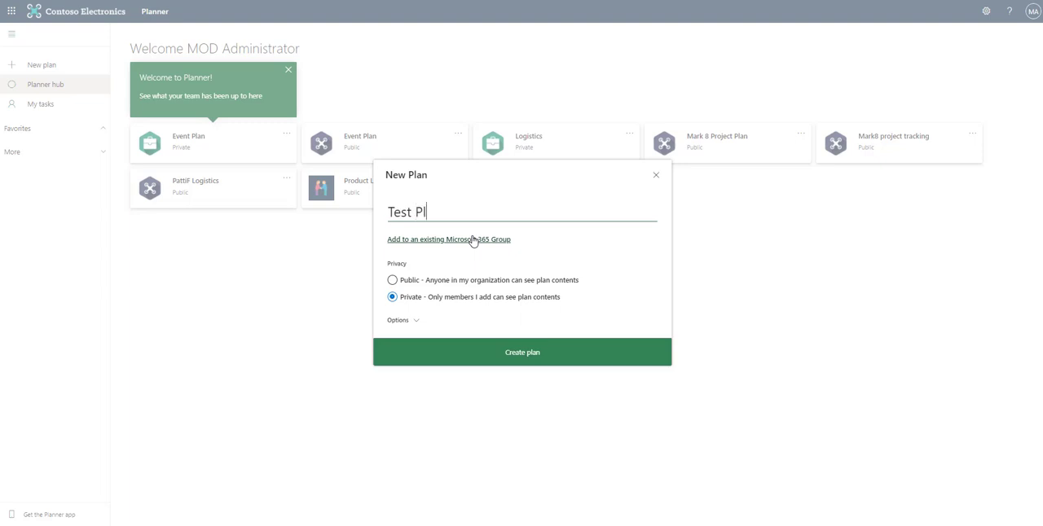
text(an)
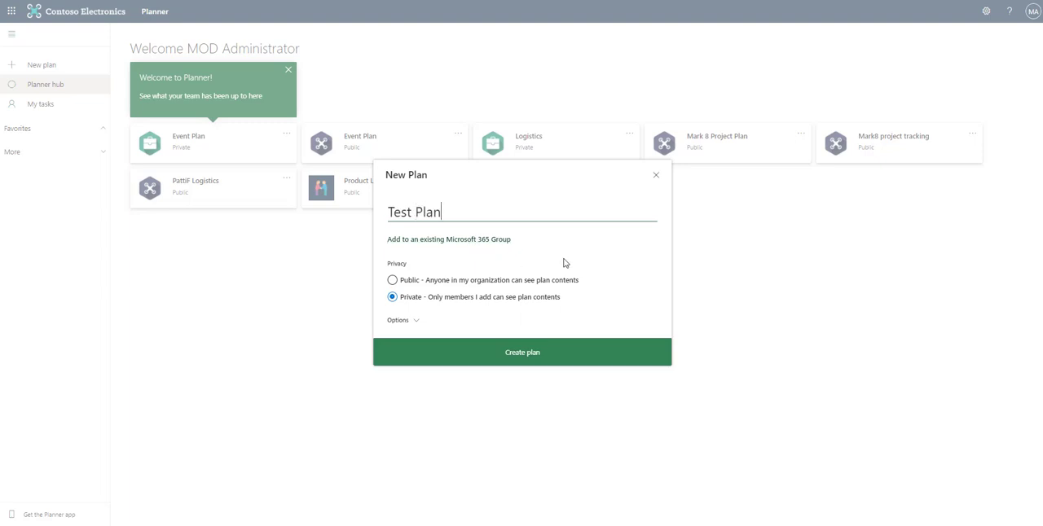
mouse_move(386, 243)
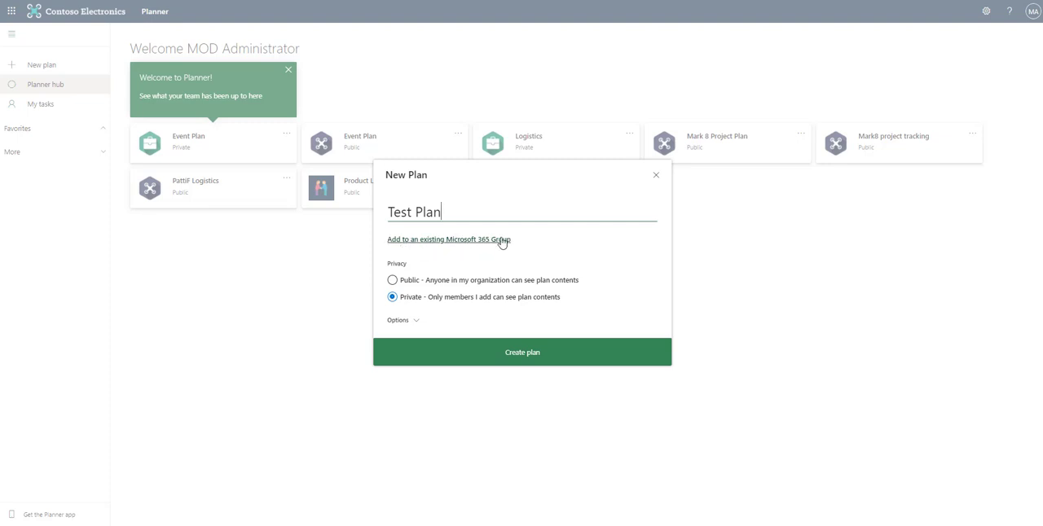
mouse_move(453, 247)
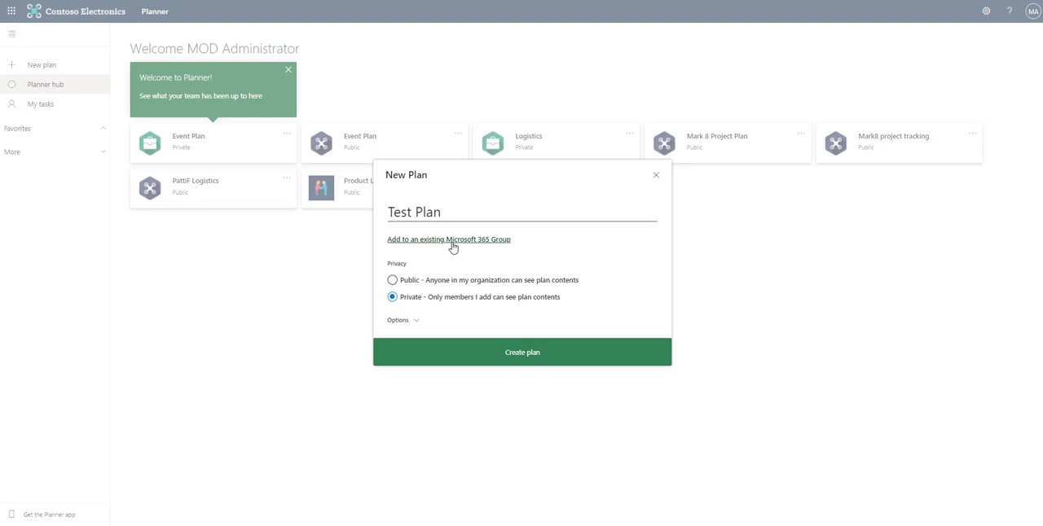
click(522, 212)
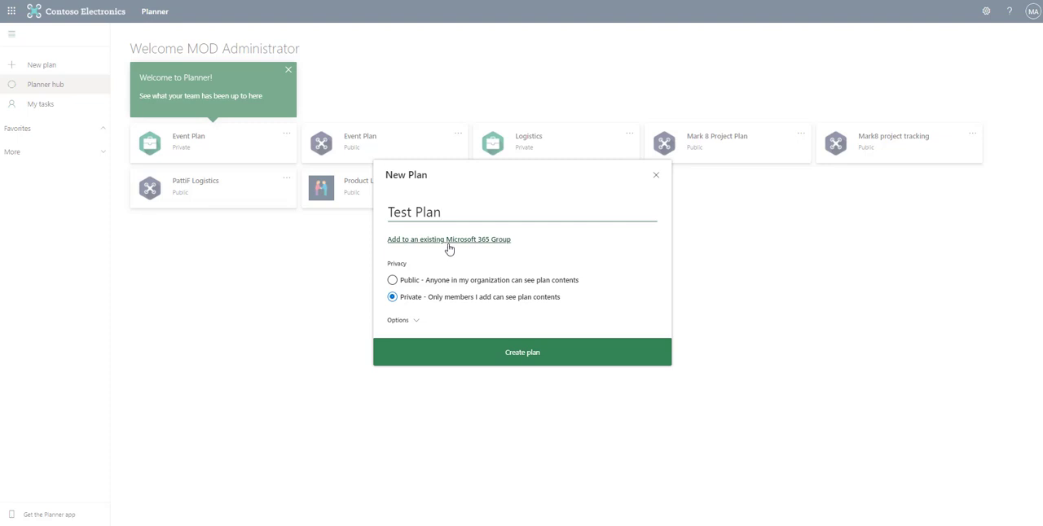
mouse_move(458, 244)
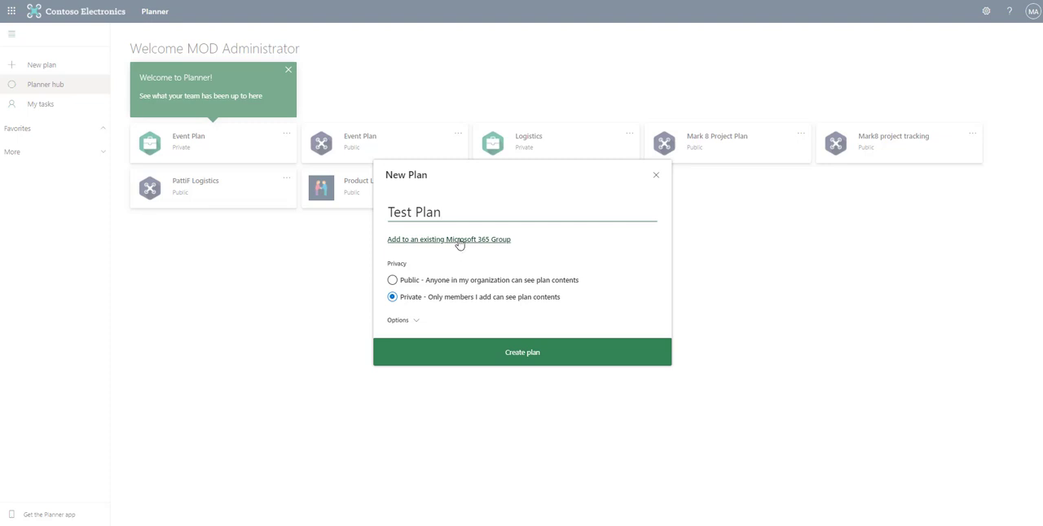
- Choose to add Test Plan to an existing group and browse the group list
click(448, 238)
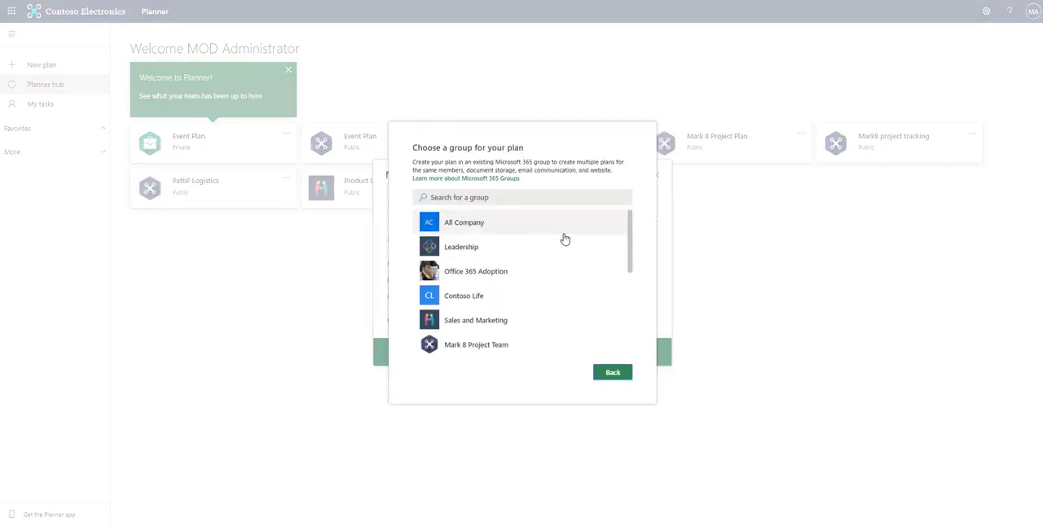
mouse_move(525, 242)
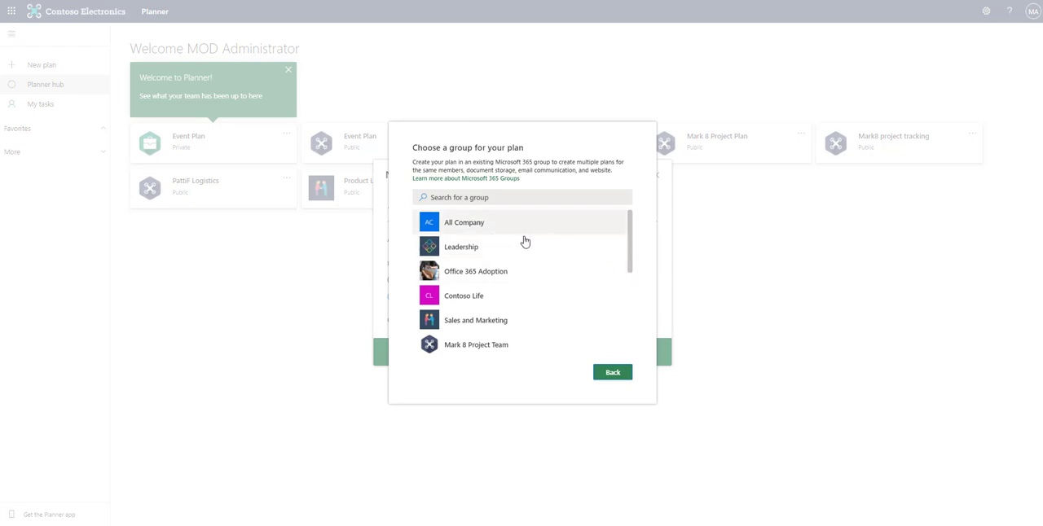
mouse_move(595, 260)
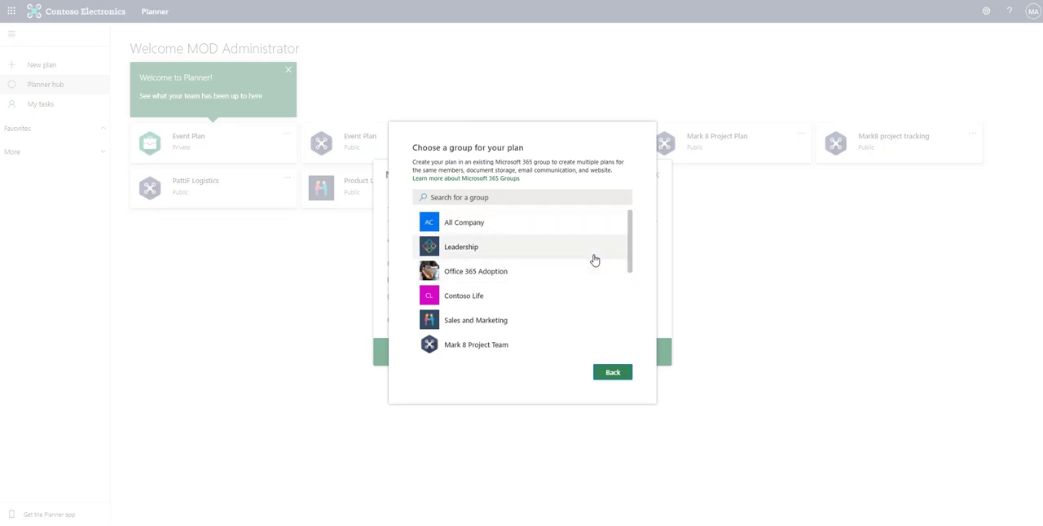
scroll(down, 3)
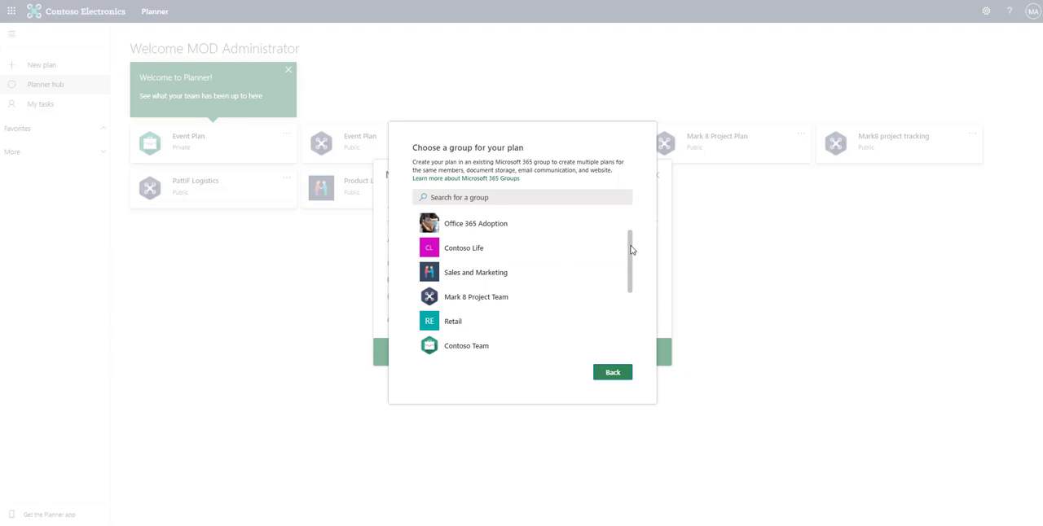
scroll(down, 3)
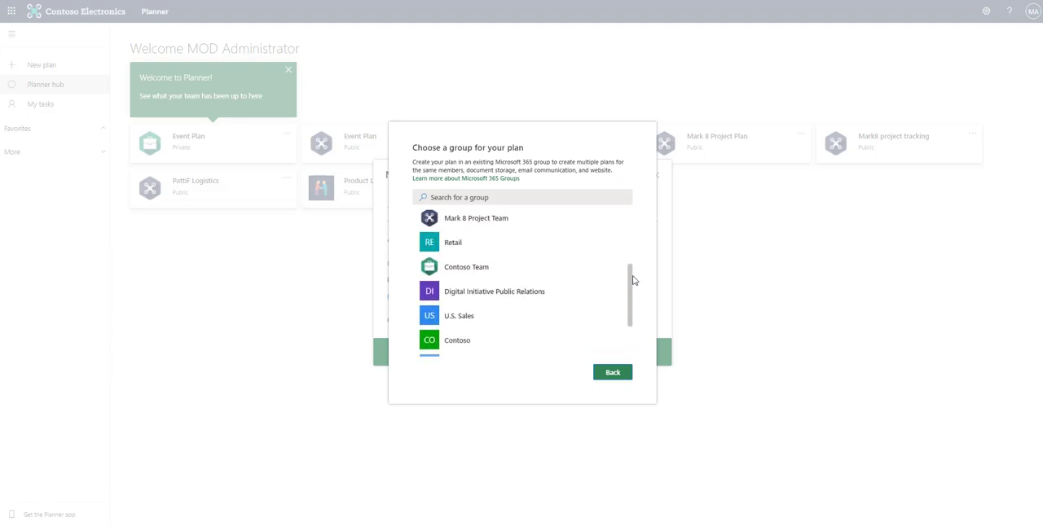
- Select Retail as the group the new Test Plan will join
click(453, 242)
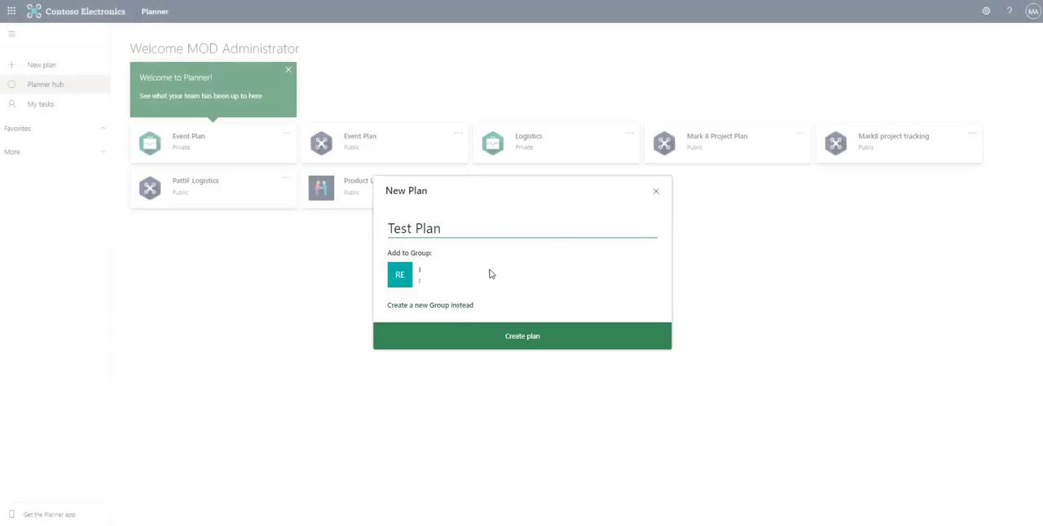
mouse_move(481, 207)
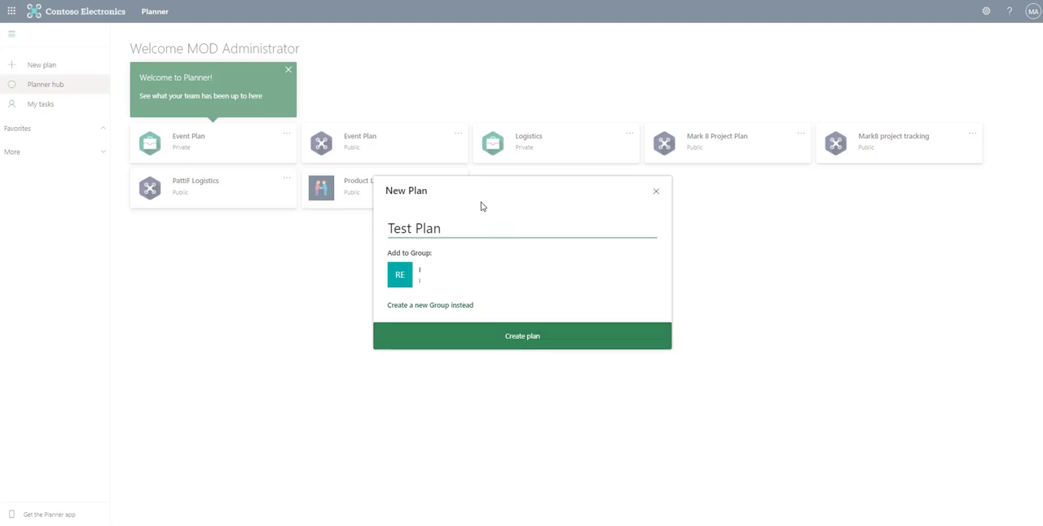
mouse_move(561, 260)
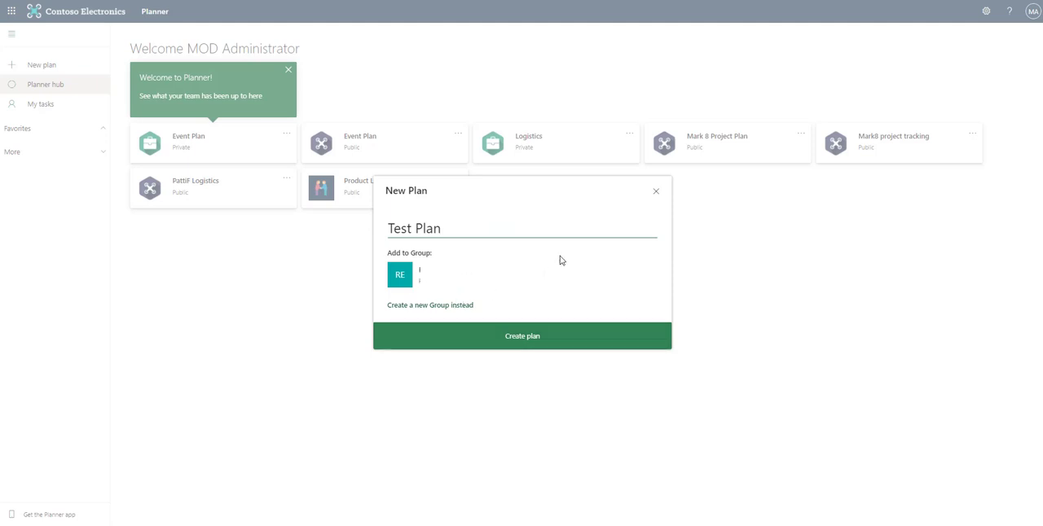
mouse_move(478, 239)
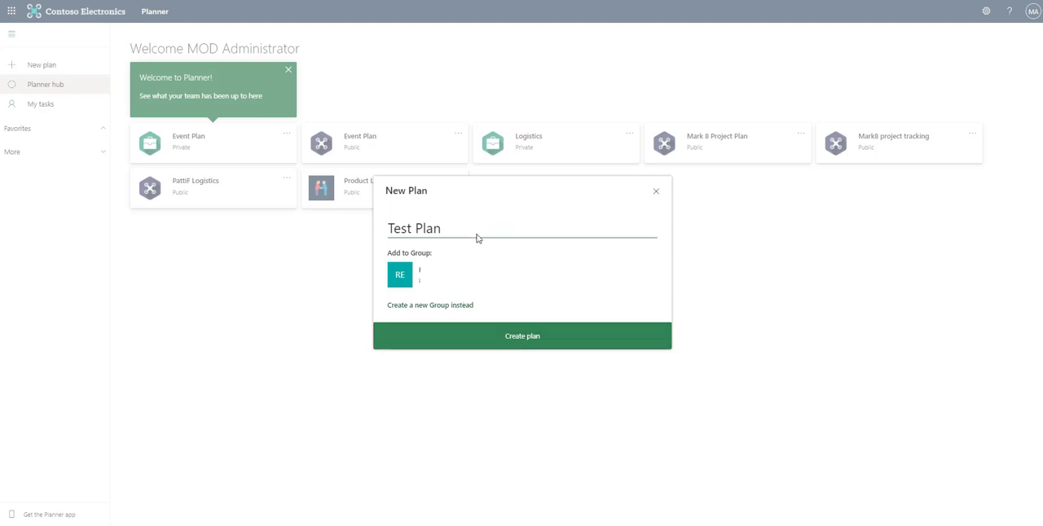
mouse_move(442, 310)
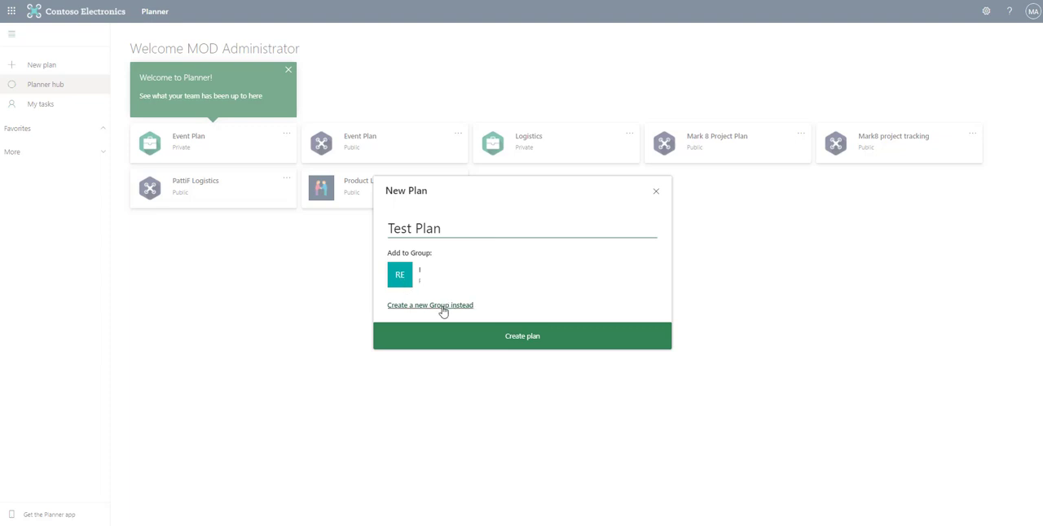
mouse_move(451, 313)
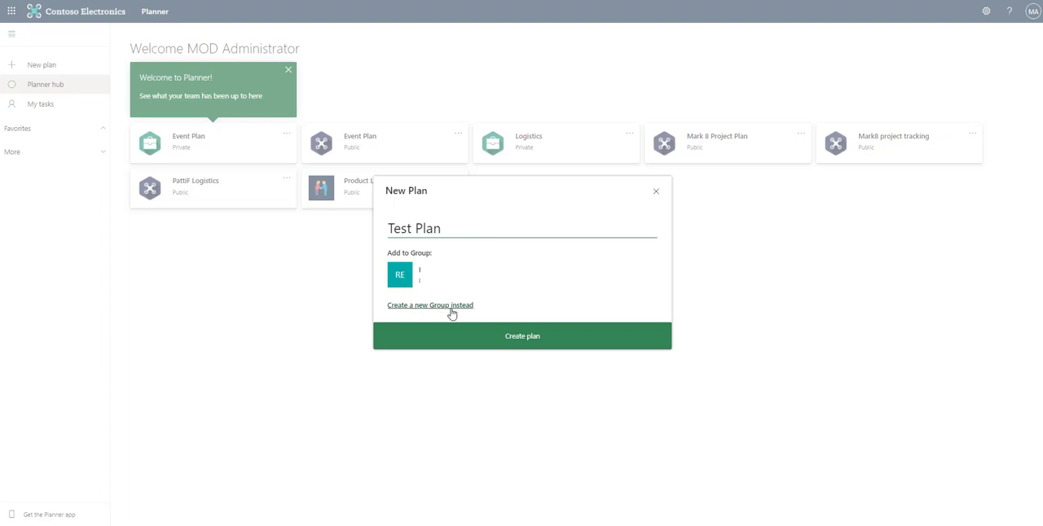
mouse_move(482, 307)
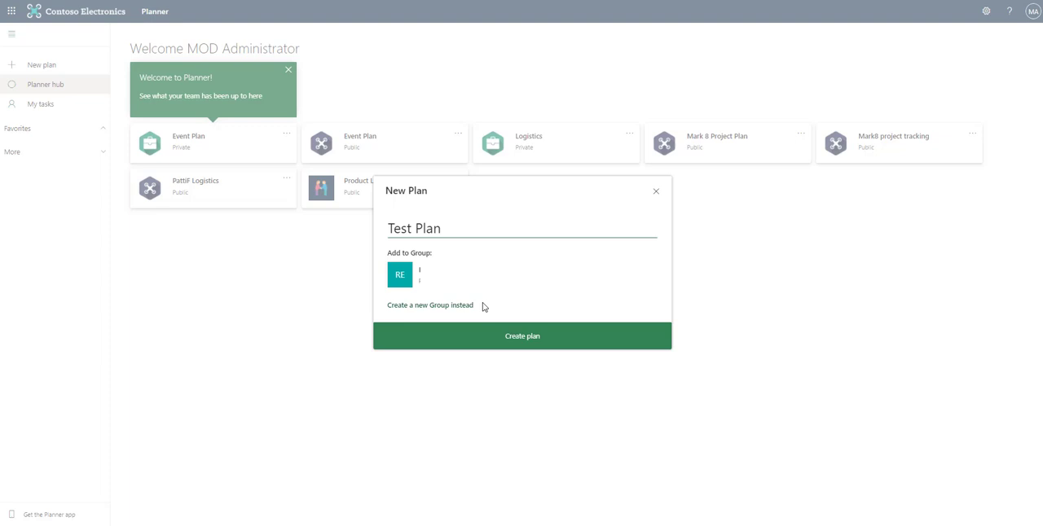
mouse_move(541, 326)
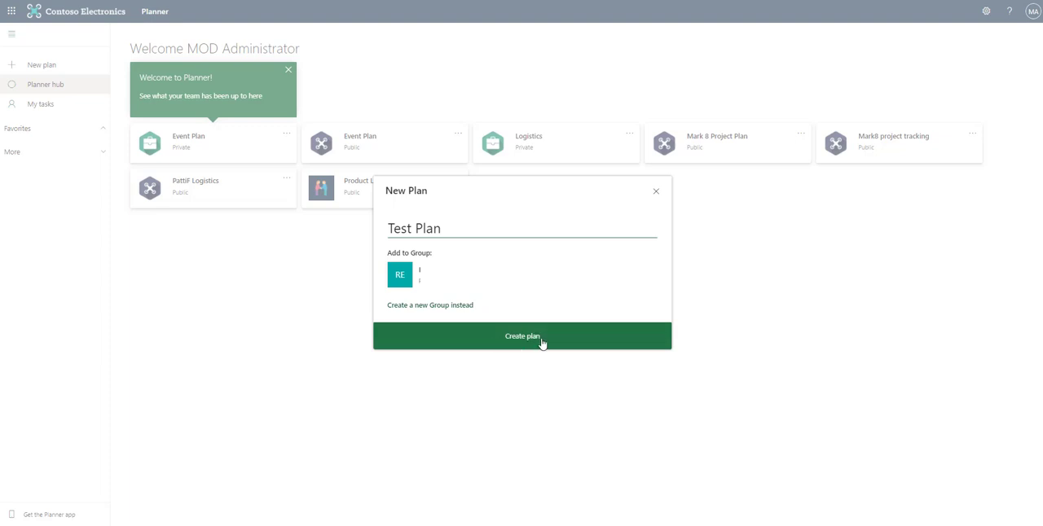
- Create Test Plan in the Retail group, review its +17 member list and close it
click(522, 337)
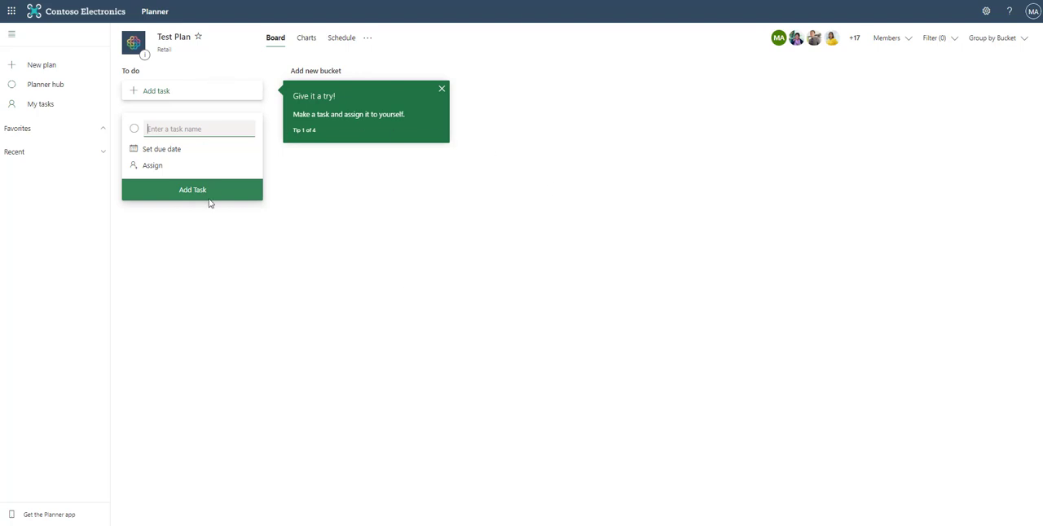
mouse_move(131, 75)
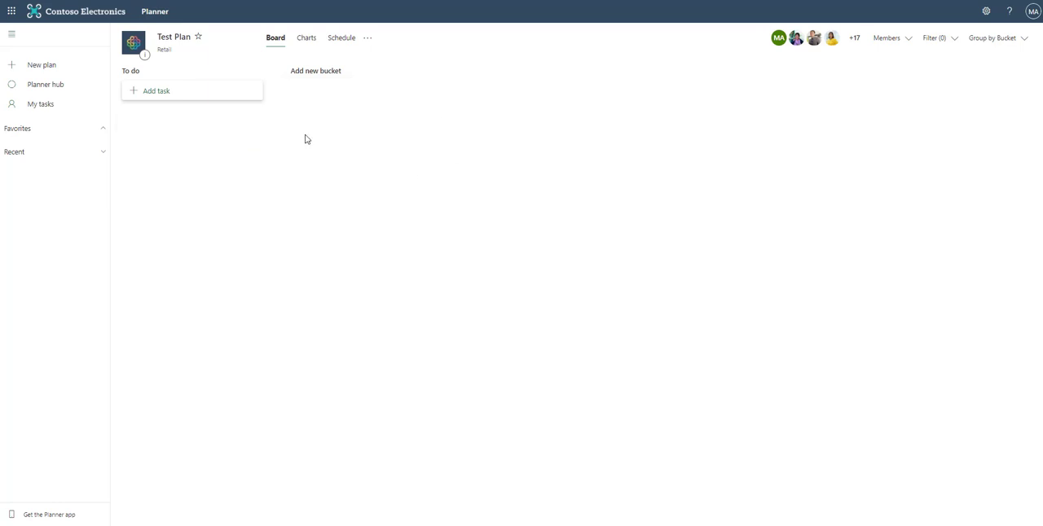
mouse_move(263, 123)
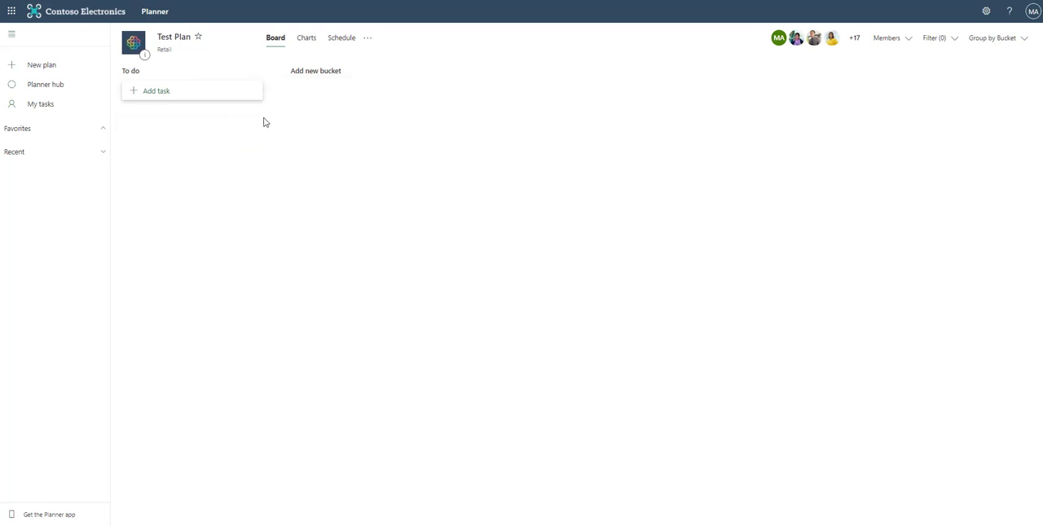
mouse_move(322, 114)
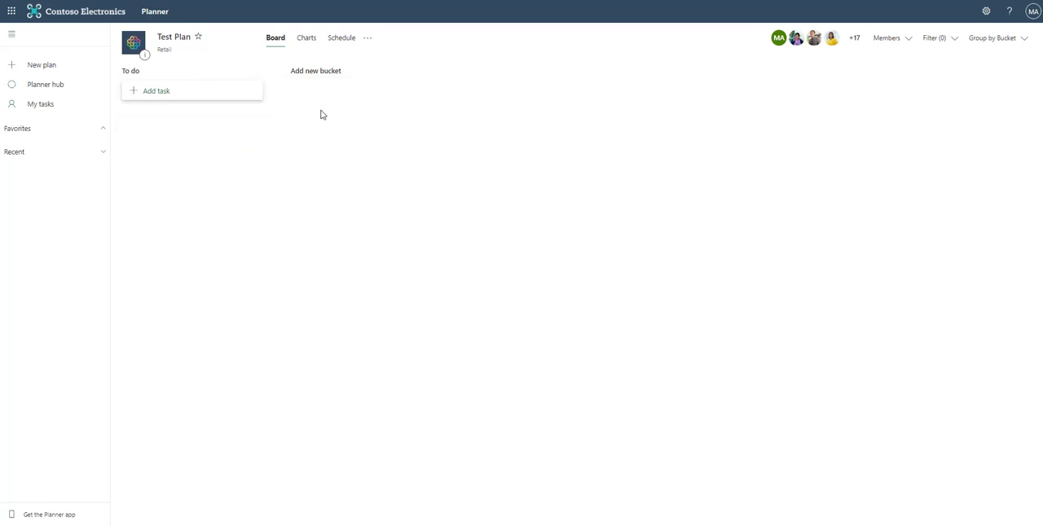
mouse_move(317, 155)
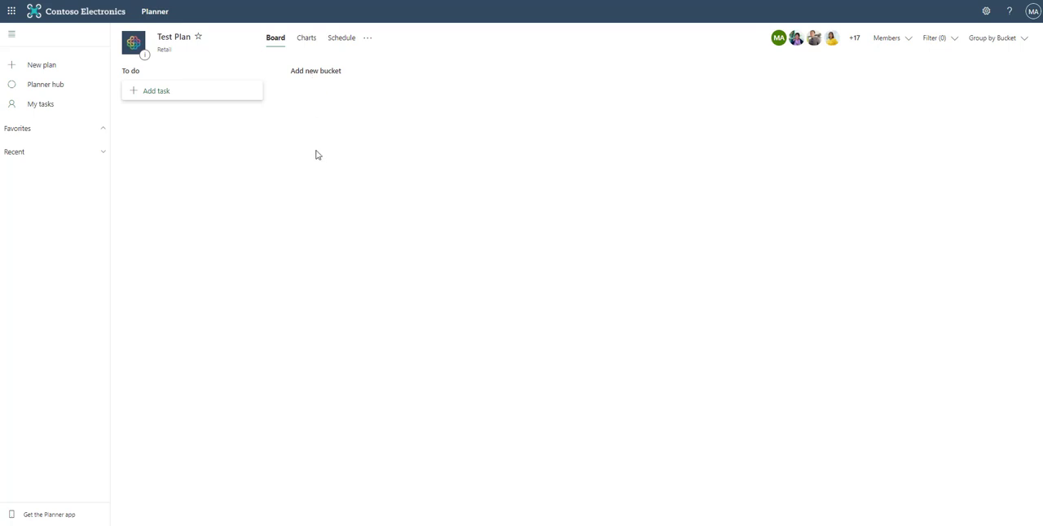
mouse_move(281, 88)
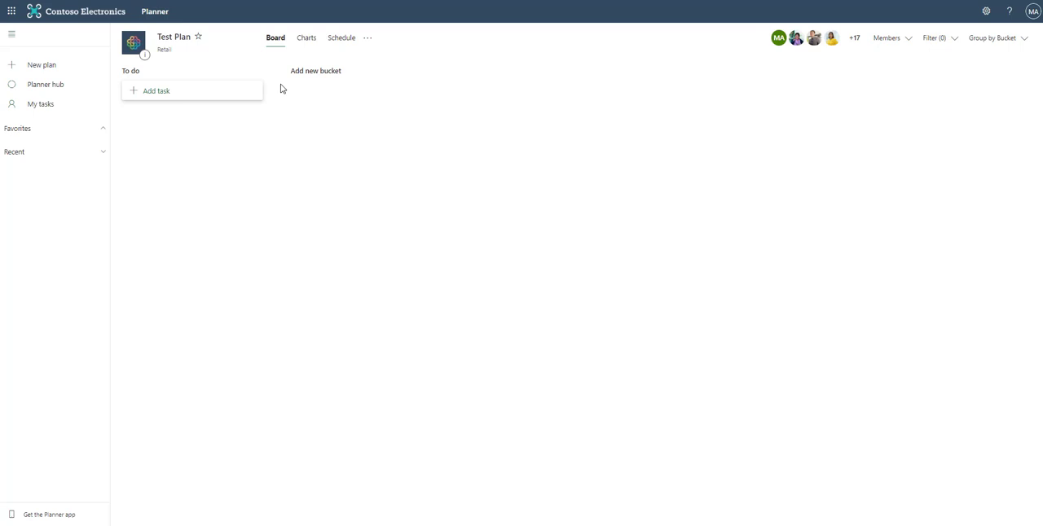
mouse_move(203, 125)
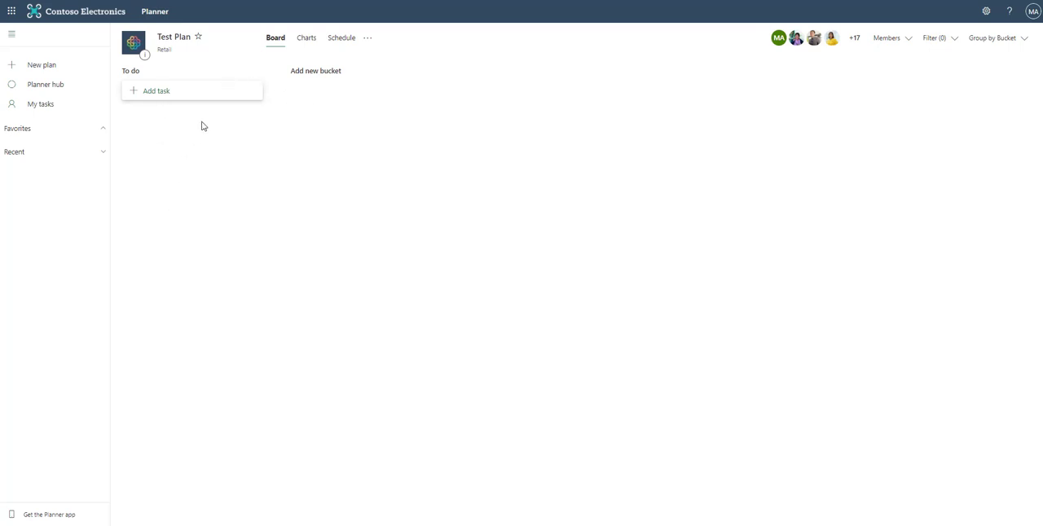
mouse_move(795, 39)
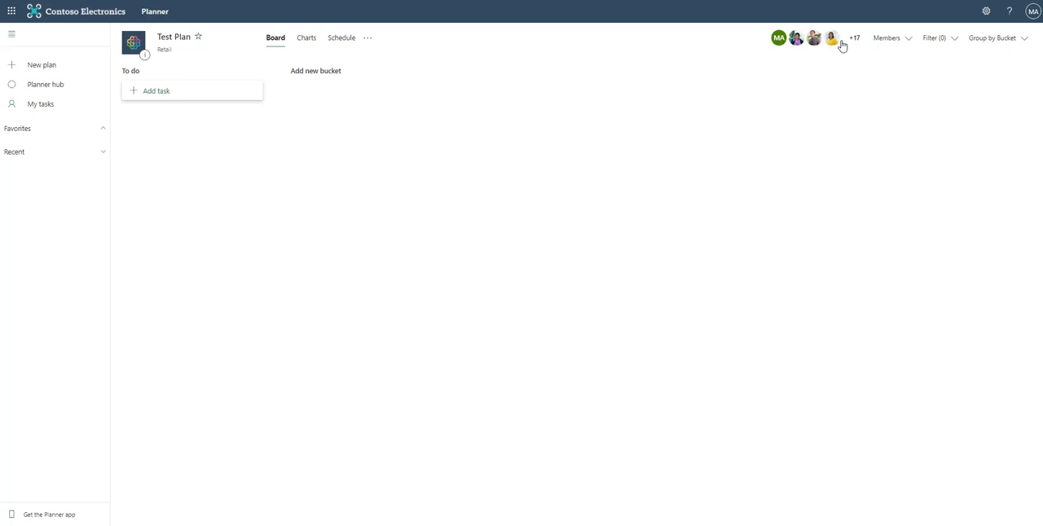
mouse_move(857, 41)
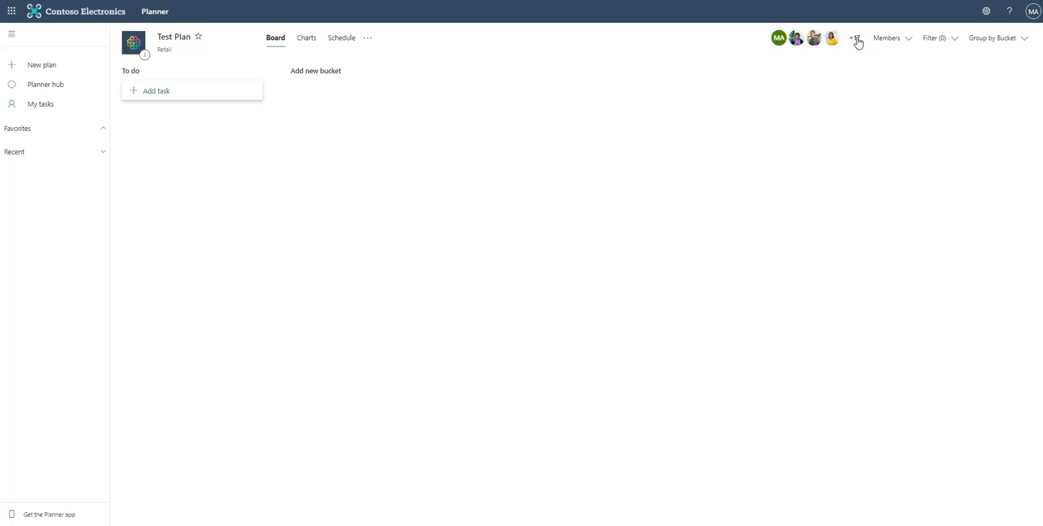
click(854, 37)
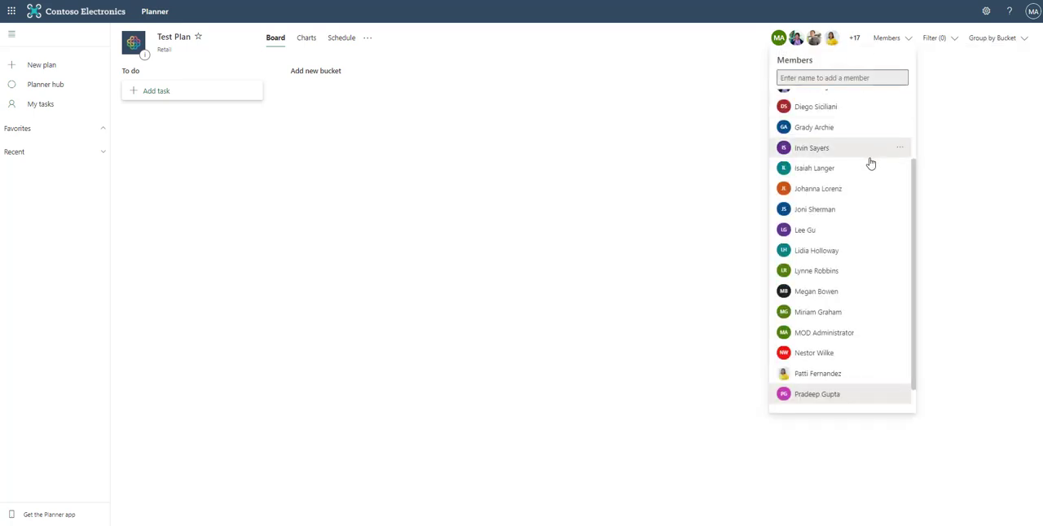
scroll(up, 3)
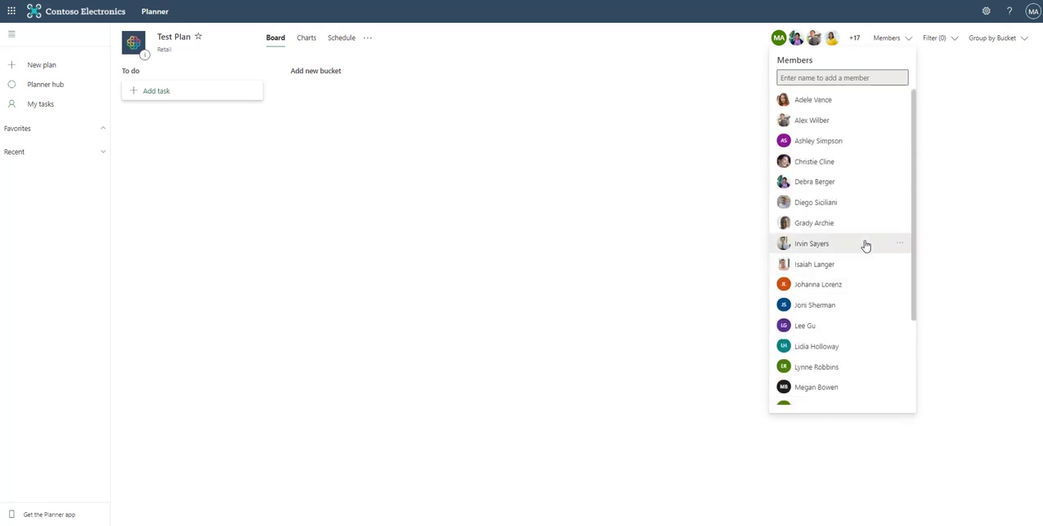
mouse_move(161, 81)
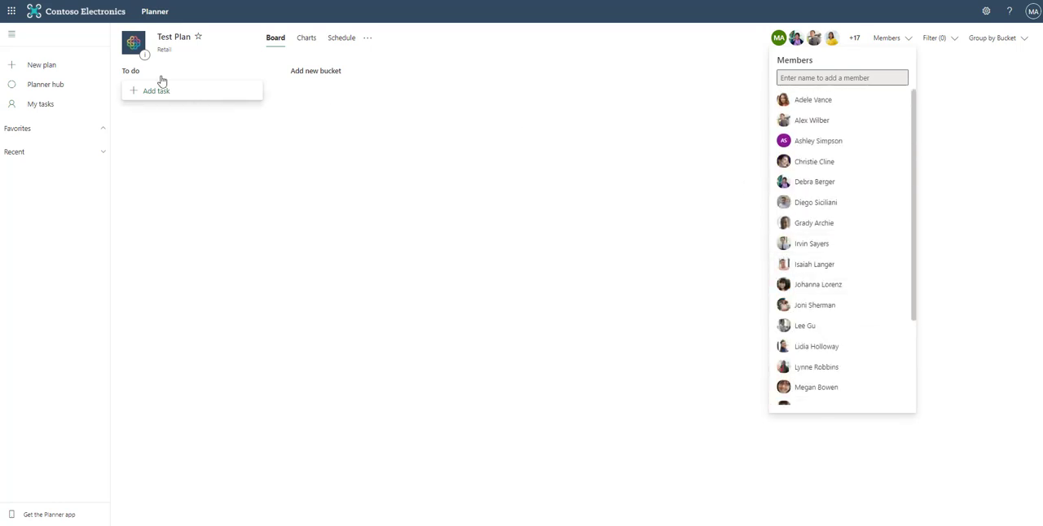
mouse_move(640, 201)
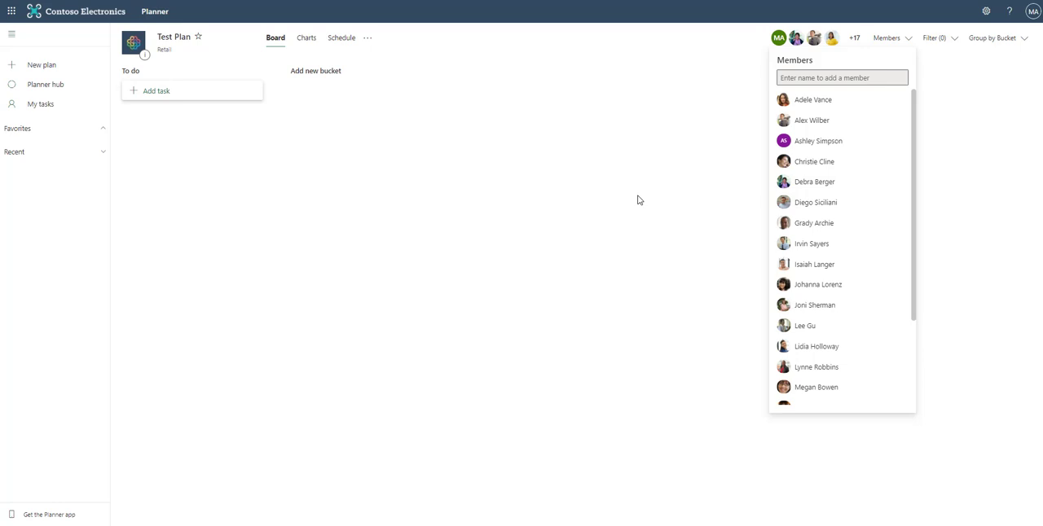
click(638, 201)
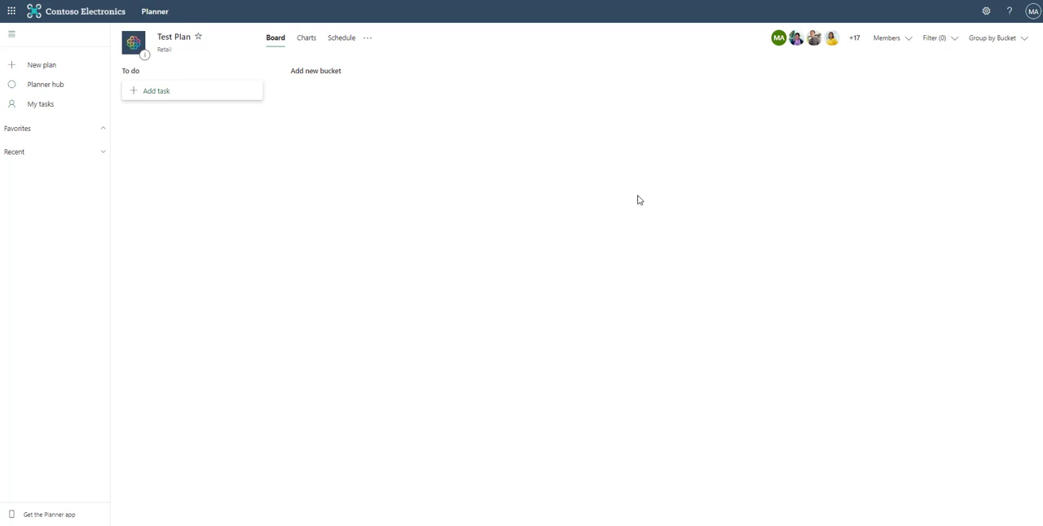
mouse_move(683, 147)
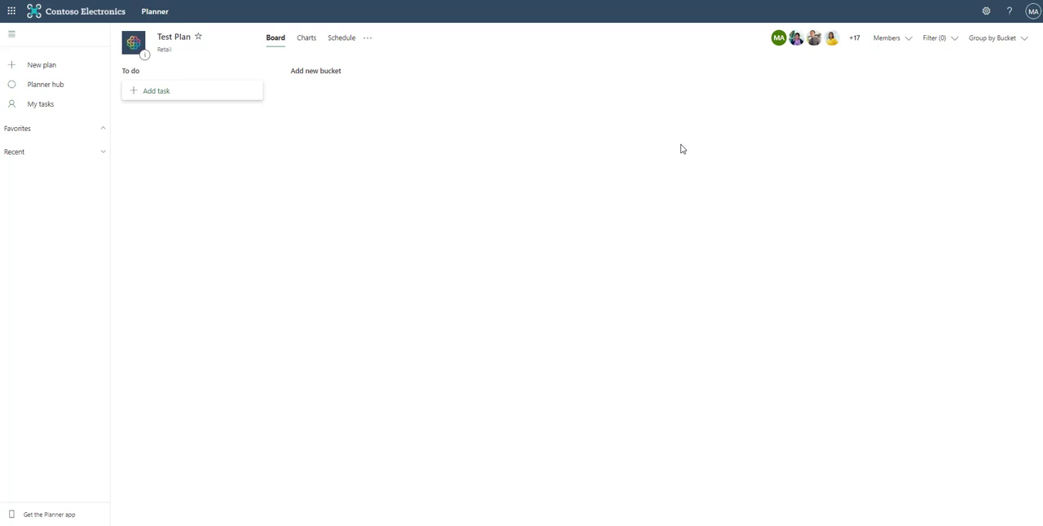
mouse_move(887, 37)
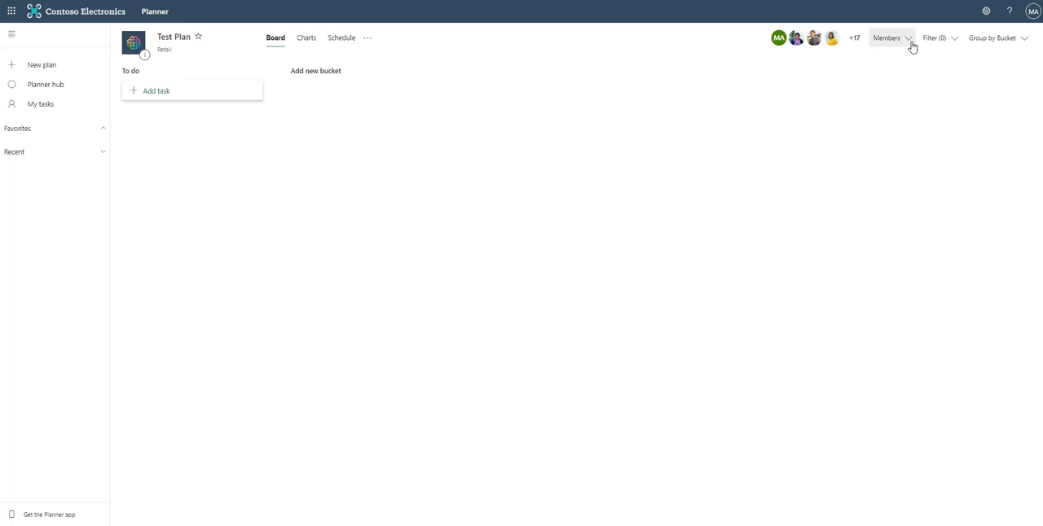
click(887, 37)
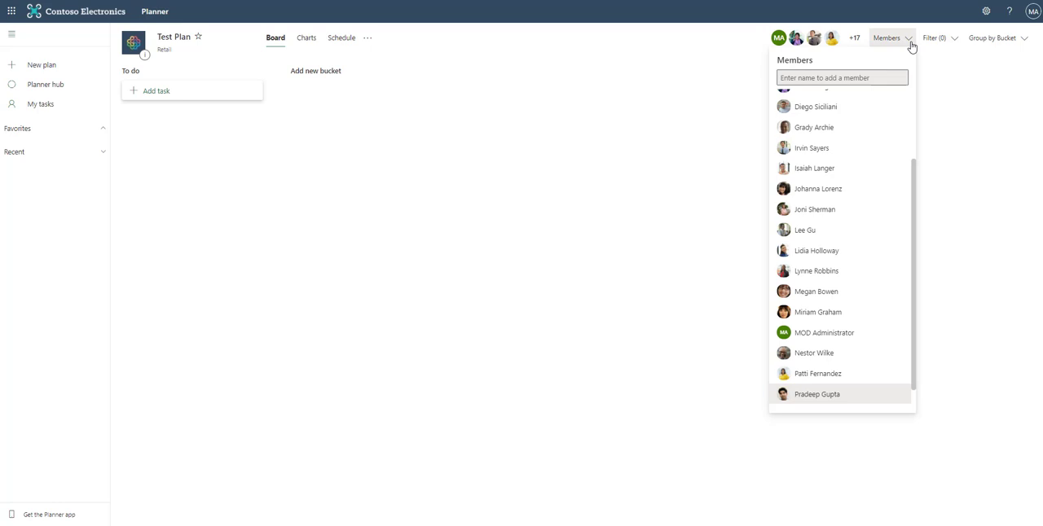
scroll(up, 3)
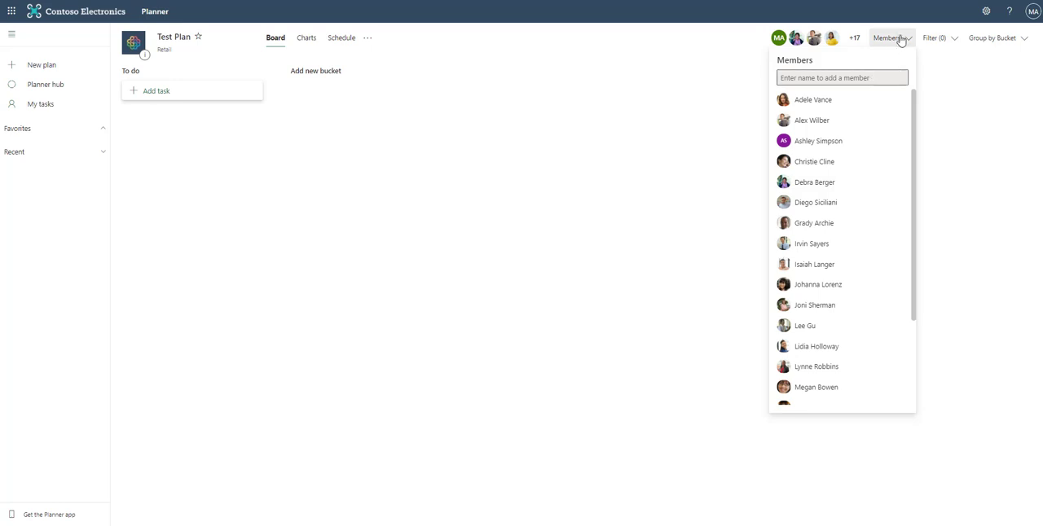
click(882, 103)
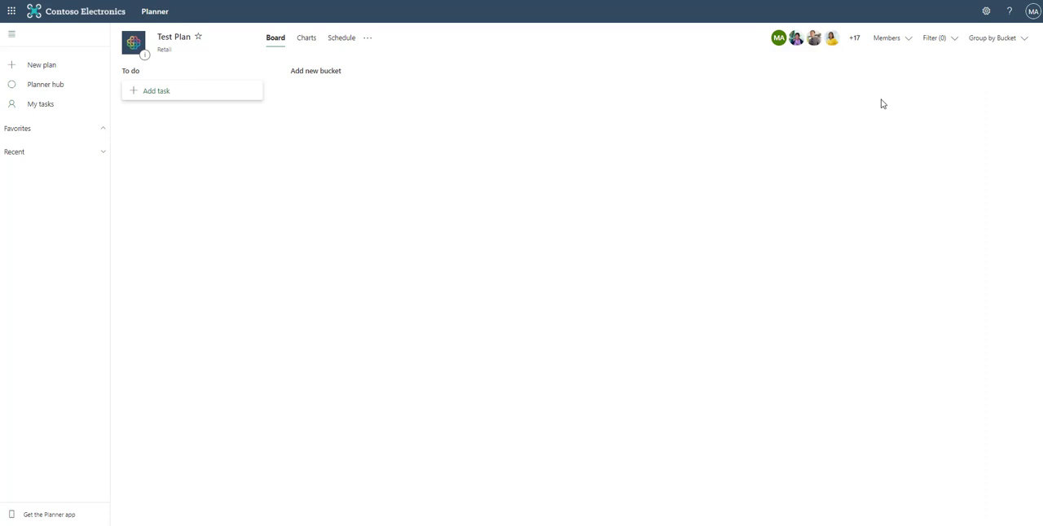
mouse_move(939, 37)
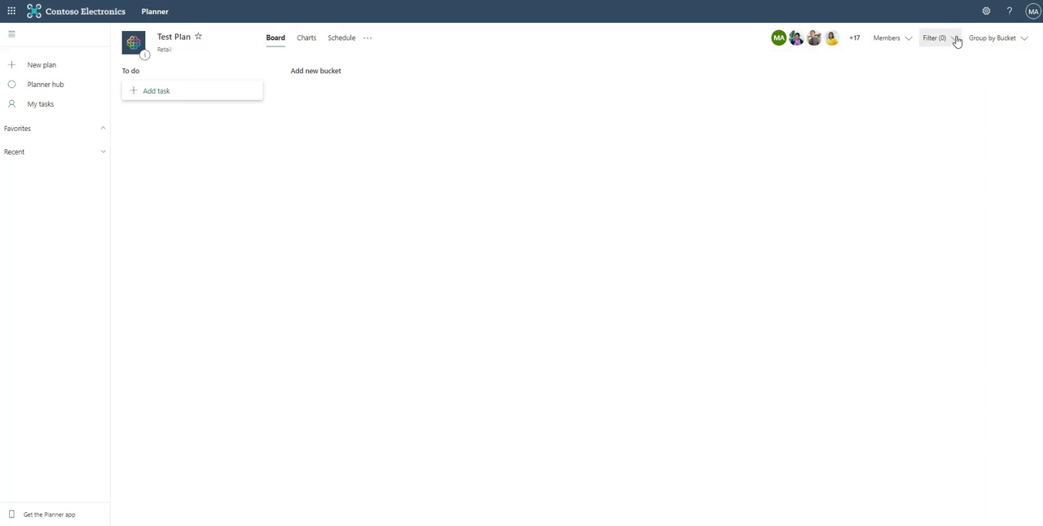
click(935, 37)
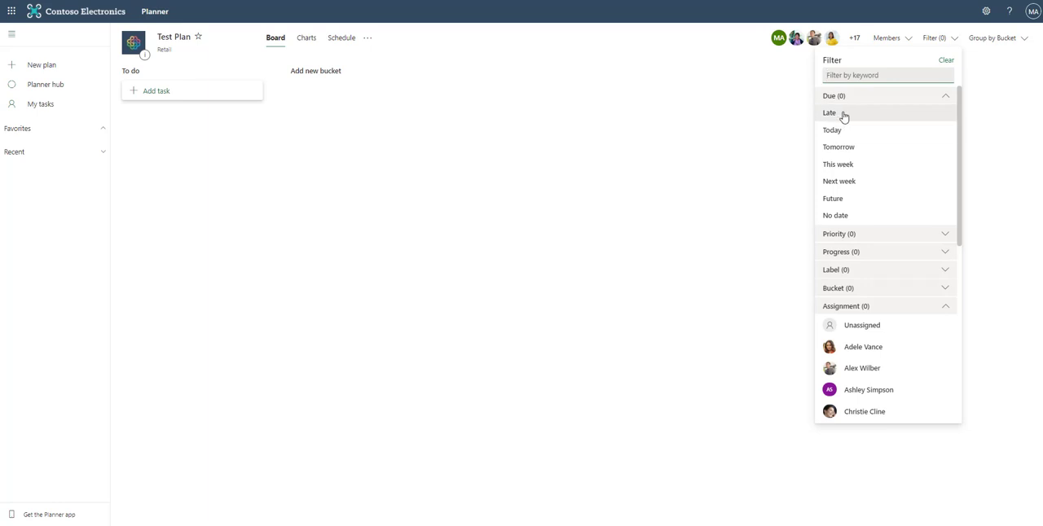
mouse_move(859, 122)
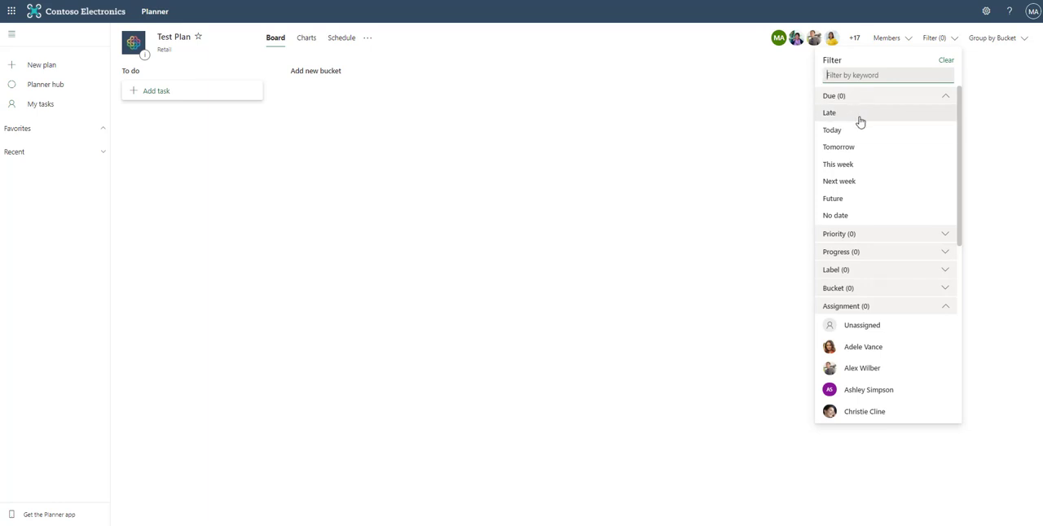
click(886, 234)
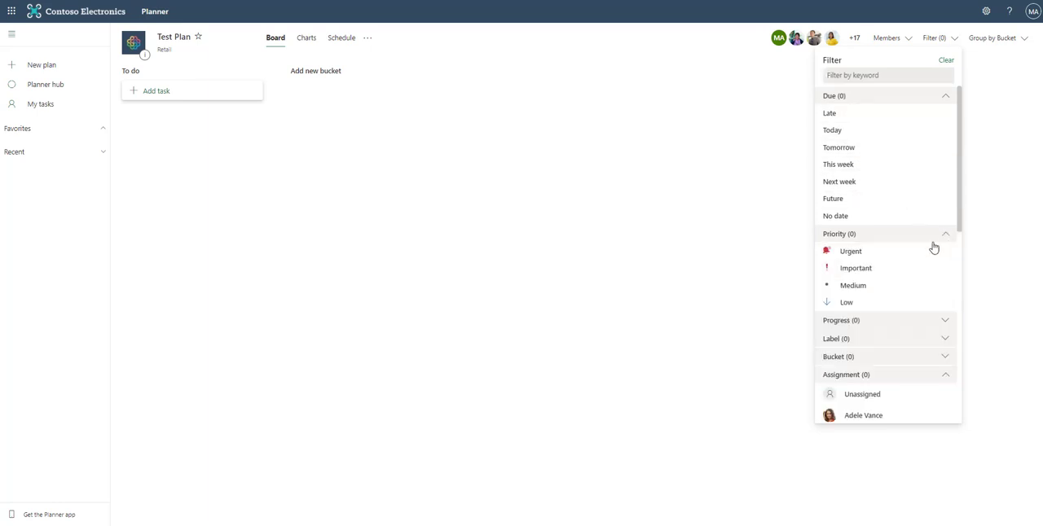
mouse_move(879, 292)
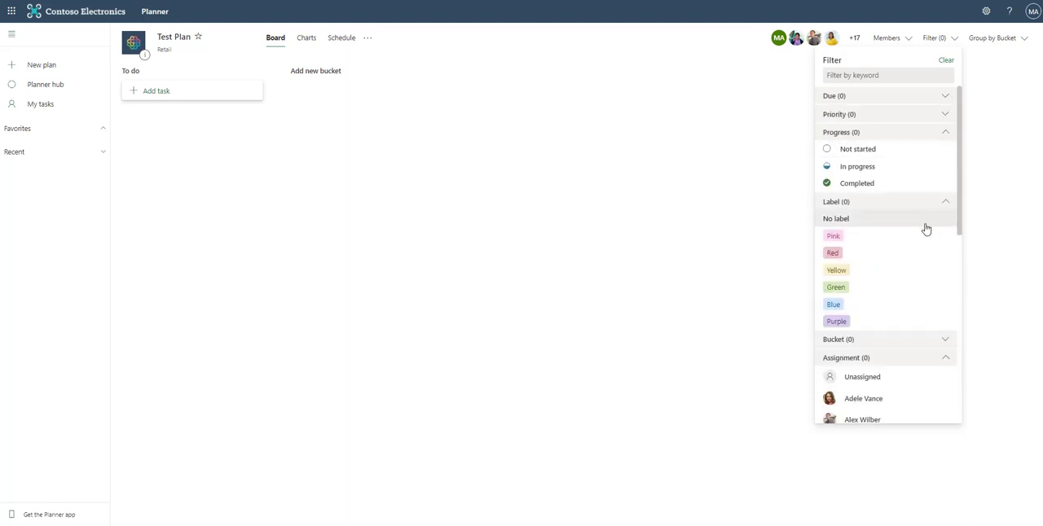
click(837, 201)
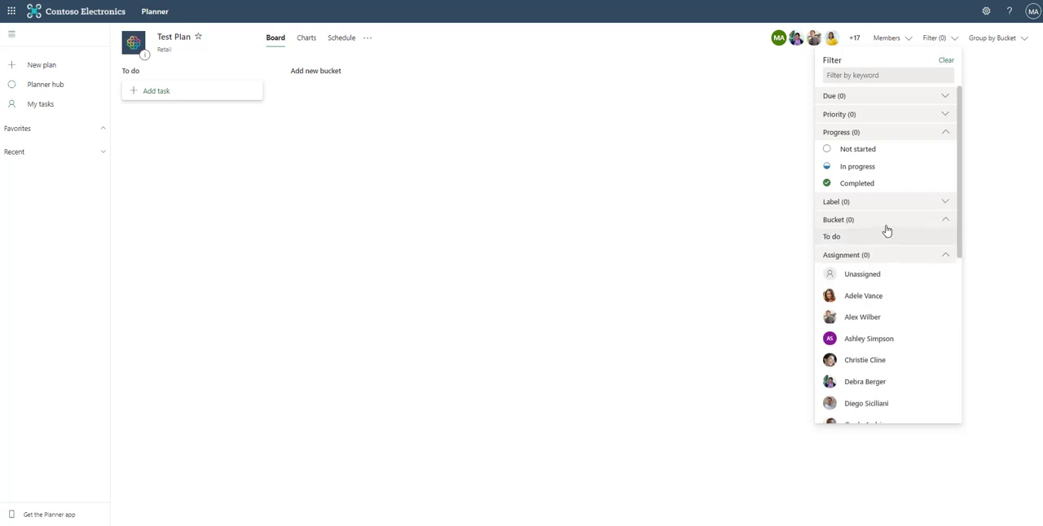
click(945, 219)
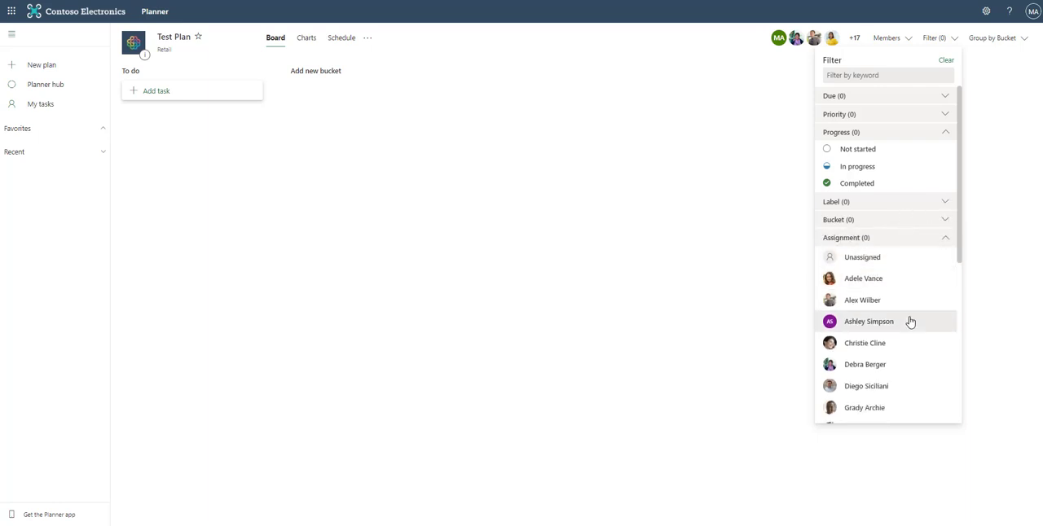
scroll(down, 3)
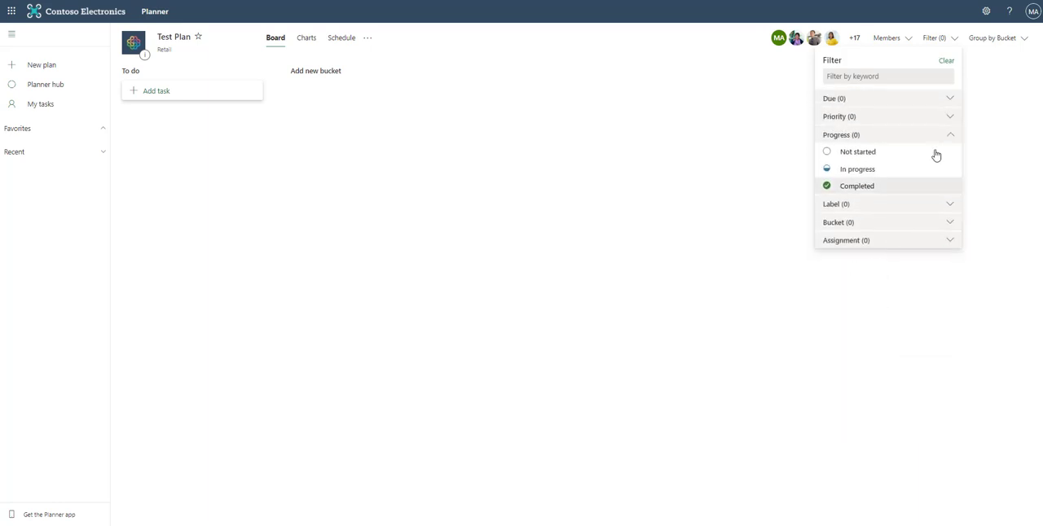
click(896, 235)
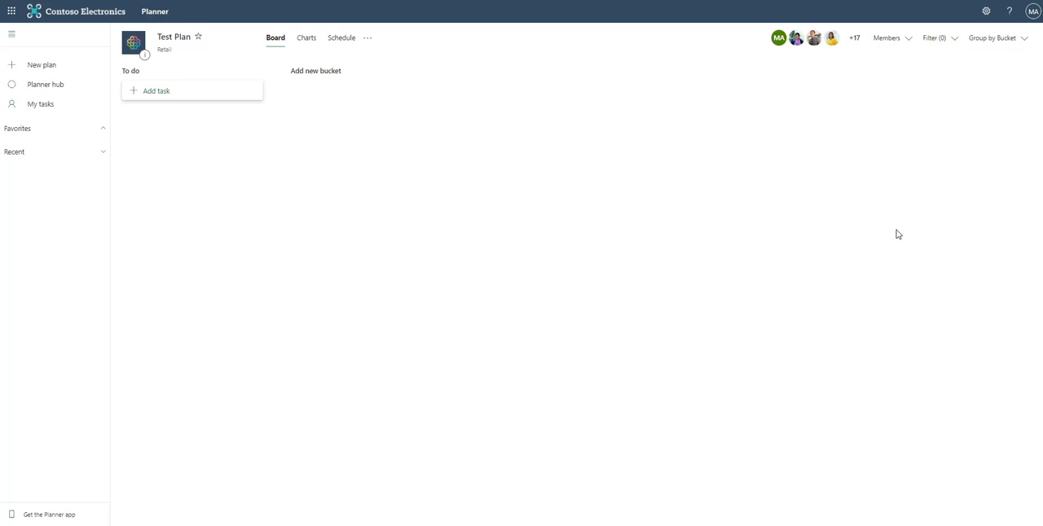
mouse_move(930, 187)
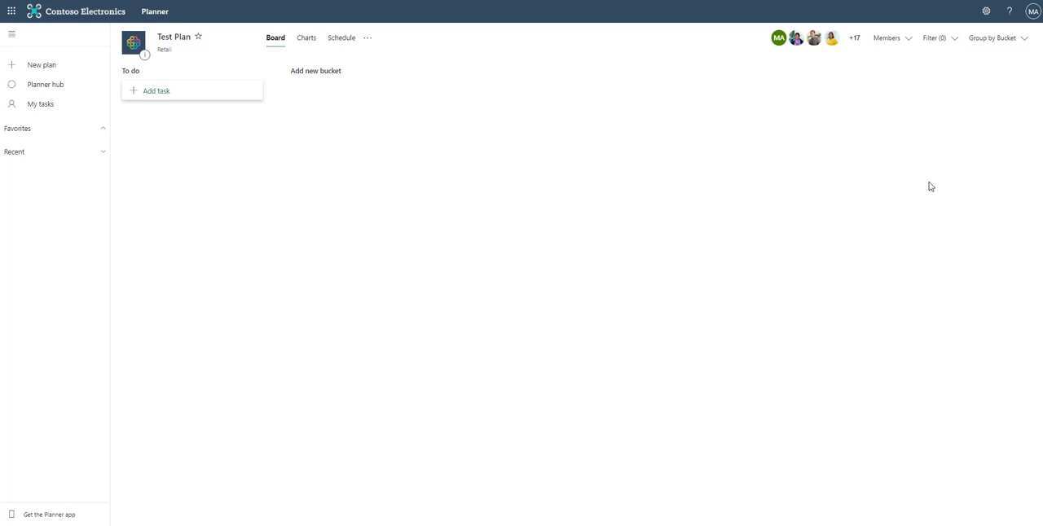
click(999, 37)
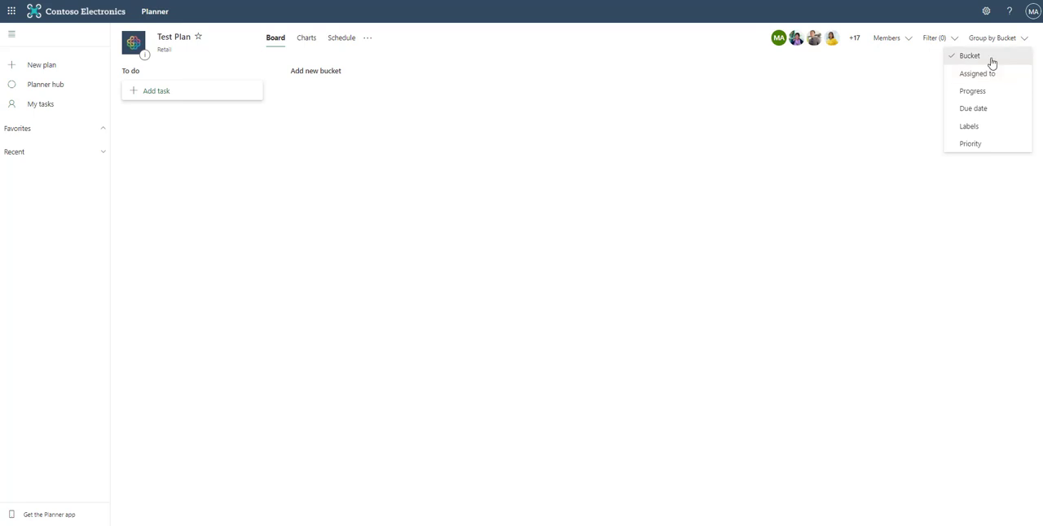
mouse_move(1005, 73)
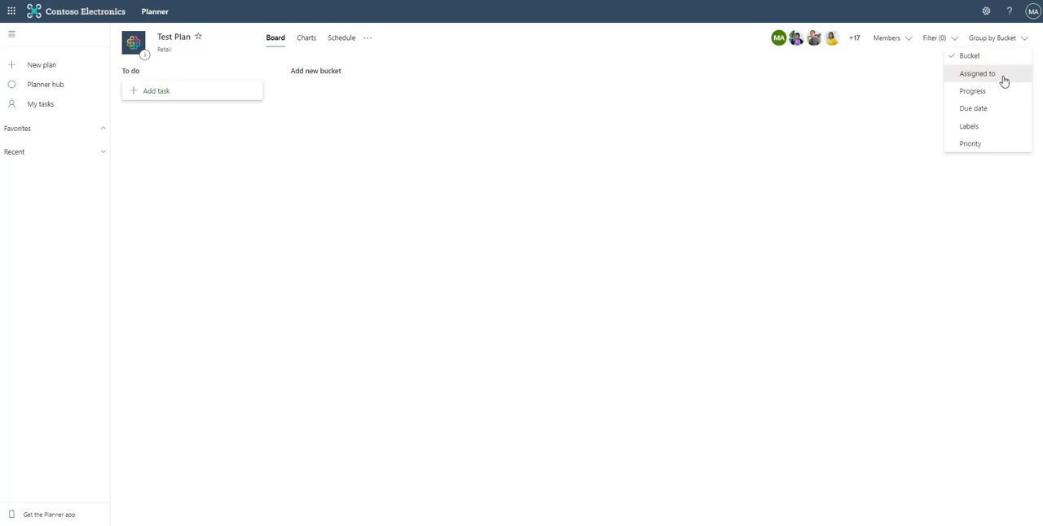
mouse_move(999, 108)
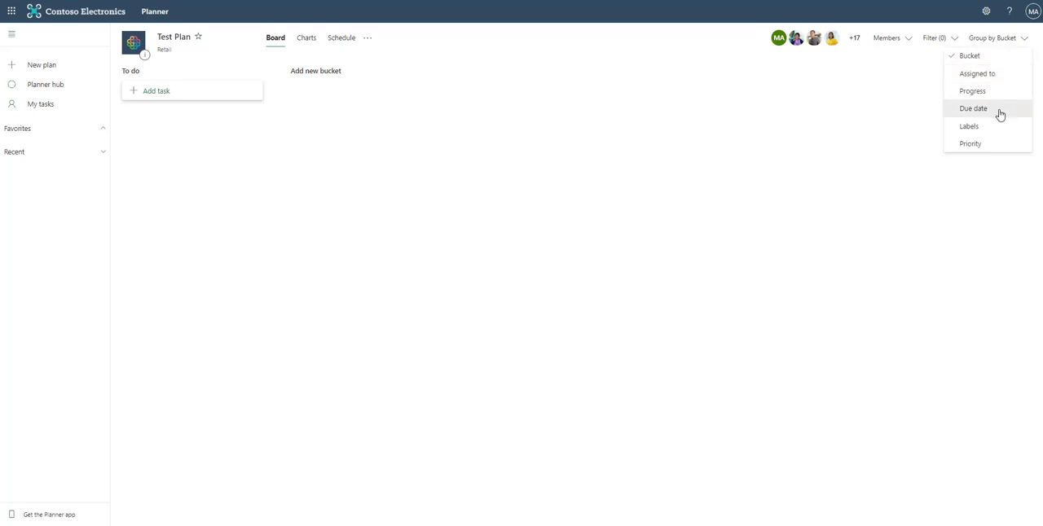
mouse_move(992, 145)
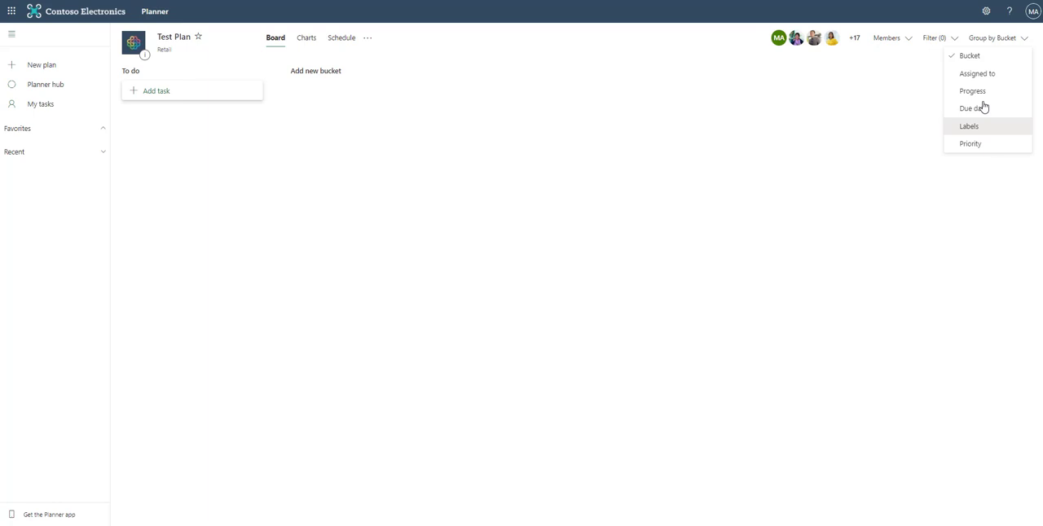
mouse_move(976, 74)
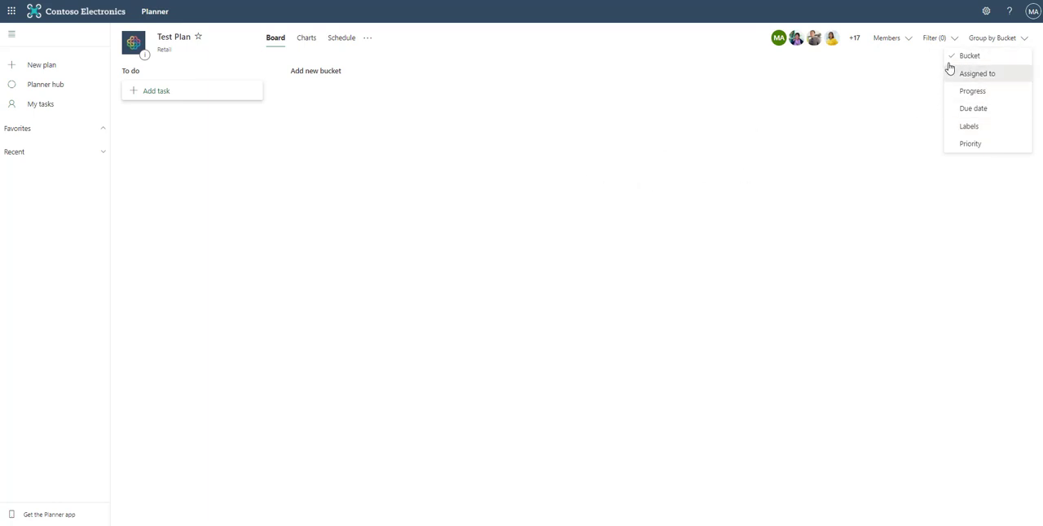
mouse_move(473, 220)
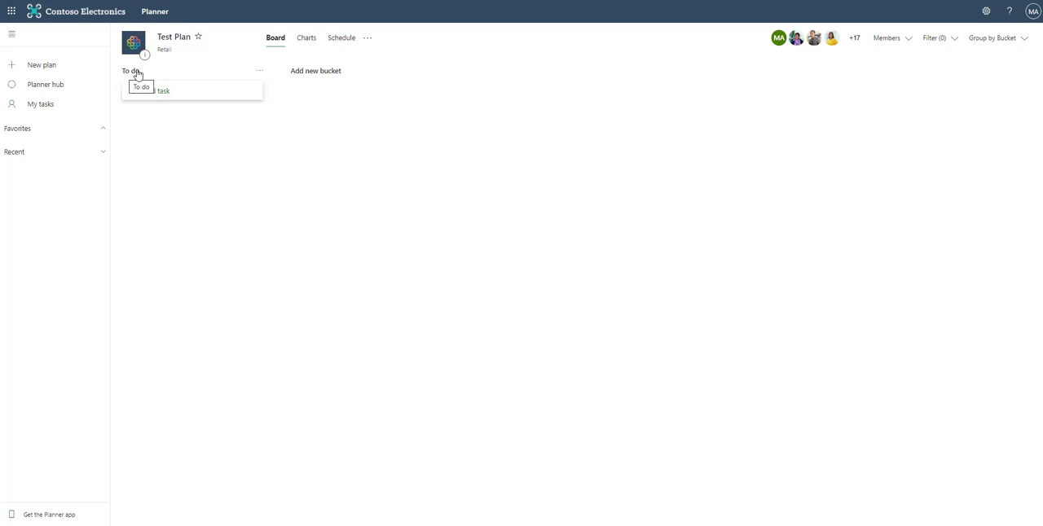
click(995, 38)
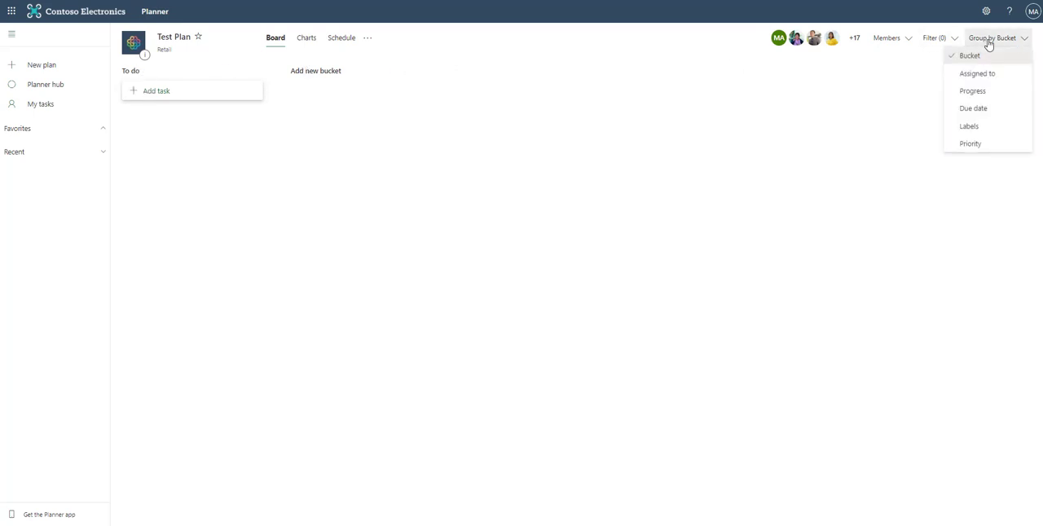
mouse_move(980, 91)
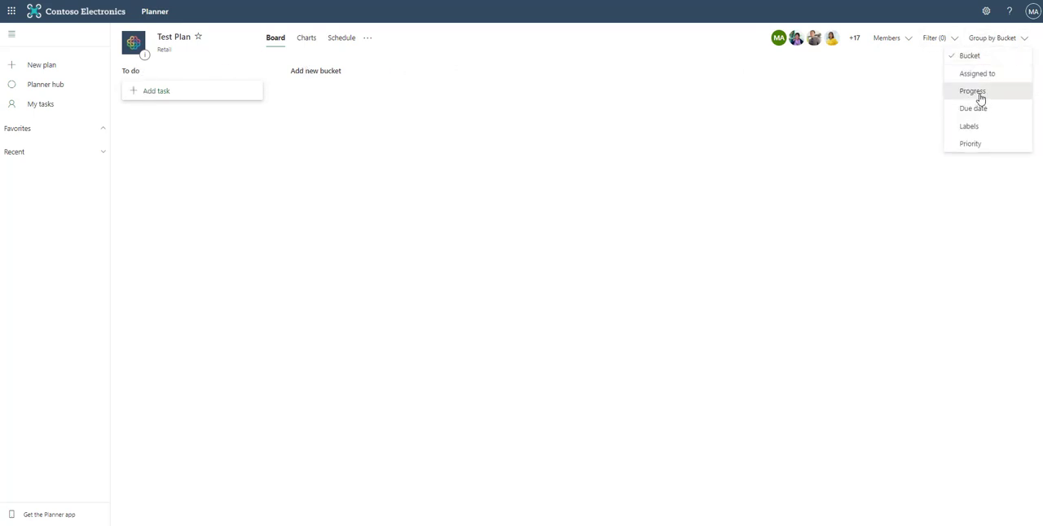
click(972, 91)
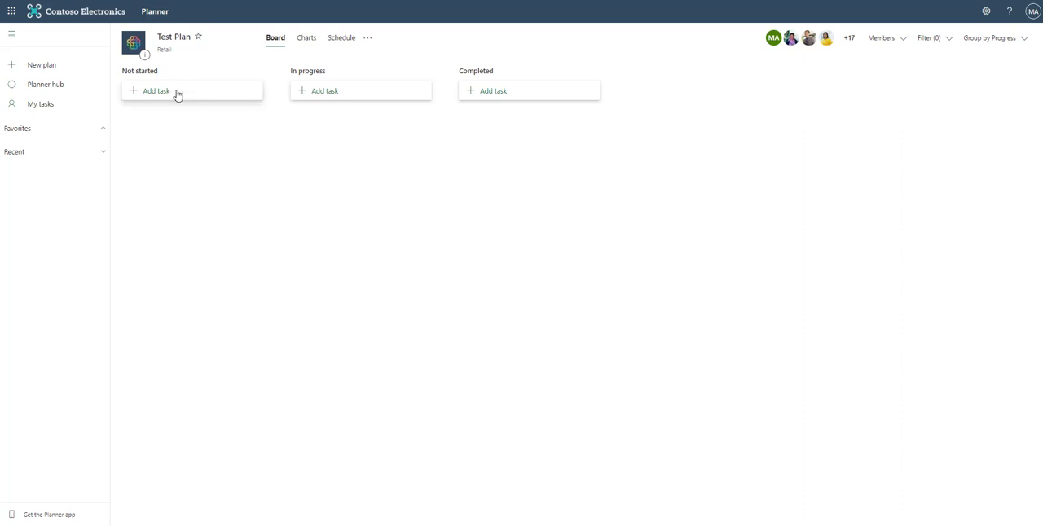
mouse_move(485, 82)
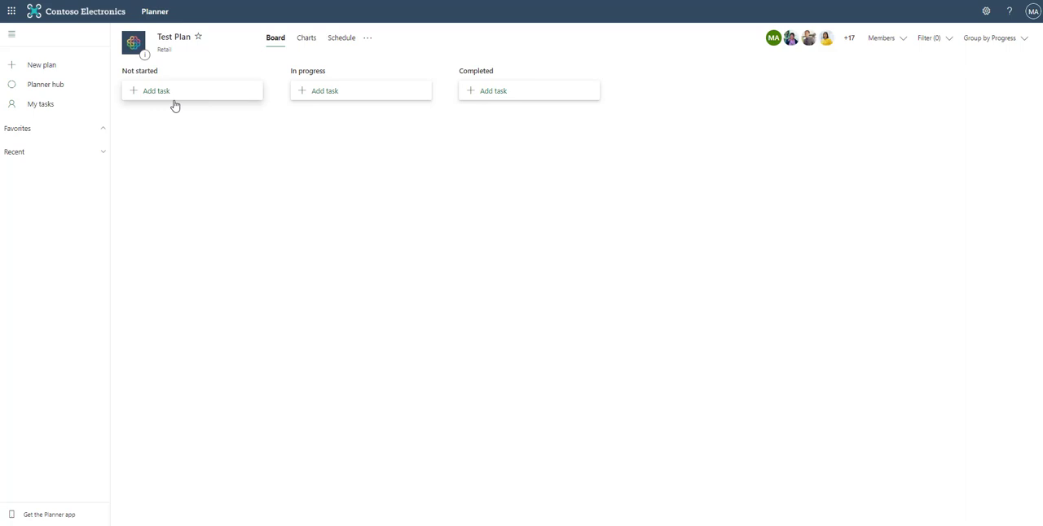
mouse_move(324, 88)
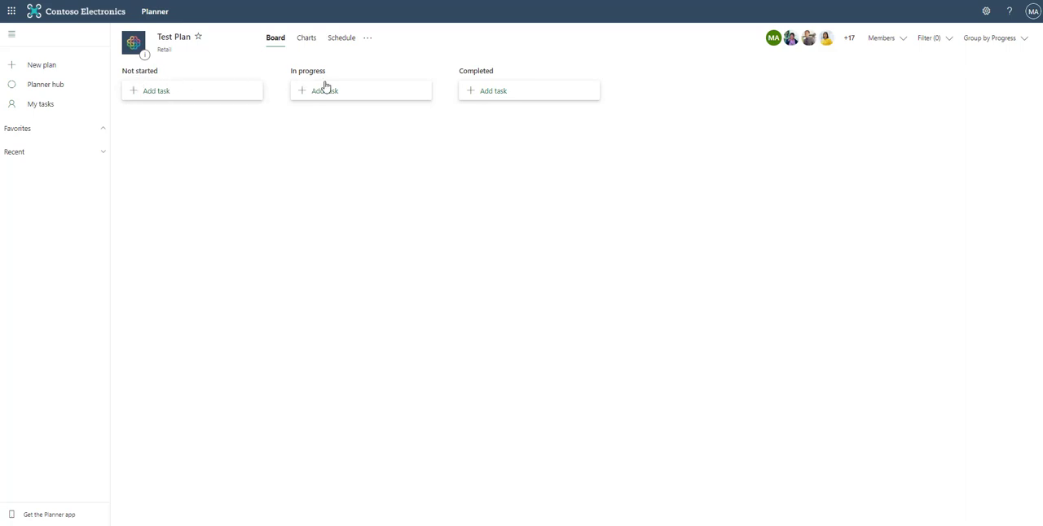
click(995, 37)
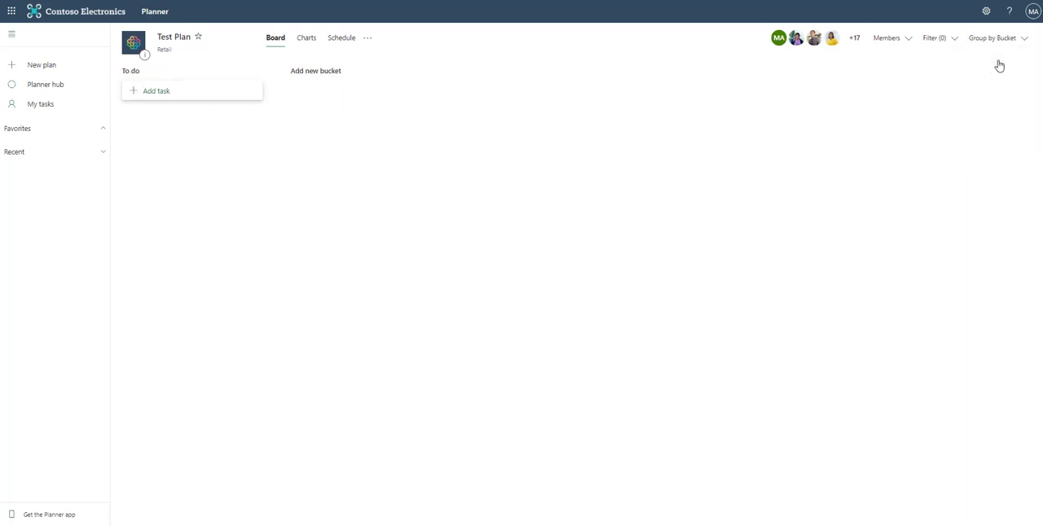
mouse_move(140, 74)
text(Sales)
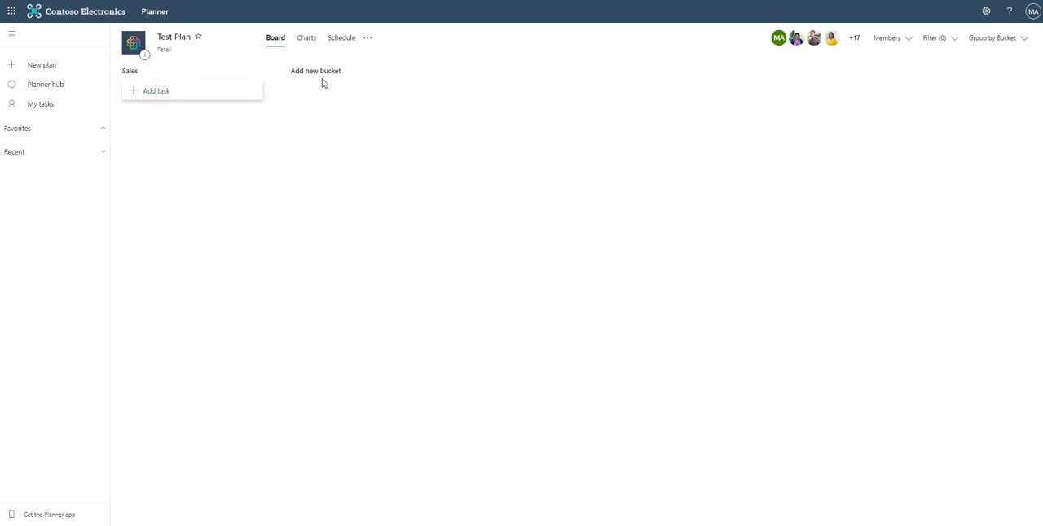
- Add another bucket to the Test Plan board beside Sales
click(308, 71)
text(Marketing)
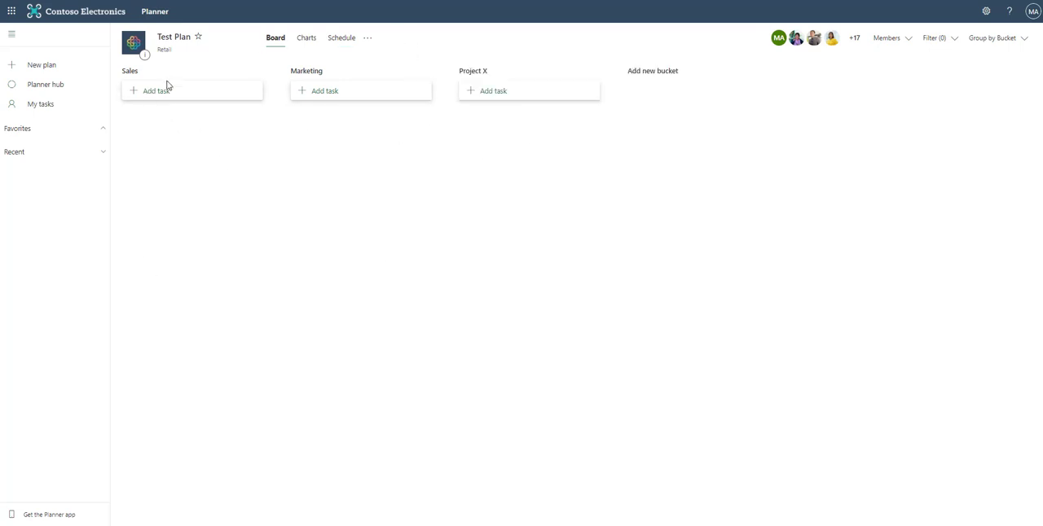
- Add Organize Products list to Sales, marketing products to Marketing and Understand what x is to Project X
click(151, 91)
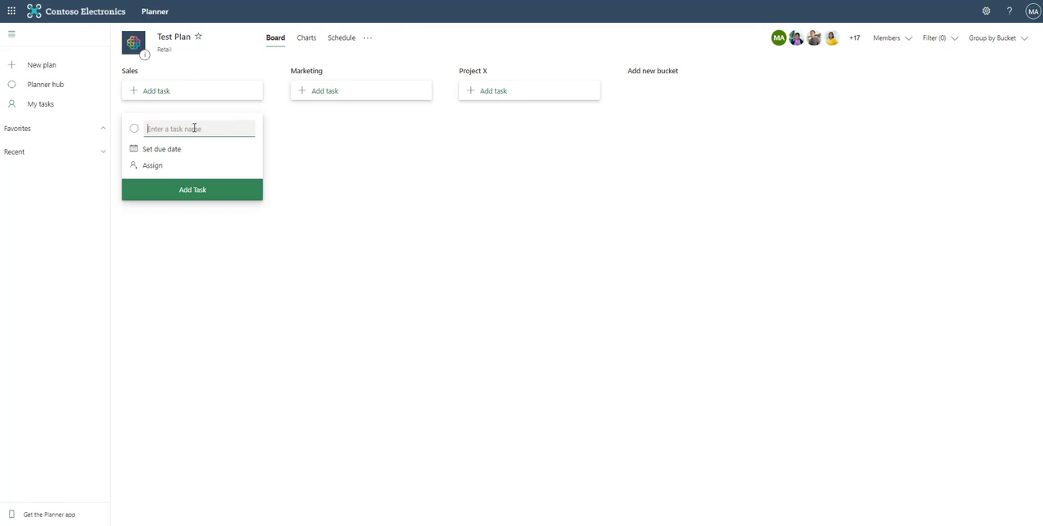
text(Or)
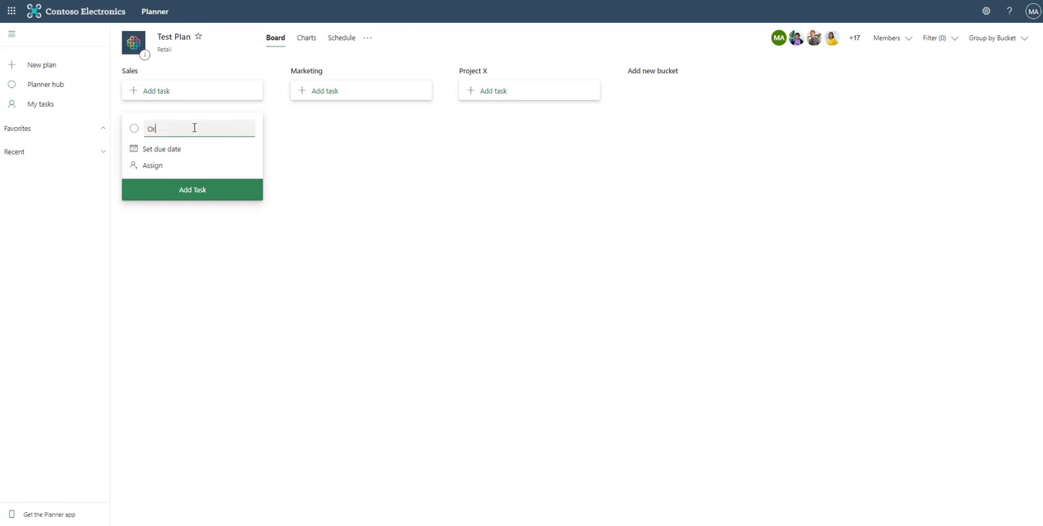
click(326, 90)
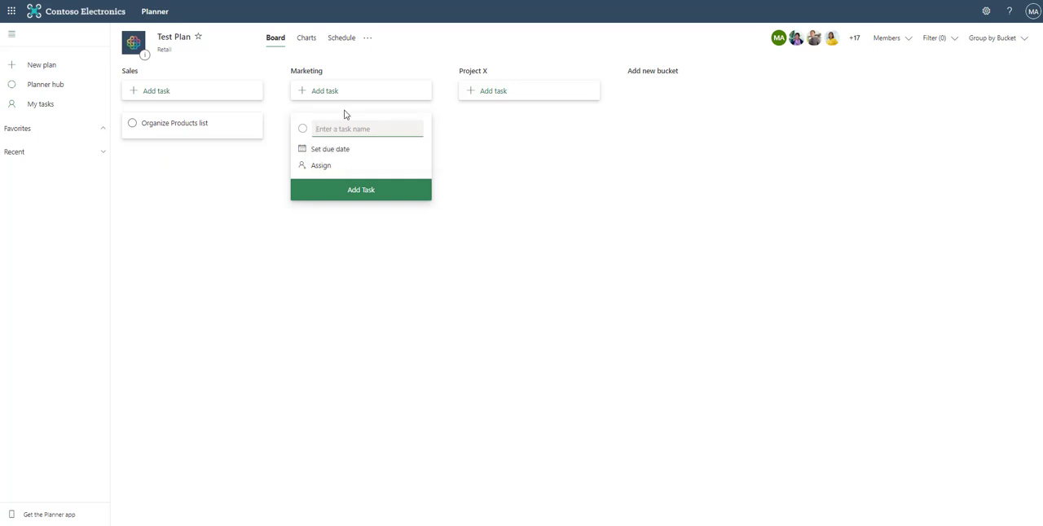
click(361, 189)
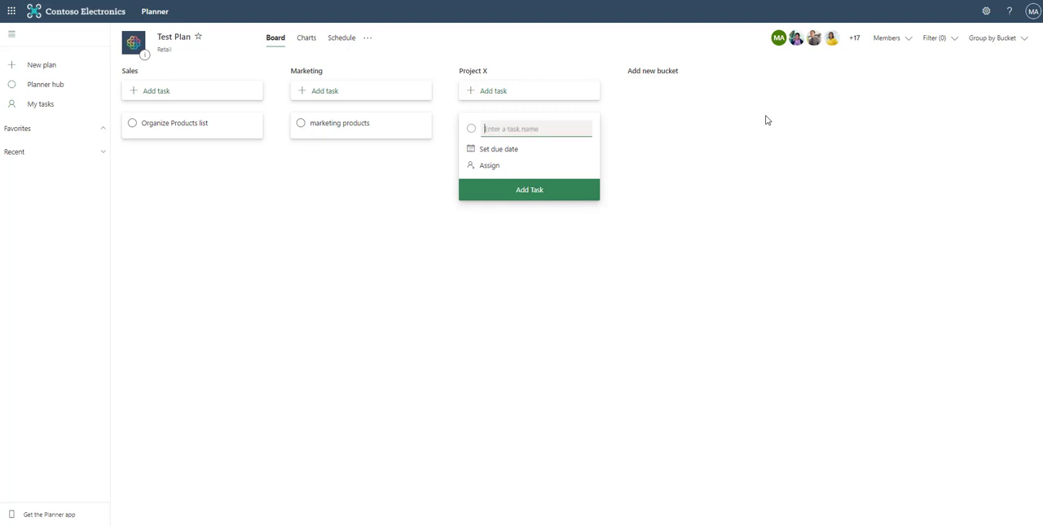
text(Understand)
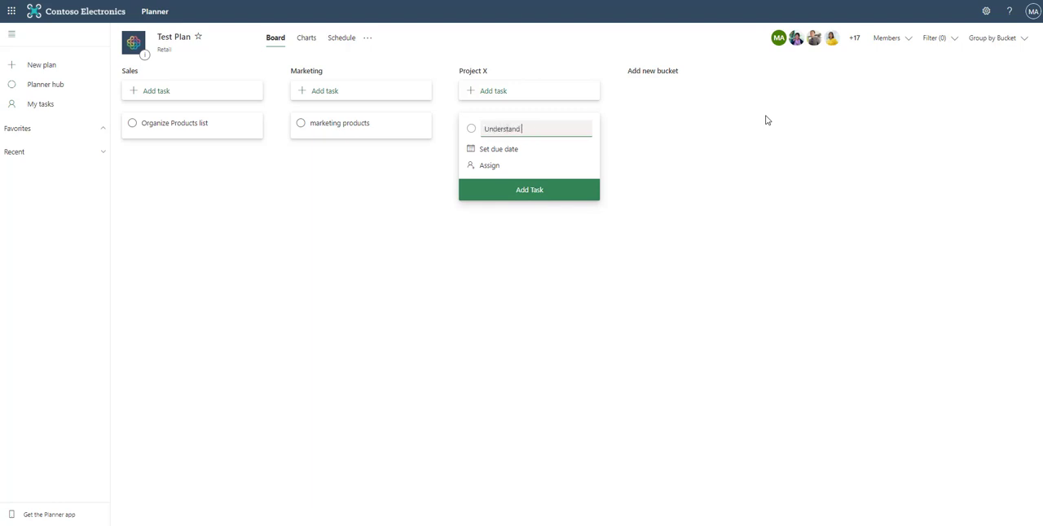
click(529, 190)
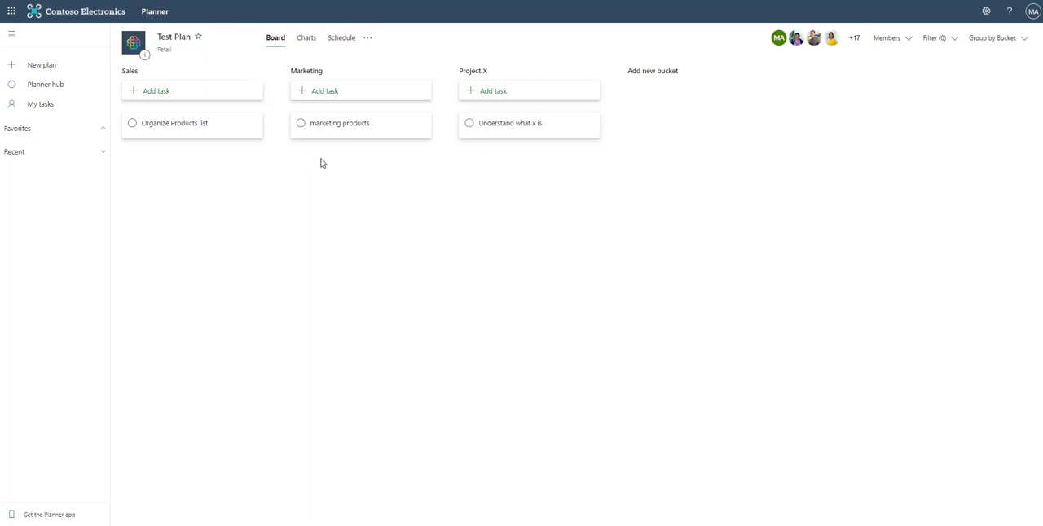
mouse_move(503, 130)
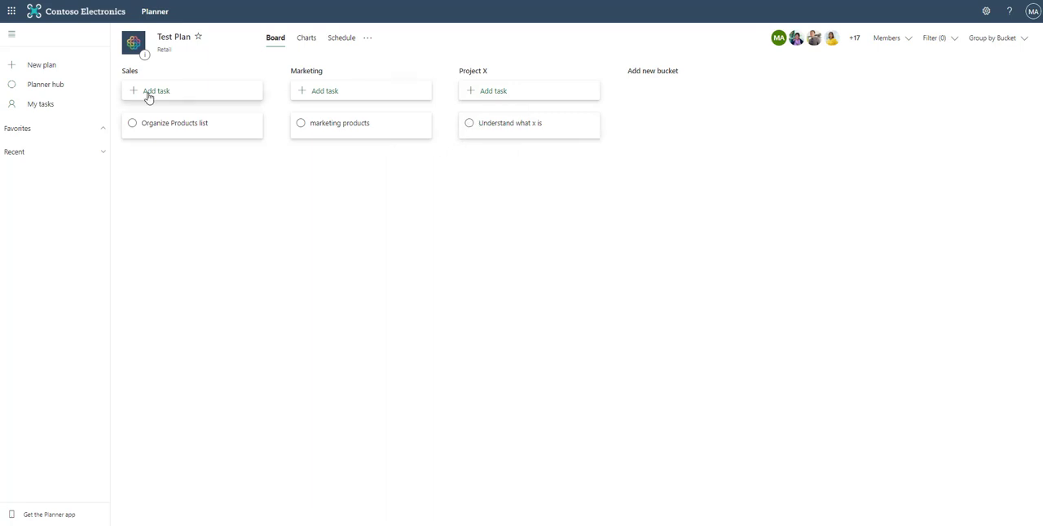
- Start a new Sales task due 01/22 and assign three members to it
click(158, 90)
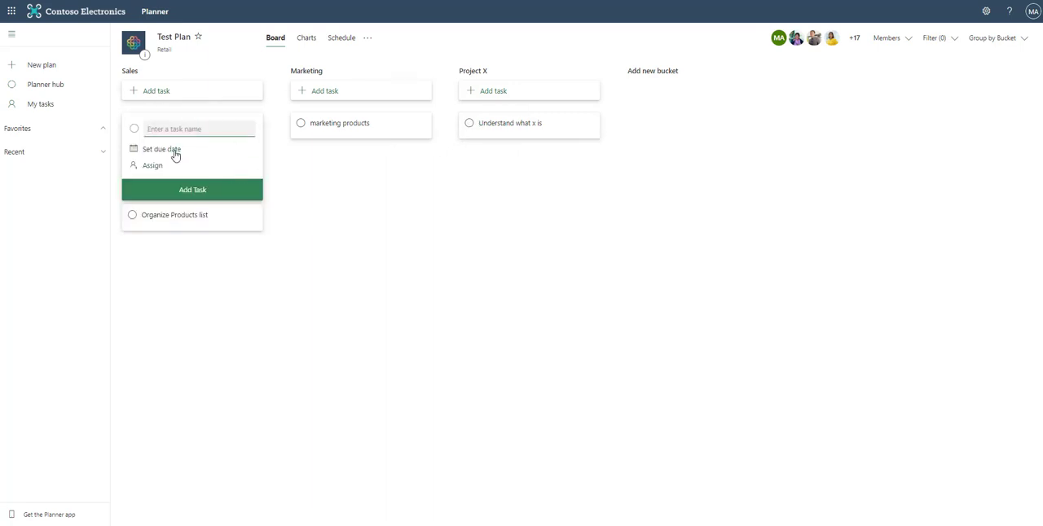
click(161, 149)
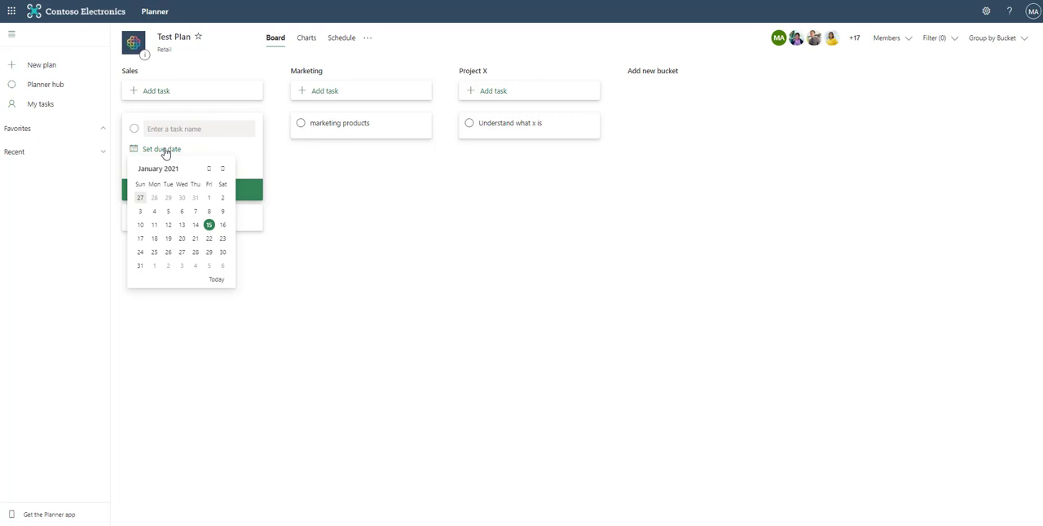
click(207, 239)
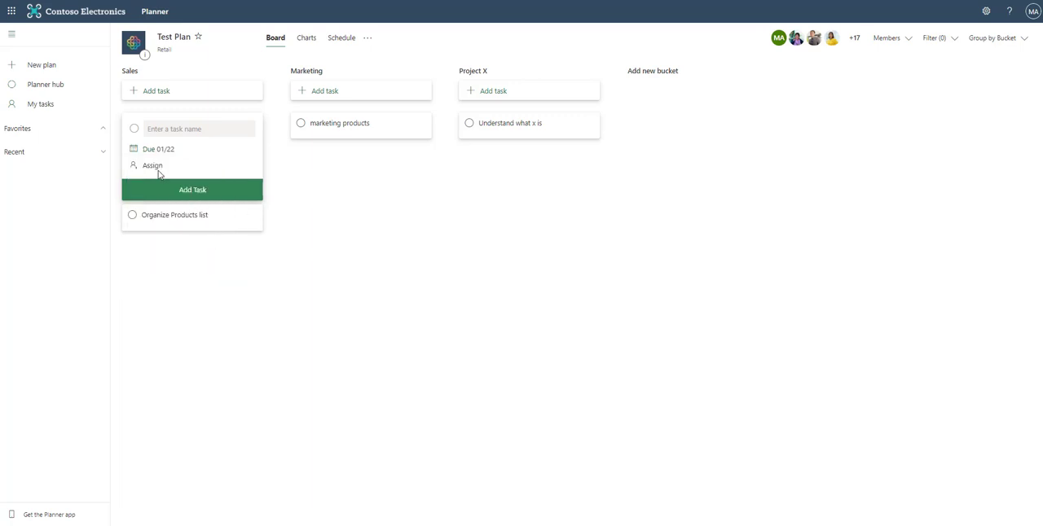
click(154, 165)
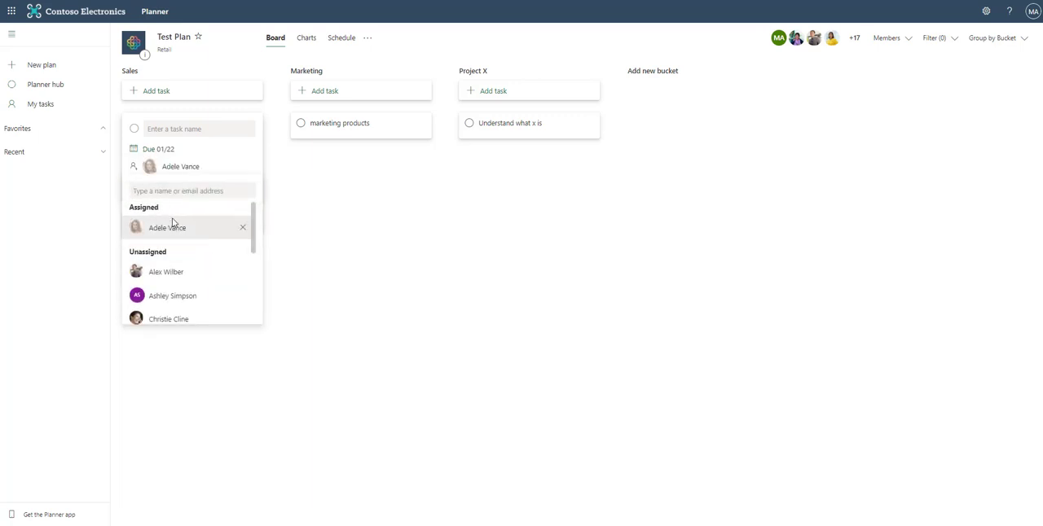
click(165, 271)
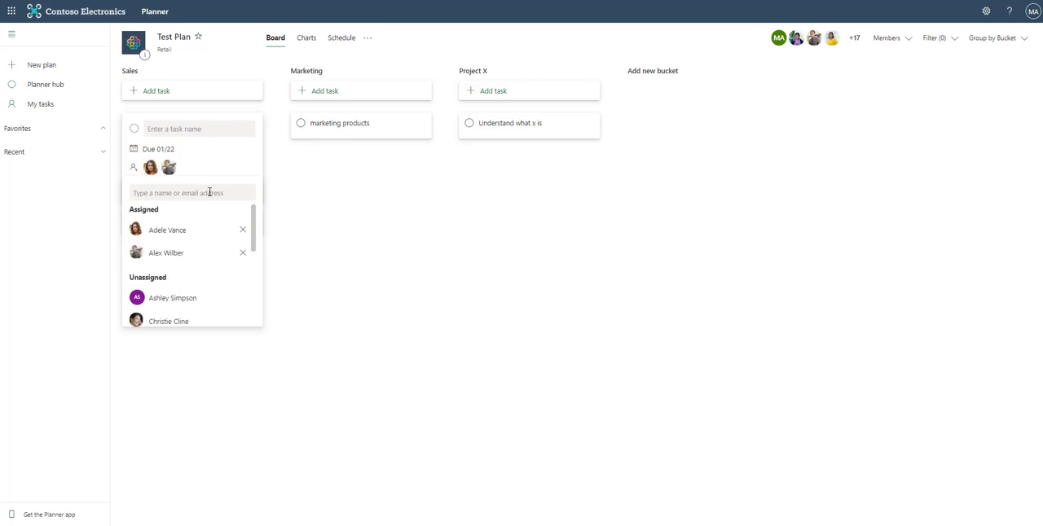
click(173, 297)
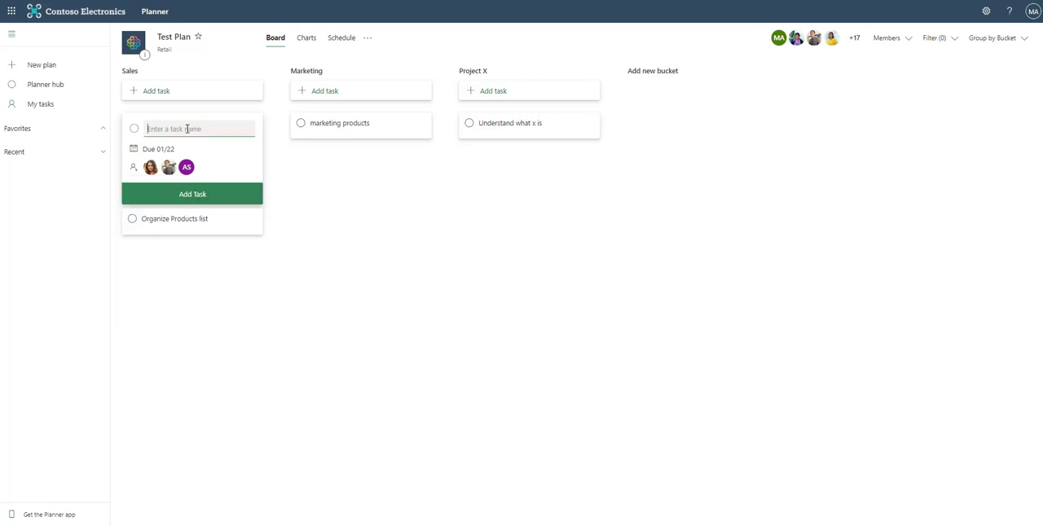
- Name the task 'Hold sales kick off' and add it to the Sales bucket
text(Ha)
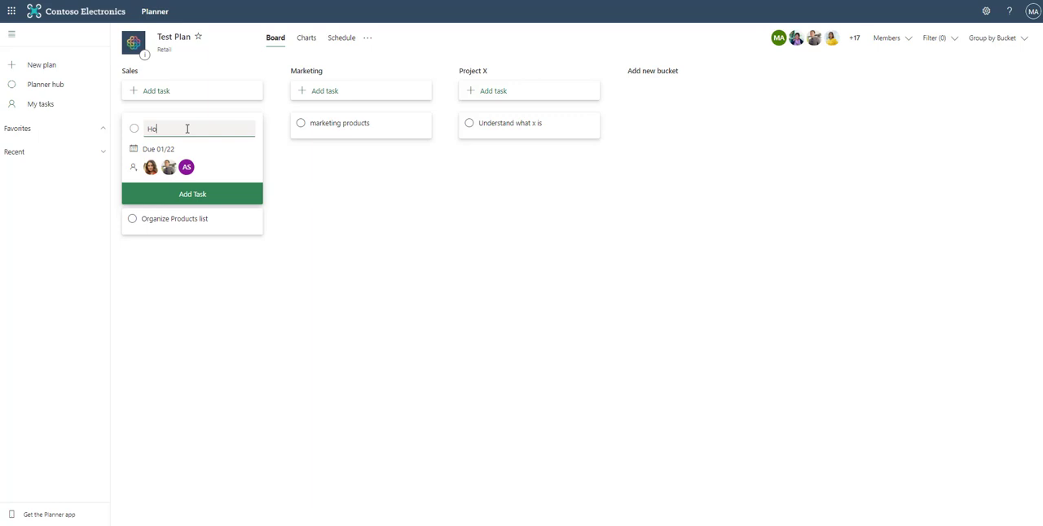
text(Hold sales kick off)
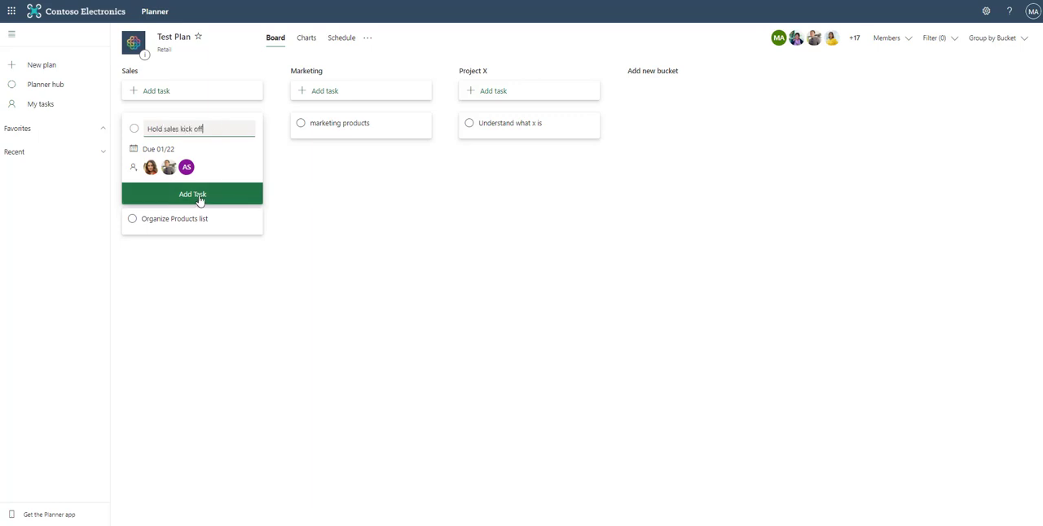
click(193, 193)
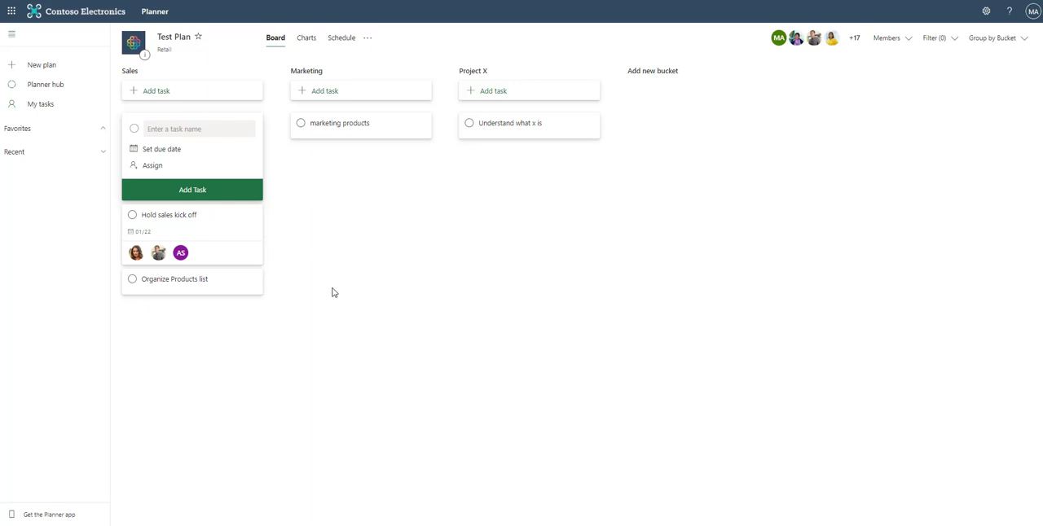
mouse_move(260, 248)
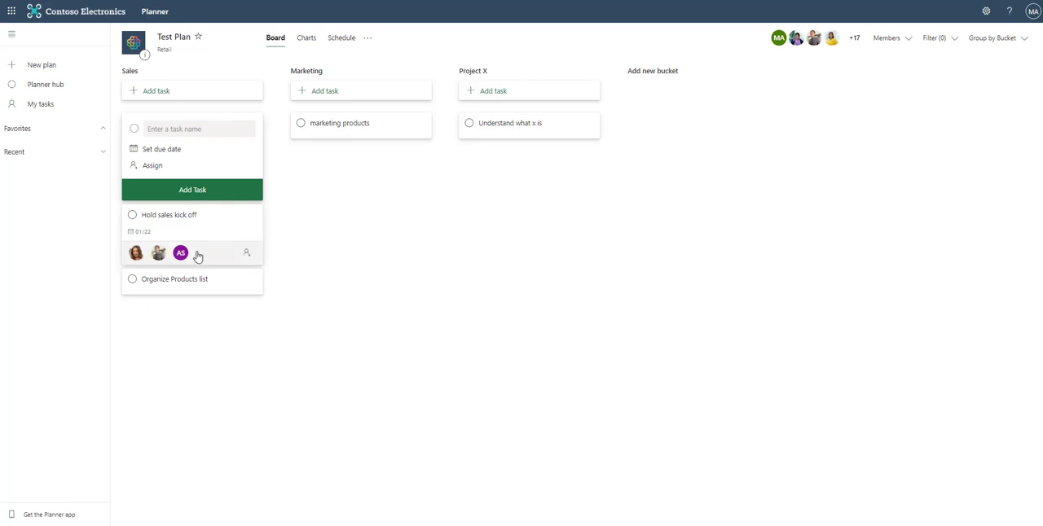
mouse_move(193, 290)
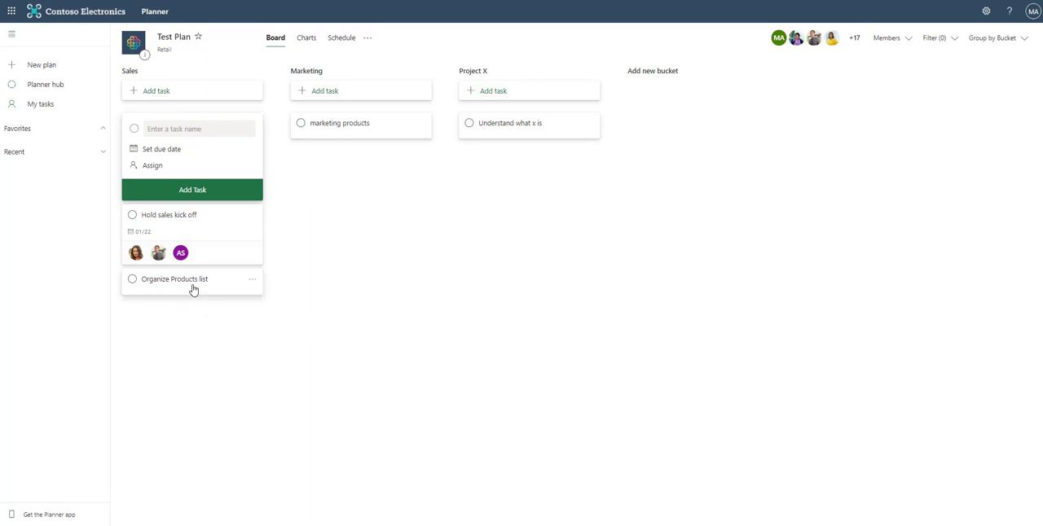
mouse_move(260, 197)
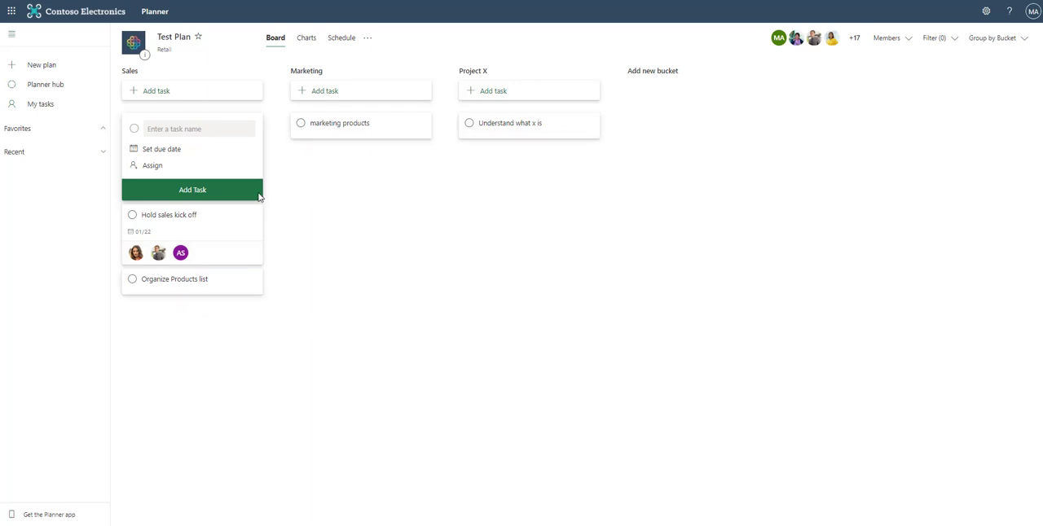
mouse_move(438, 239)
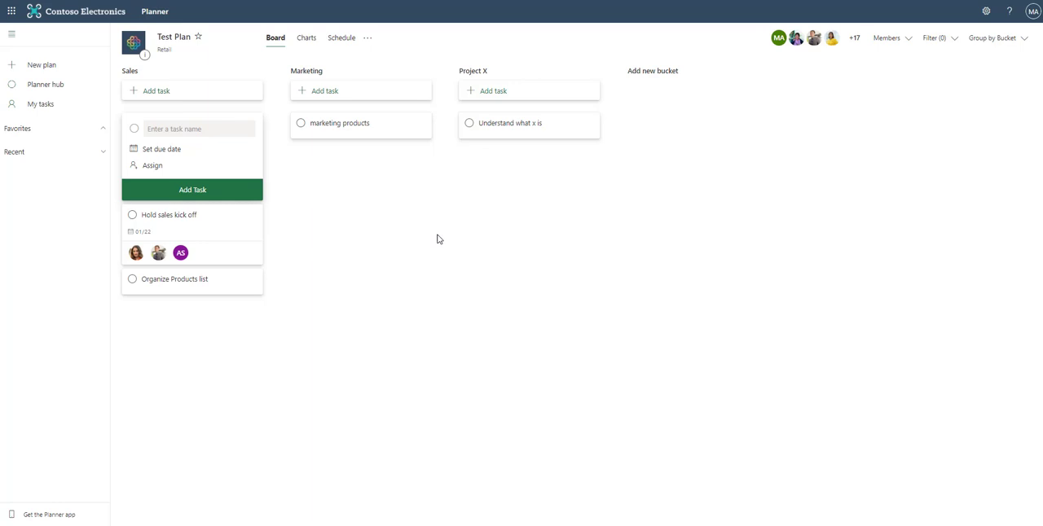
mouse_move(321, 128)
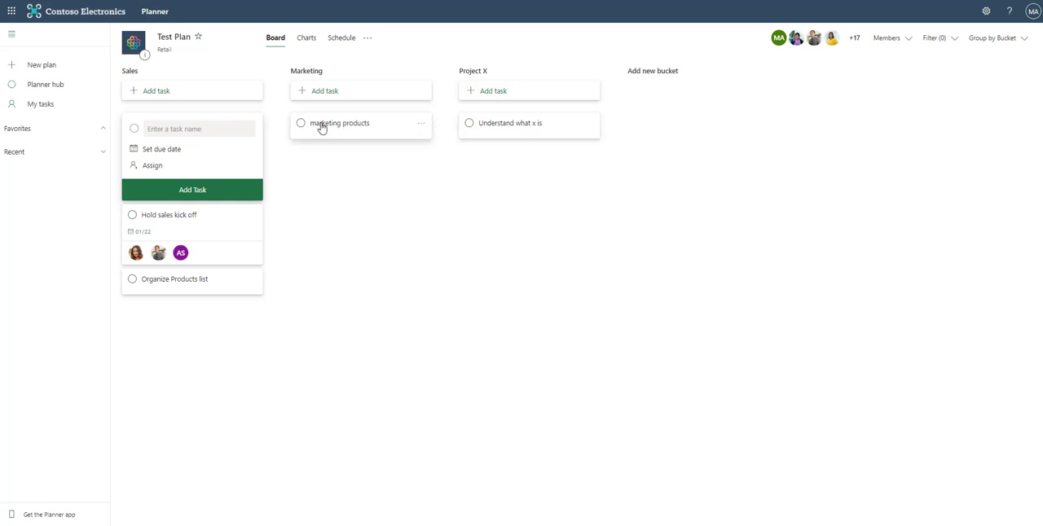
mouse_move(177, 280)
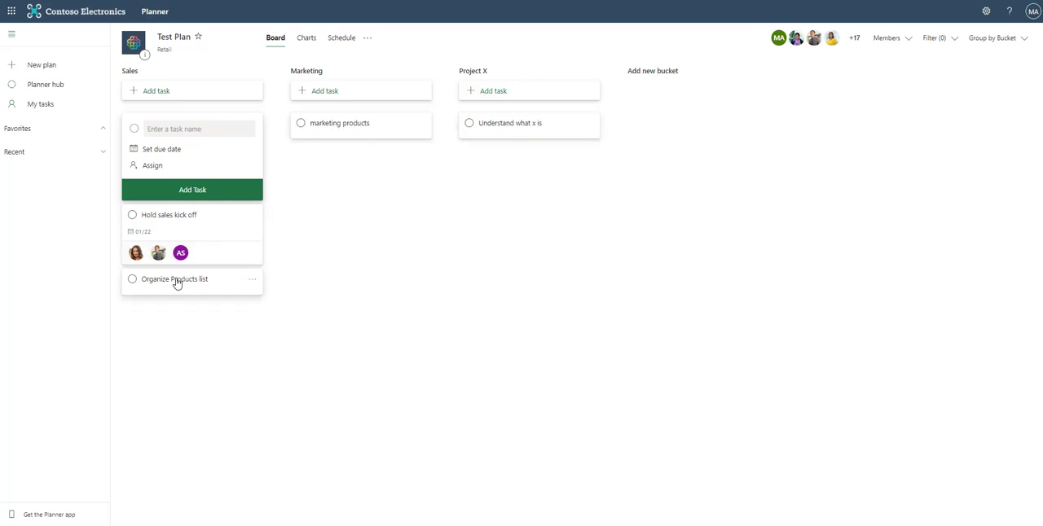
mouse_move(339, 326)
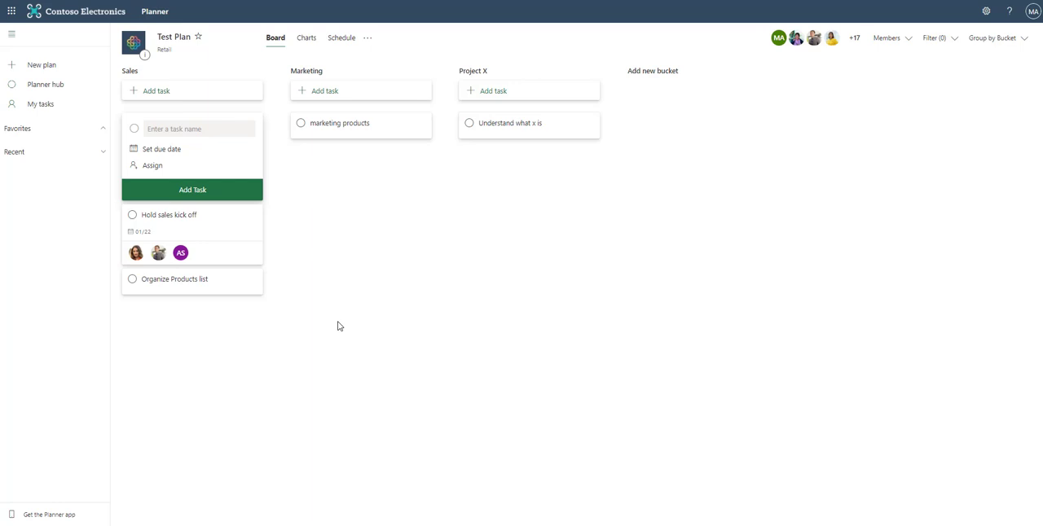
mouse_move(361, 386)
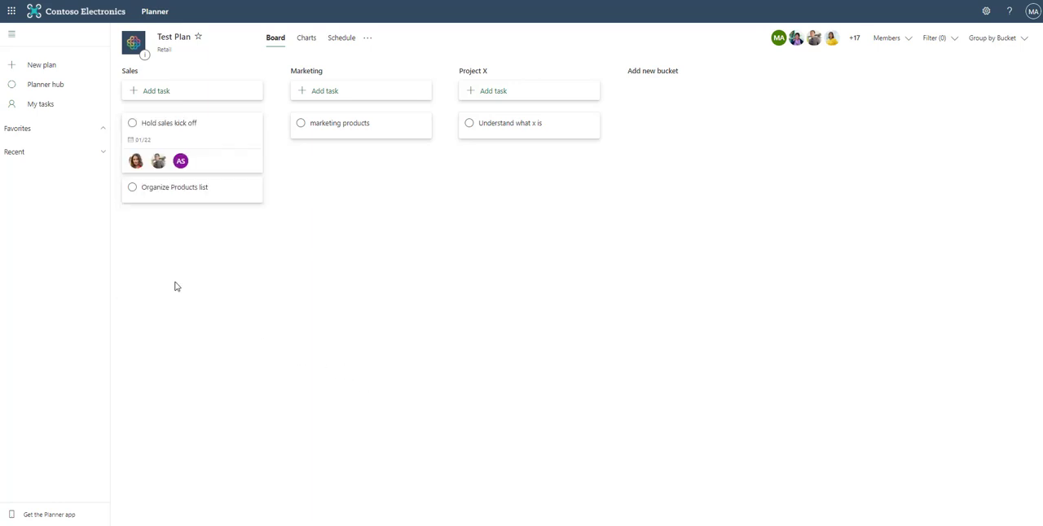
- Open Organize Products list's details and assign a member to the task
click(175, 187)
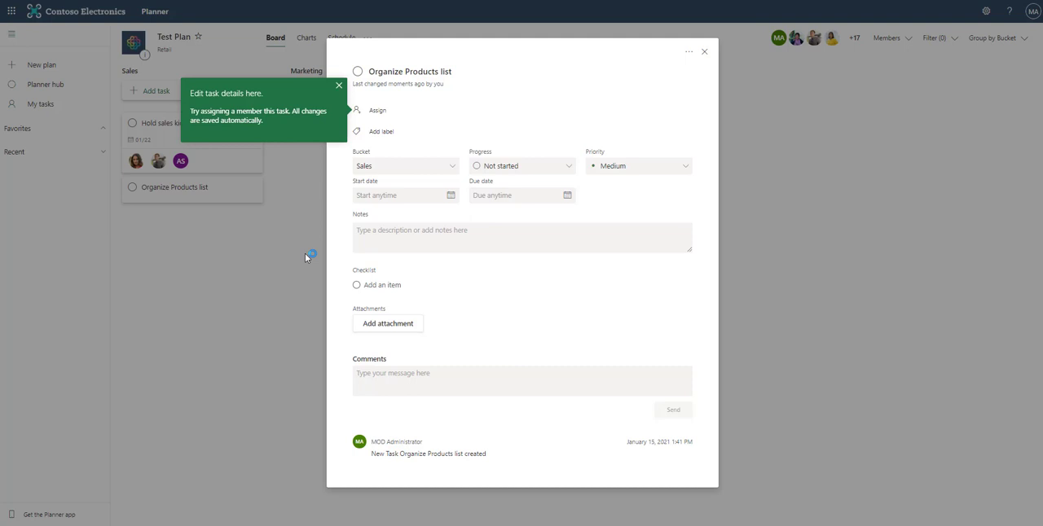
click(338, 85)
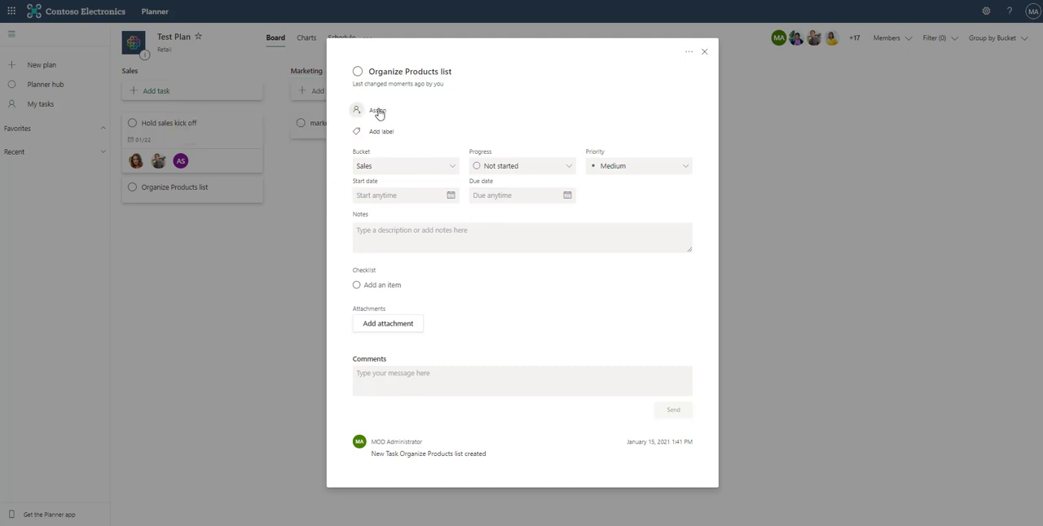
click(376, 110)
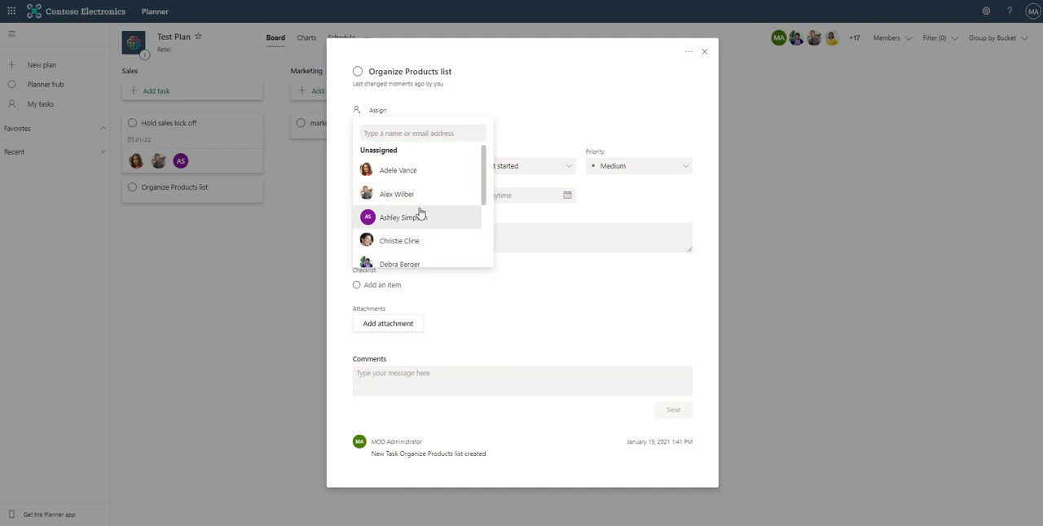
click(403, 216)
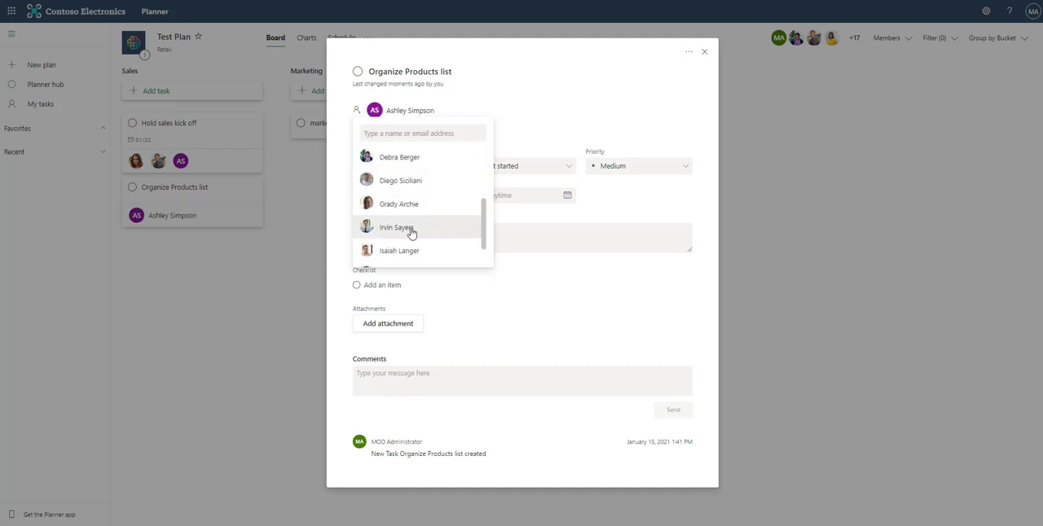
click(396, 227)
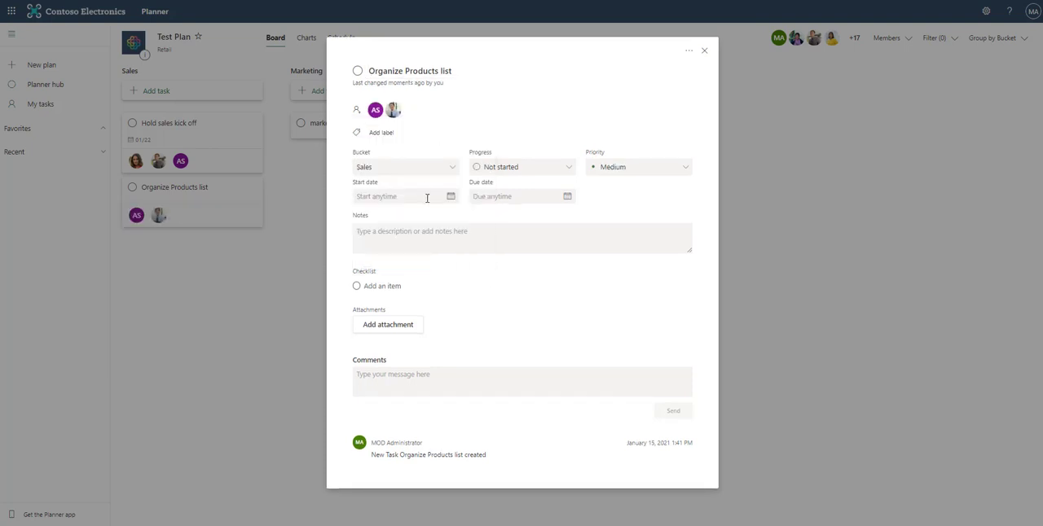
- Review the Bucket and Progress options, set priority to Important and begin choosing a start date
click(405, 167)
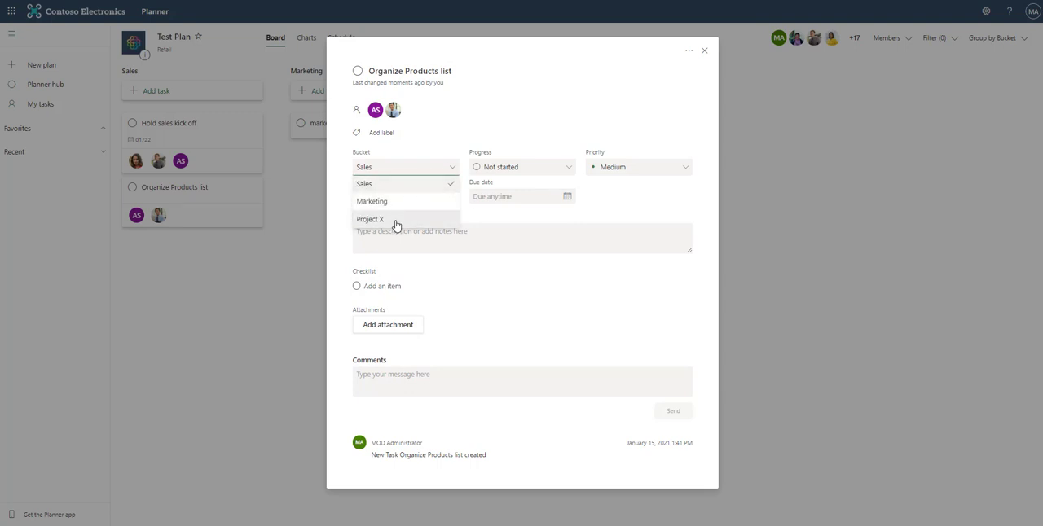
mouse_move(515, 132)
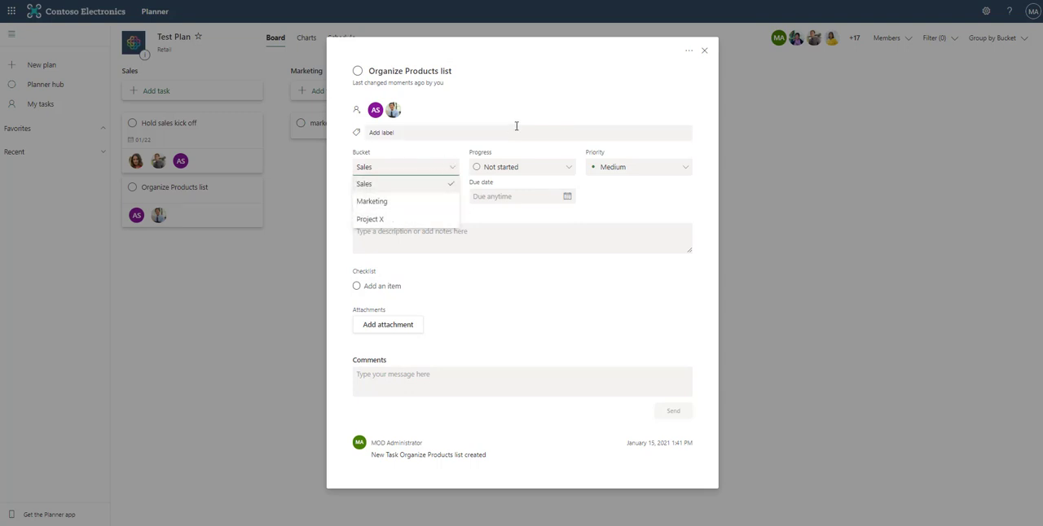
click(522, 168)
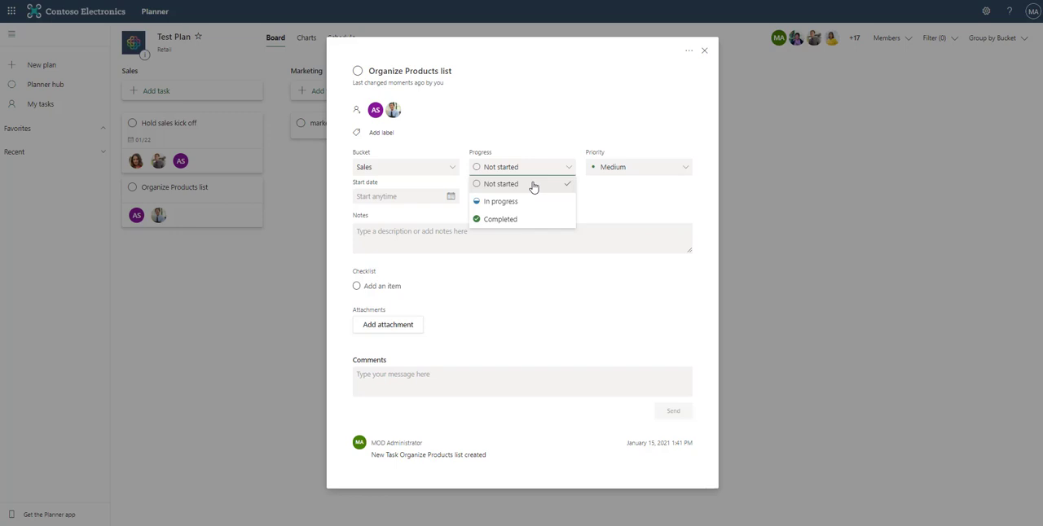
mouse_move(603, 106)
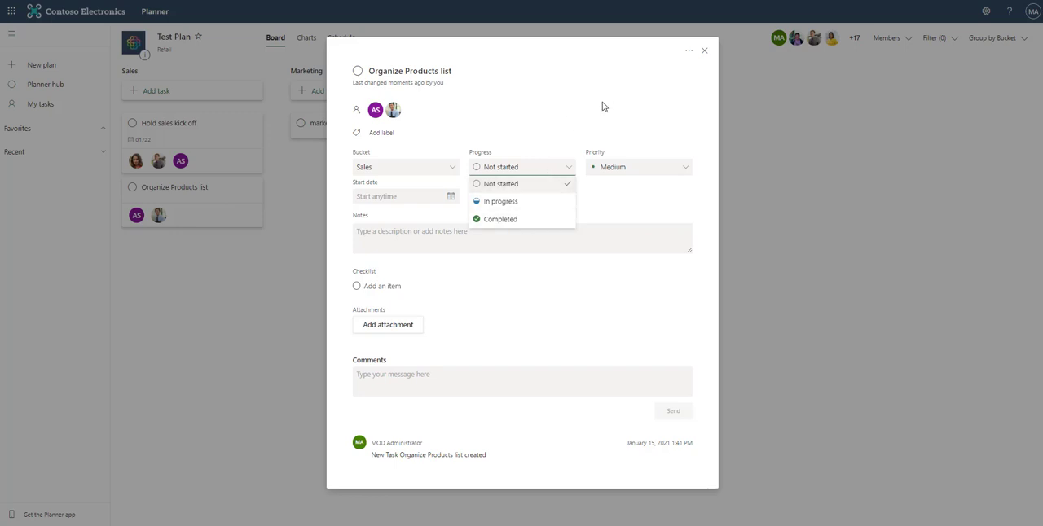
click(638, 167)
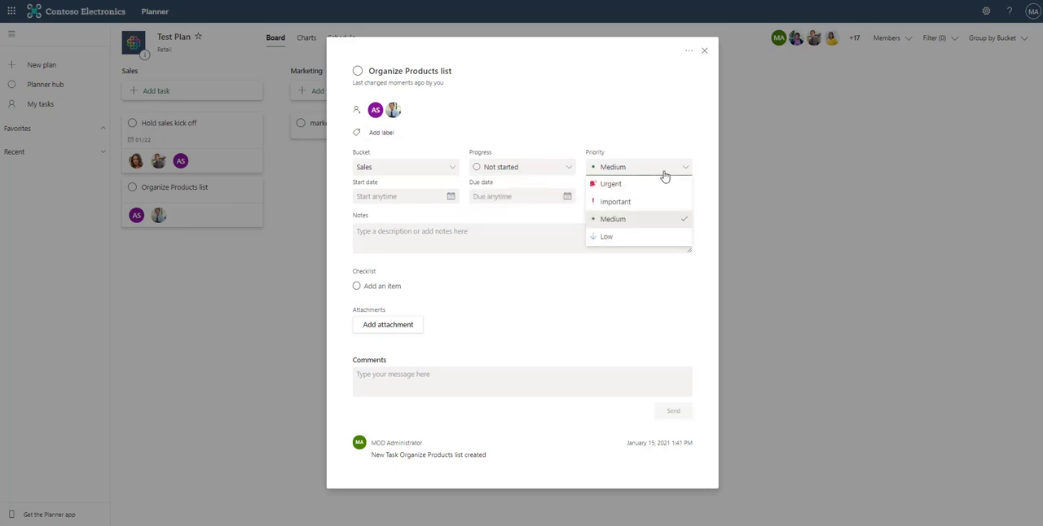
click(614, 201)
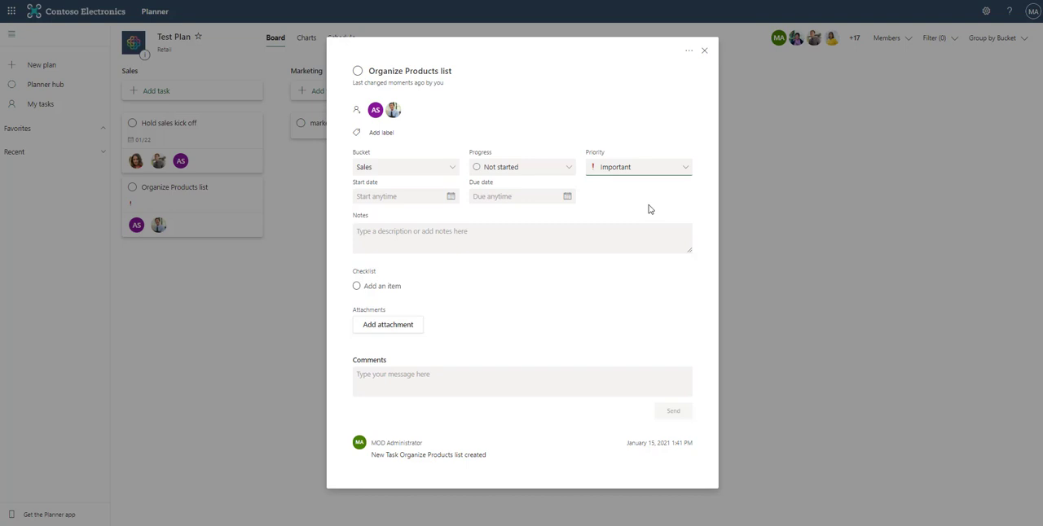
click(449, 196)
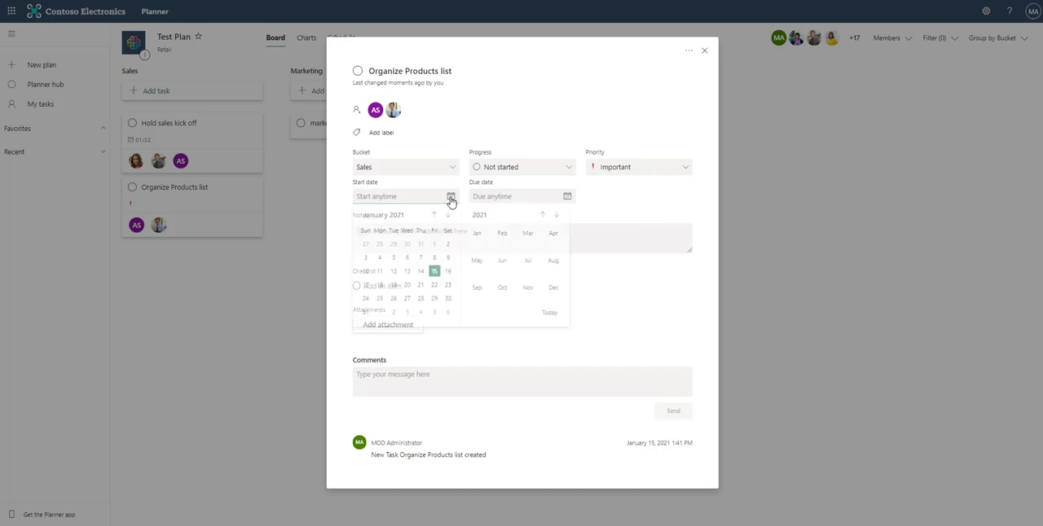
- Set a 01/18/2021 start date and add the note "This is some notes." to the task
click(392, 285)
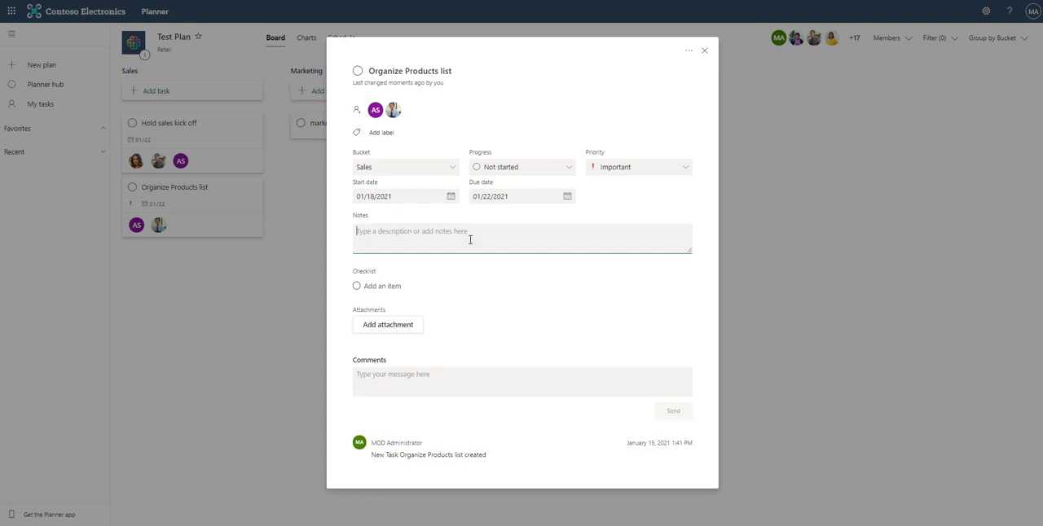
text(Th)
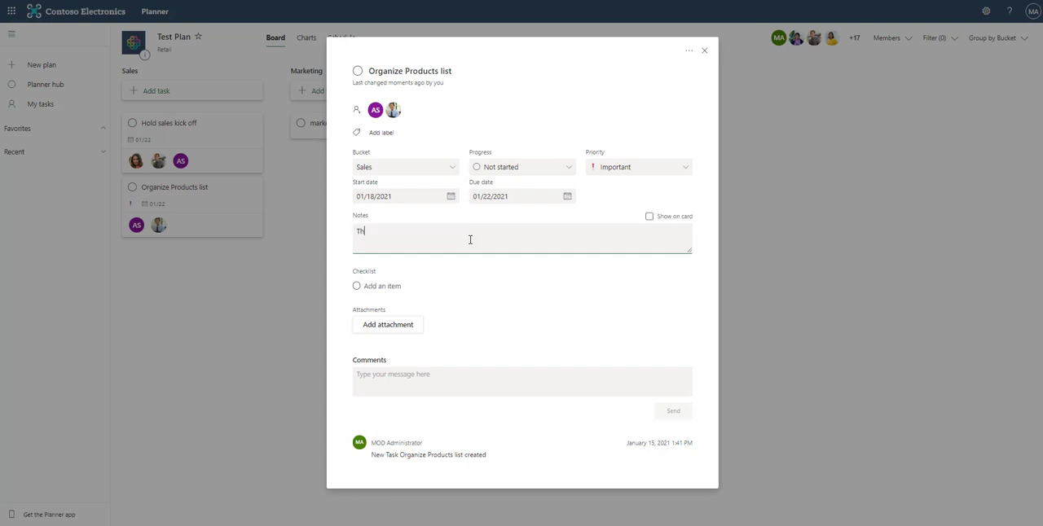
text(This is some notes.)
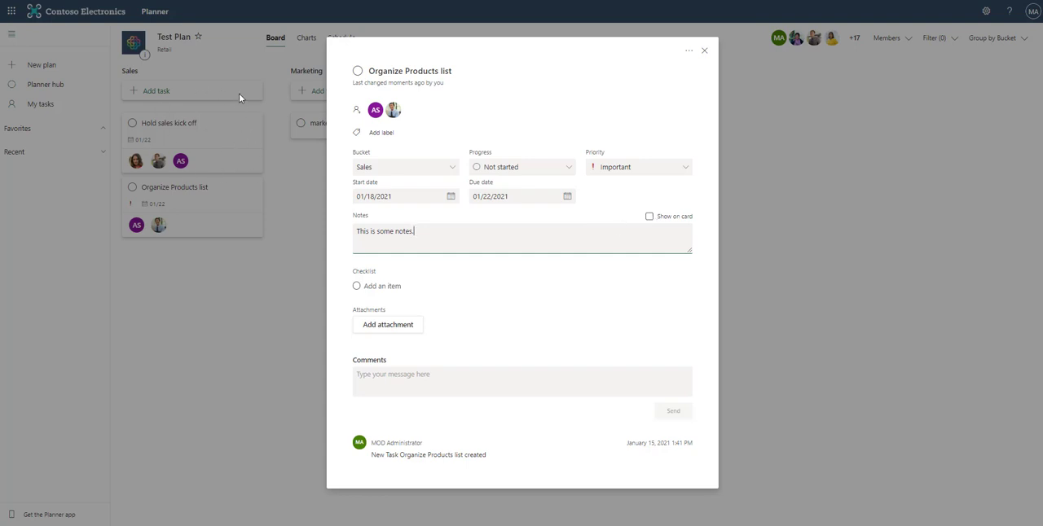
mouse_move(261, 240)
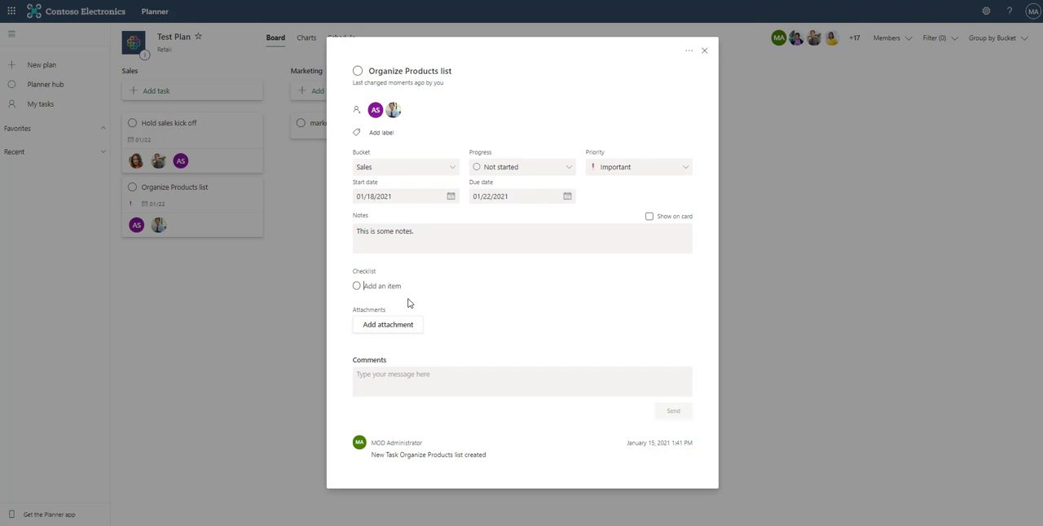
- Add checklist items Item 1, Item 2 and Item 3 and show the checklist on the card
text(Item 1)
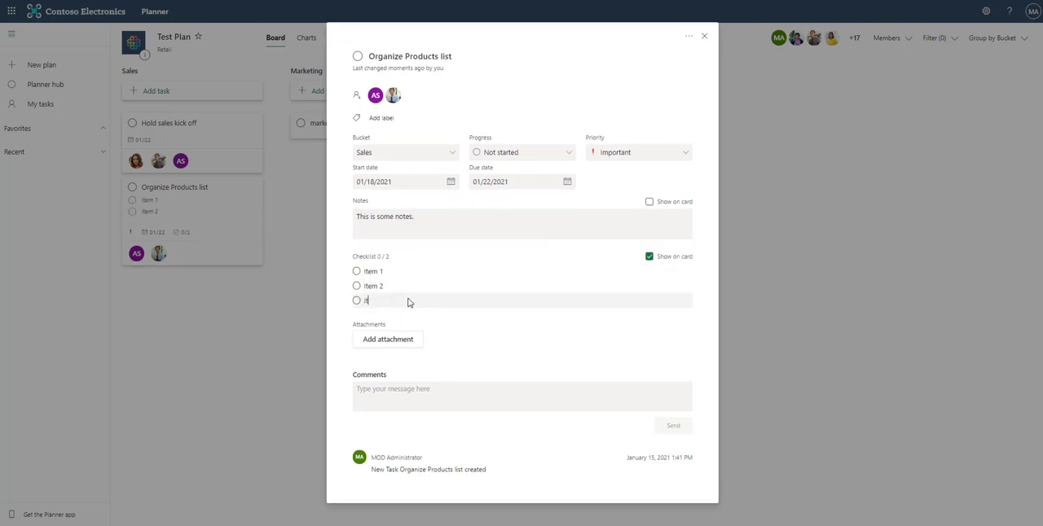
key(Enter)
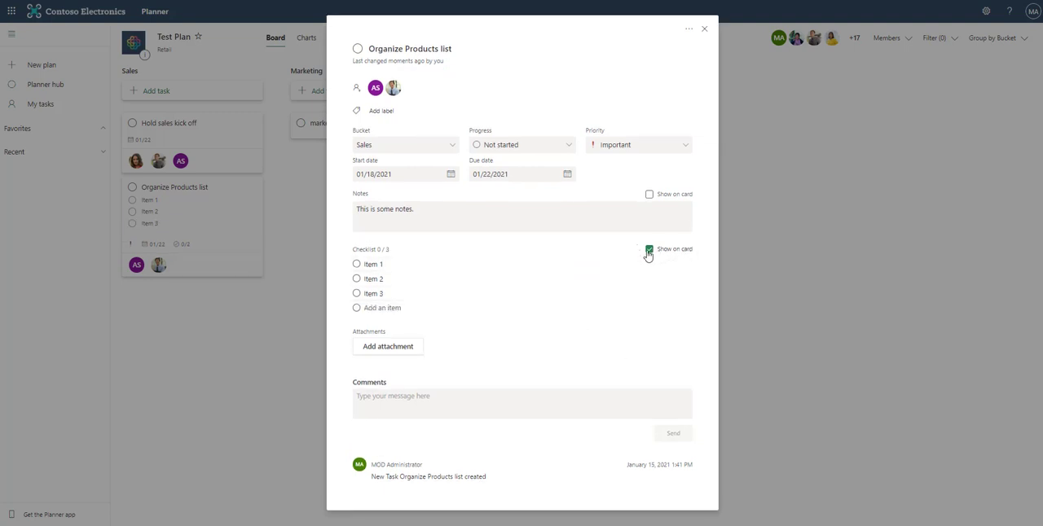
click(648, 248)
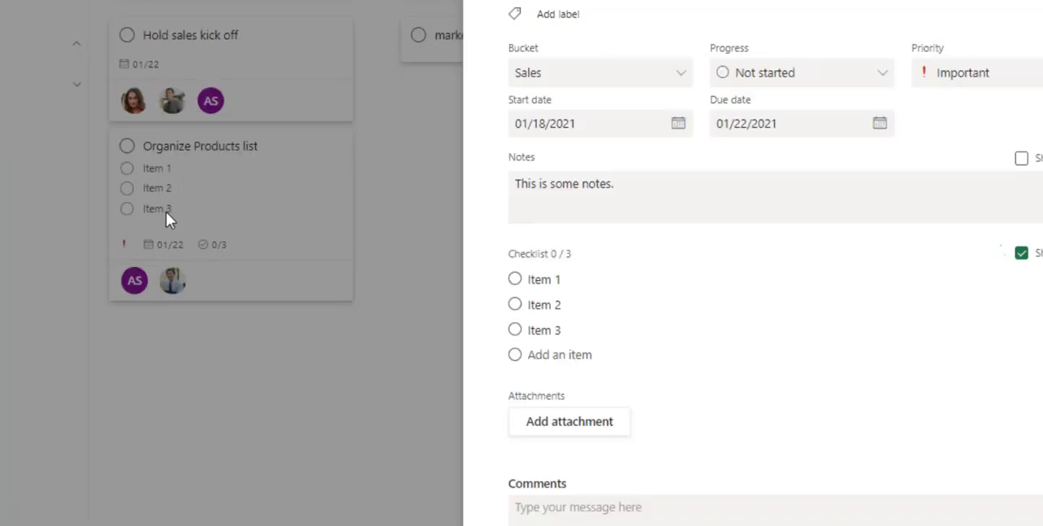
mouse_move(925, 316)
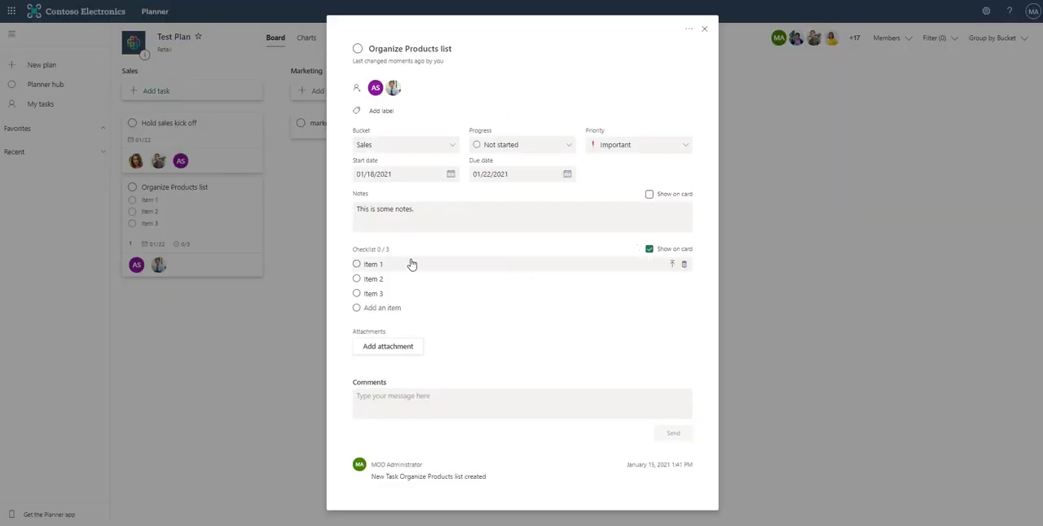
click(649, 194)
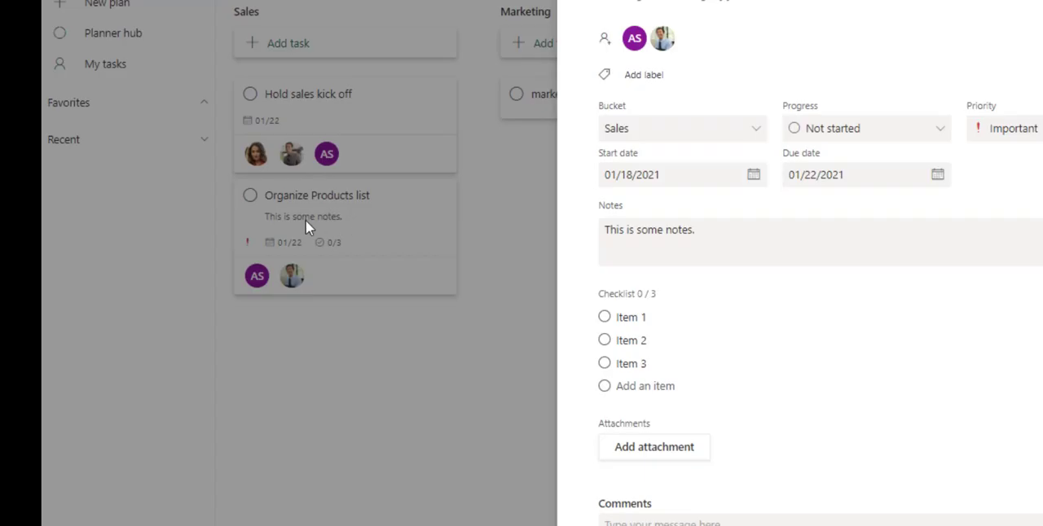
mouse_move(277, 230)
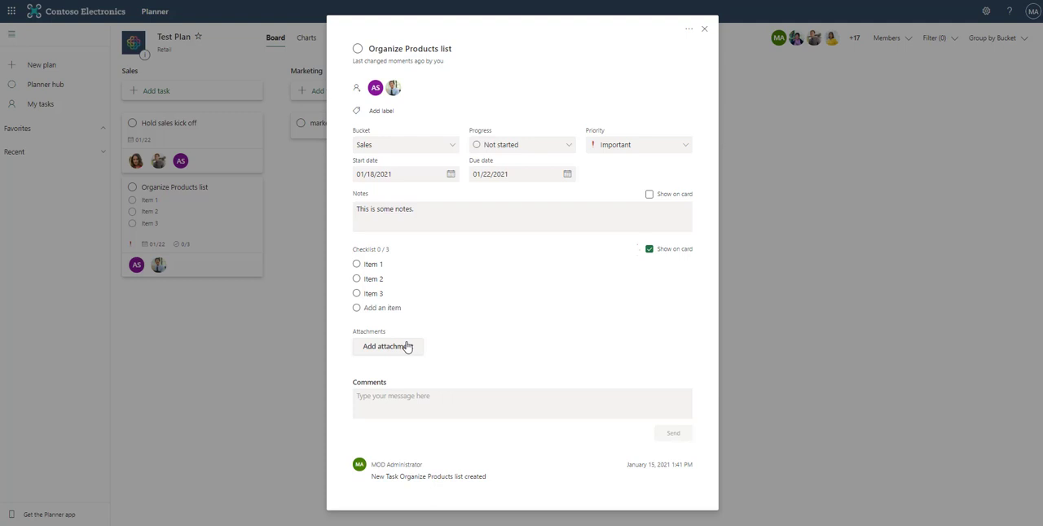
mouse_move(382, 329)
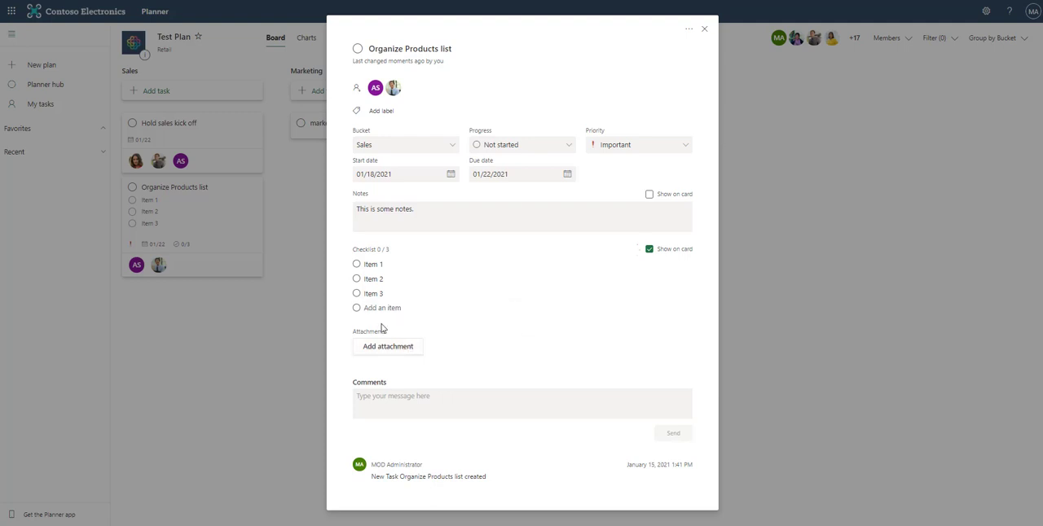
- Post the comment "Ashley take a look" and close the task to return to the board
click(440, 400)
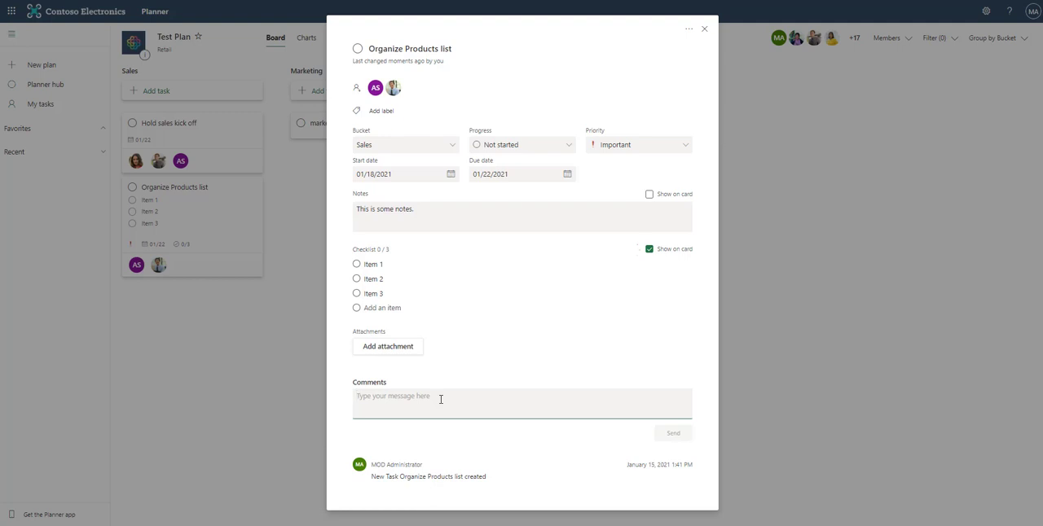
text(Ashley take a look)
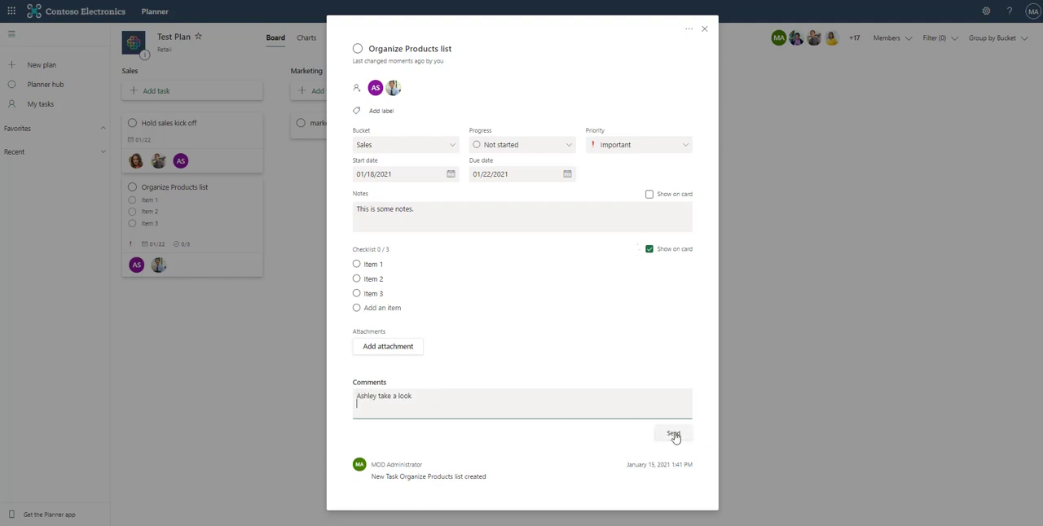
click(673, 433)
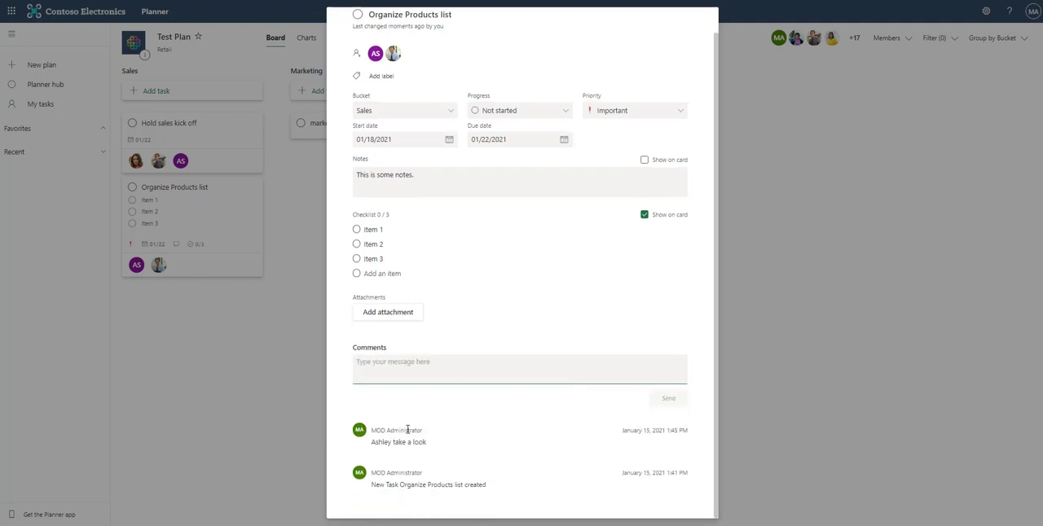
mouse_move(394, 53)
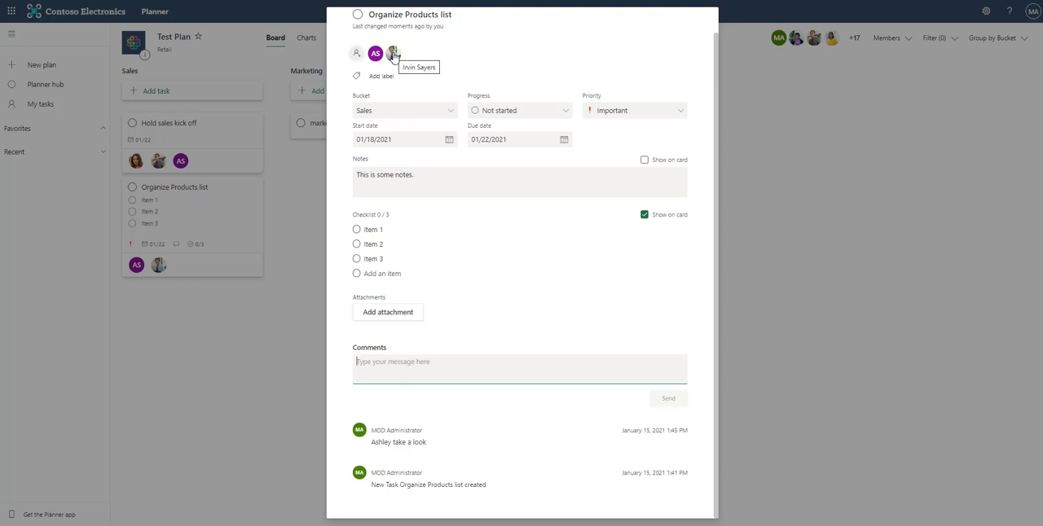
mouse_move(447, 87)
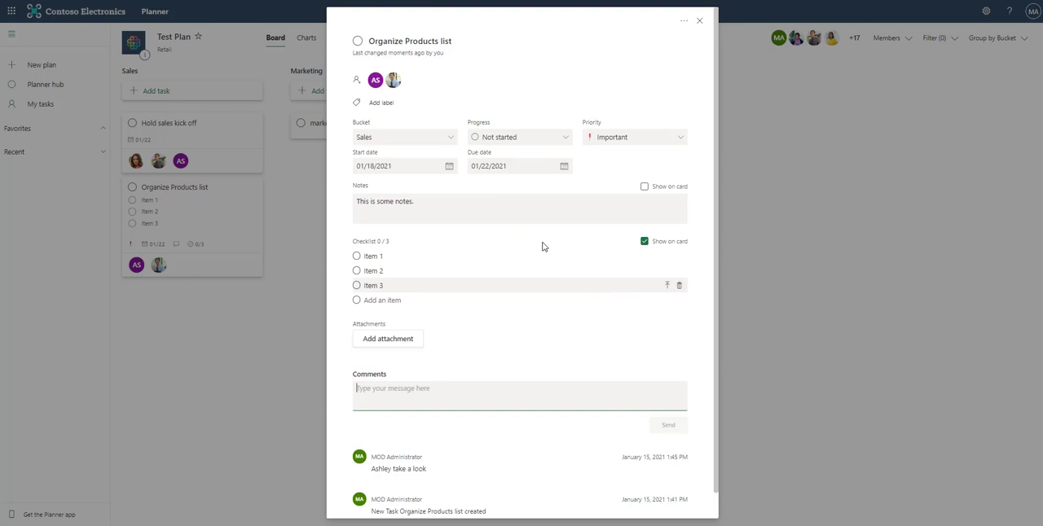
mouse_move(702, 23)
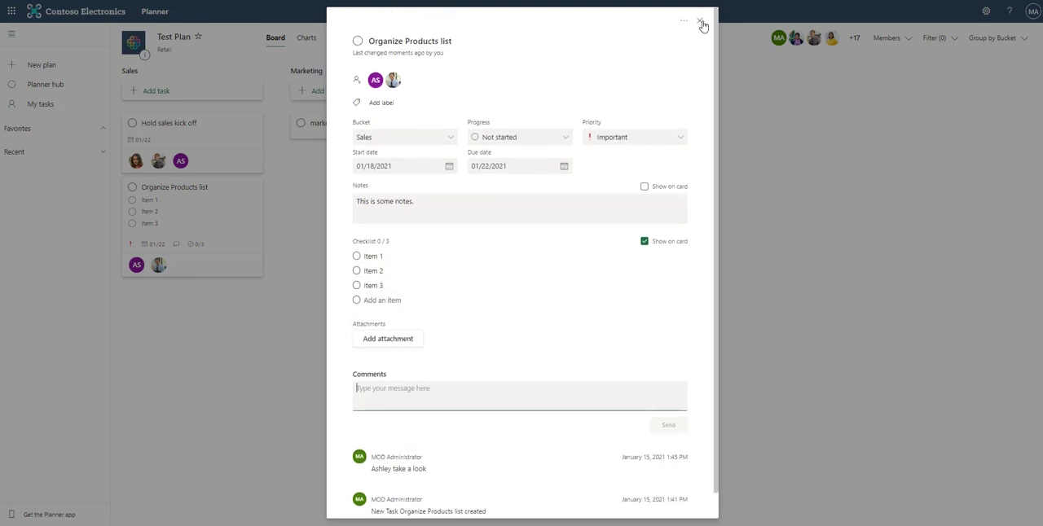
click(702, 22)
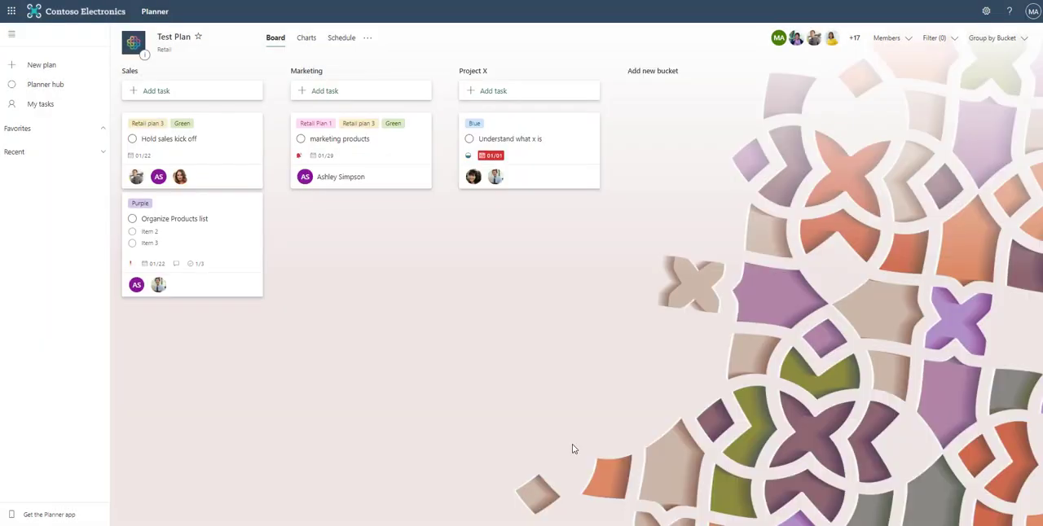